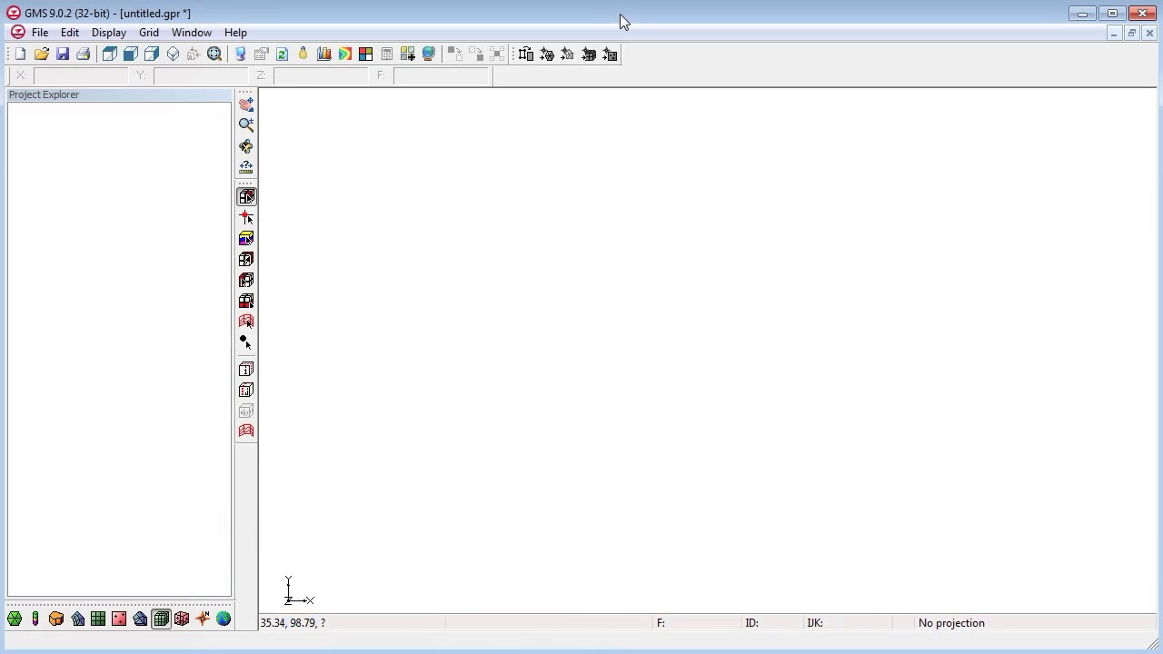
mouse_move(600, 342)
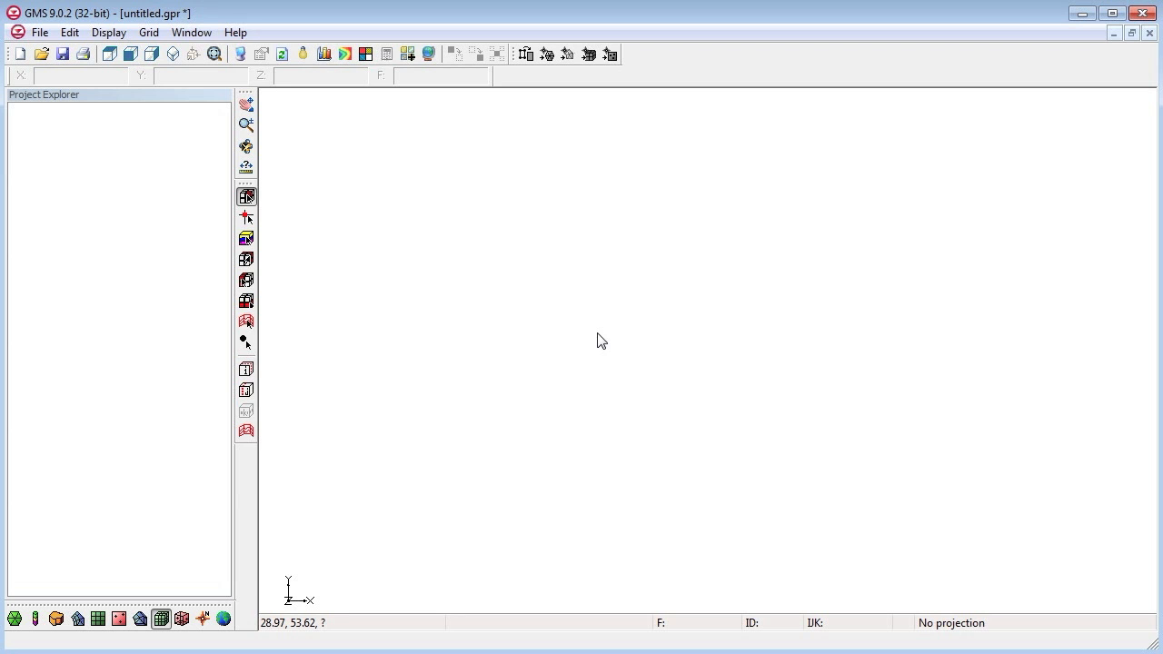
mouse_move(526, 283)
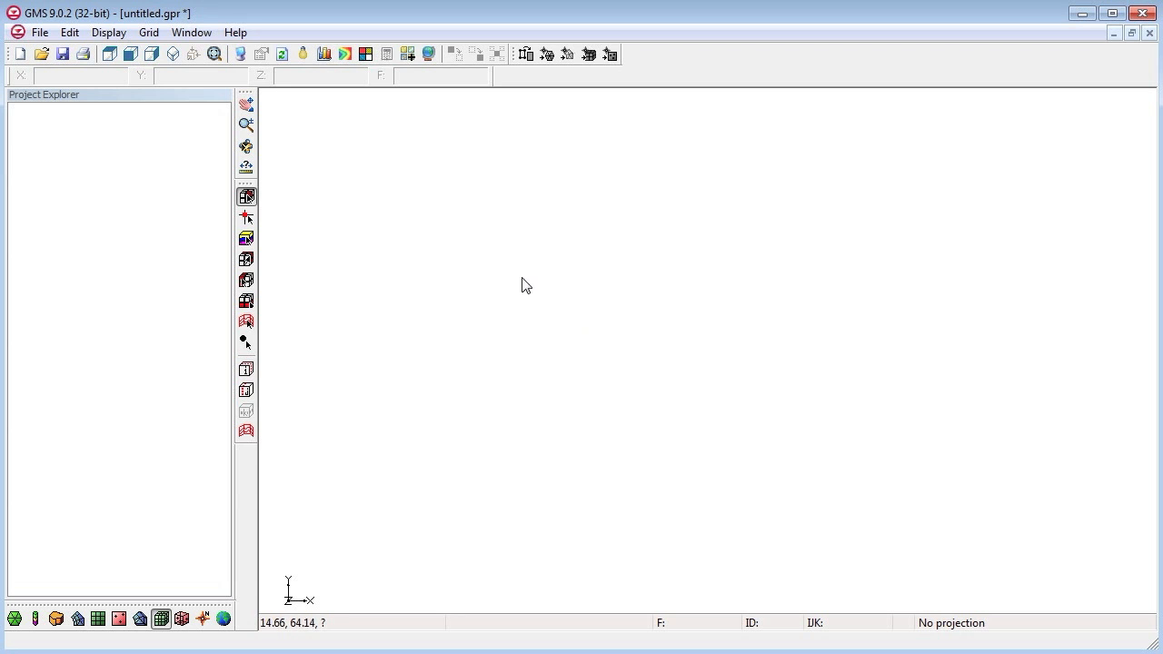
- Review the project units settings from the Edit menu and leave them unchanged
left_click(69, 32)
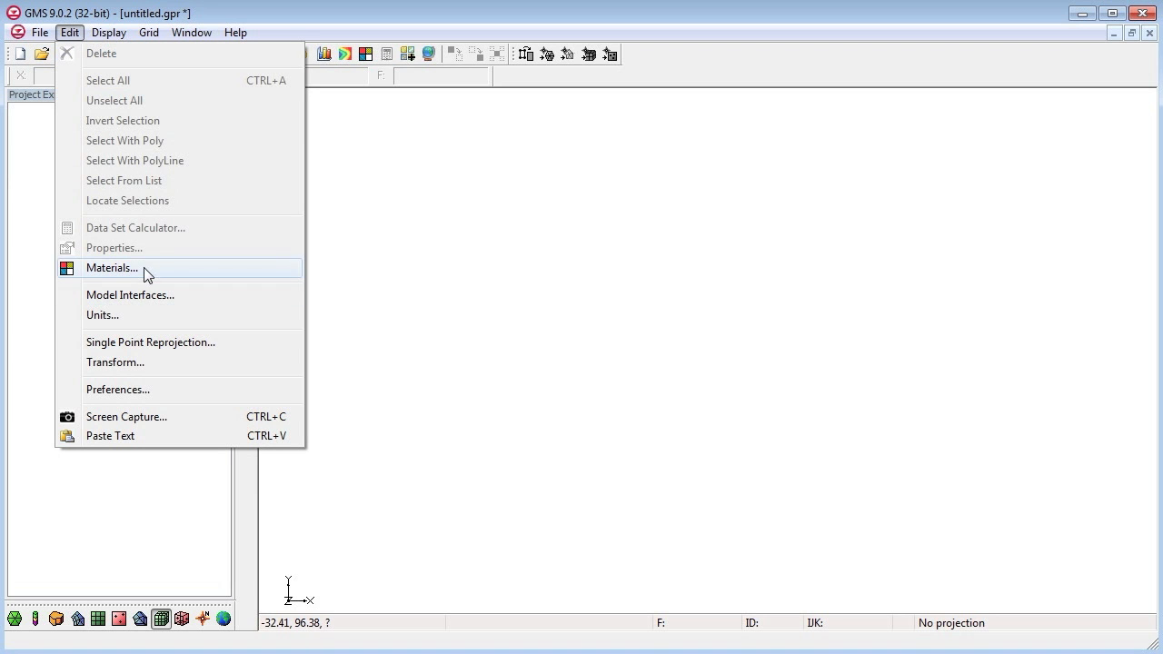
left_click(102, 317)
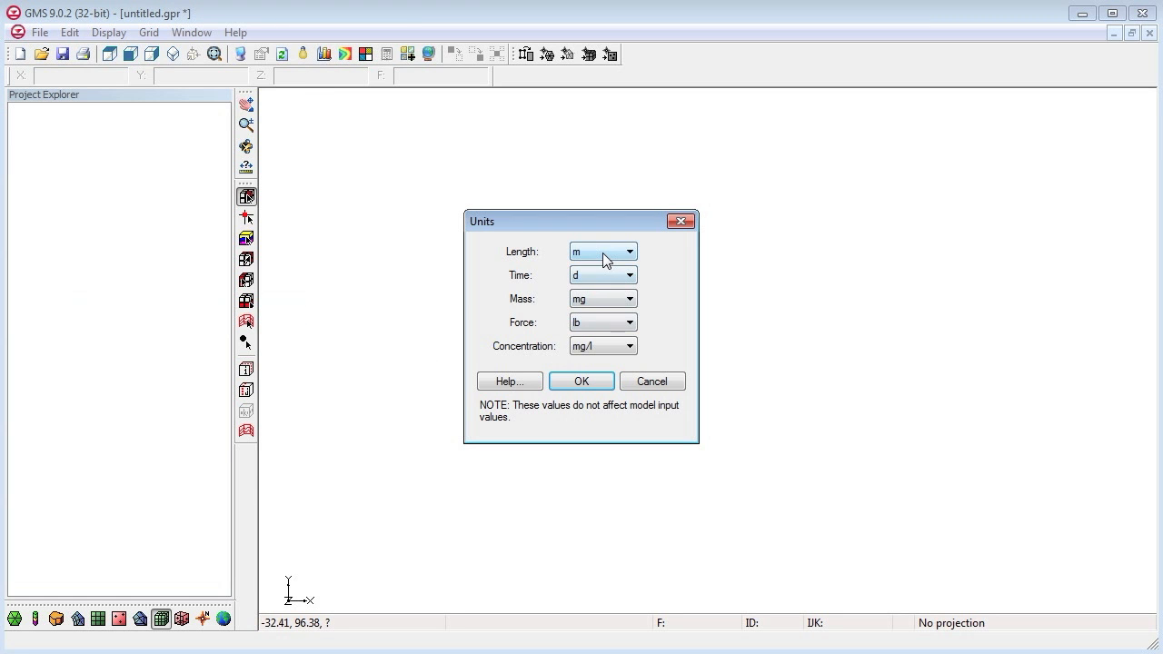
left_click(629, 275)
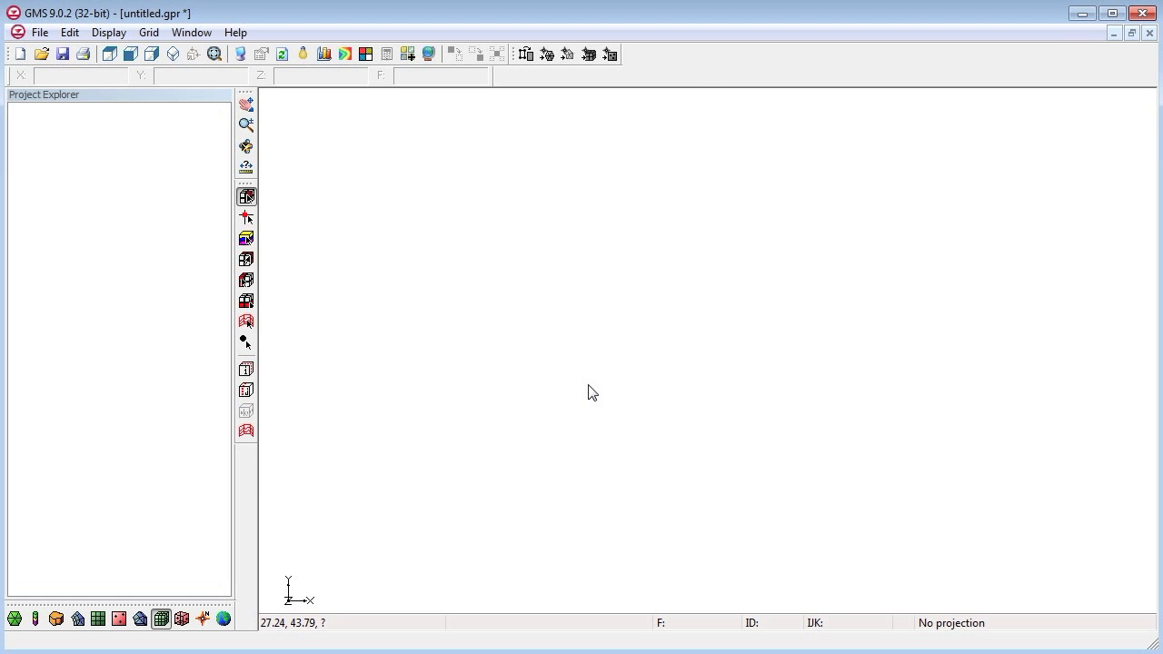
mouse_move(514, 378)
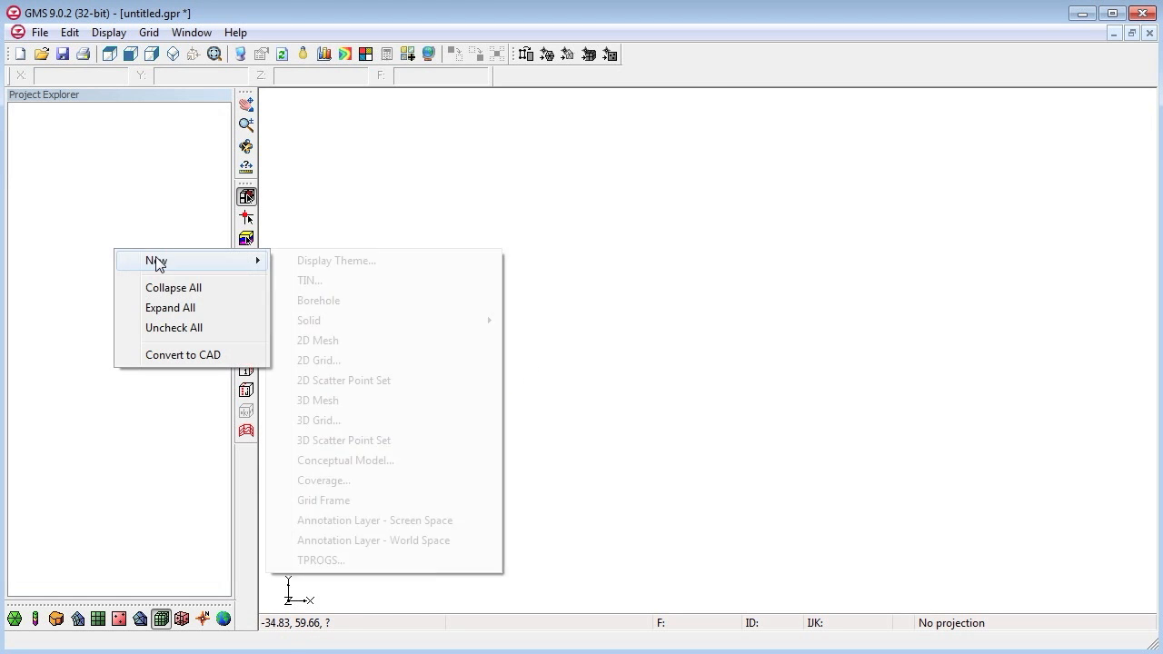
- Create a 3D grid 22860 by 22860 with 15 cells in X and Y and 3 layers in Z
left_click(318, 419)
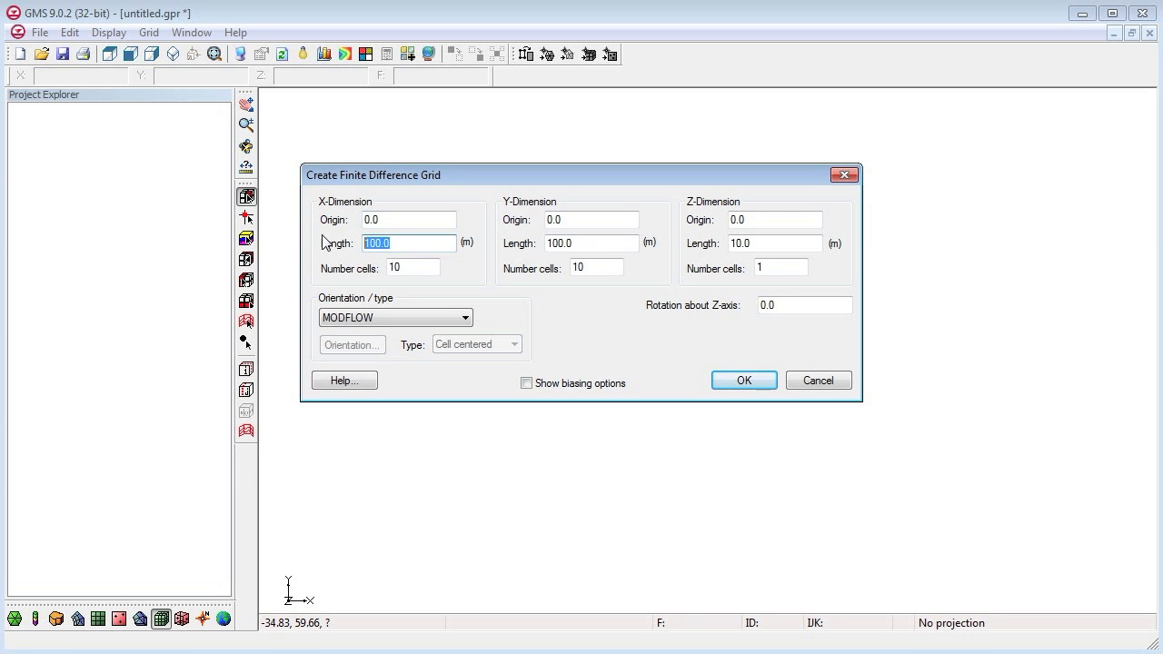
mouse_move(364, 247)
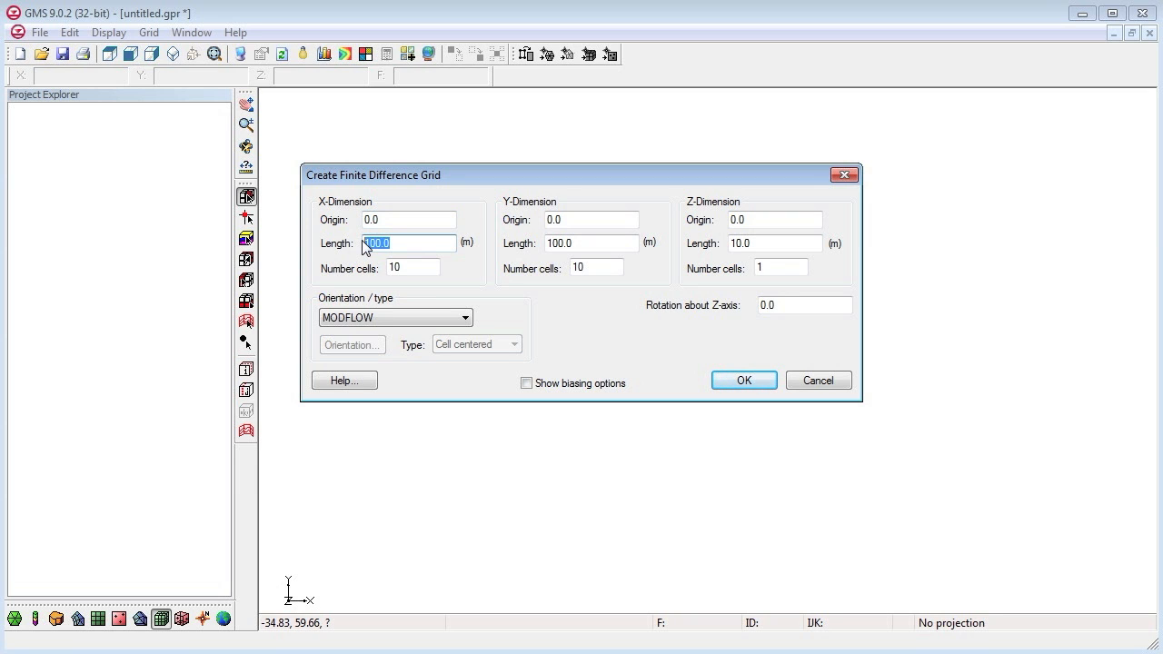
type("2")
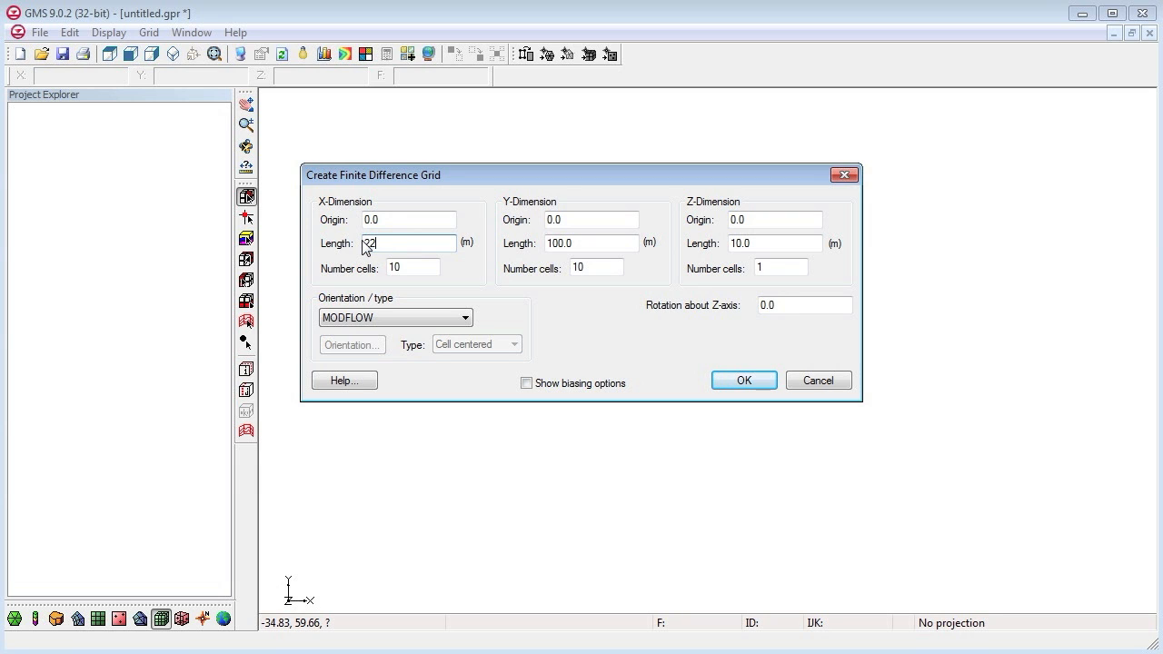
type("22860")
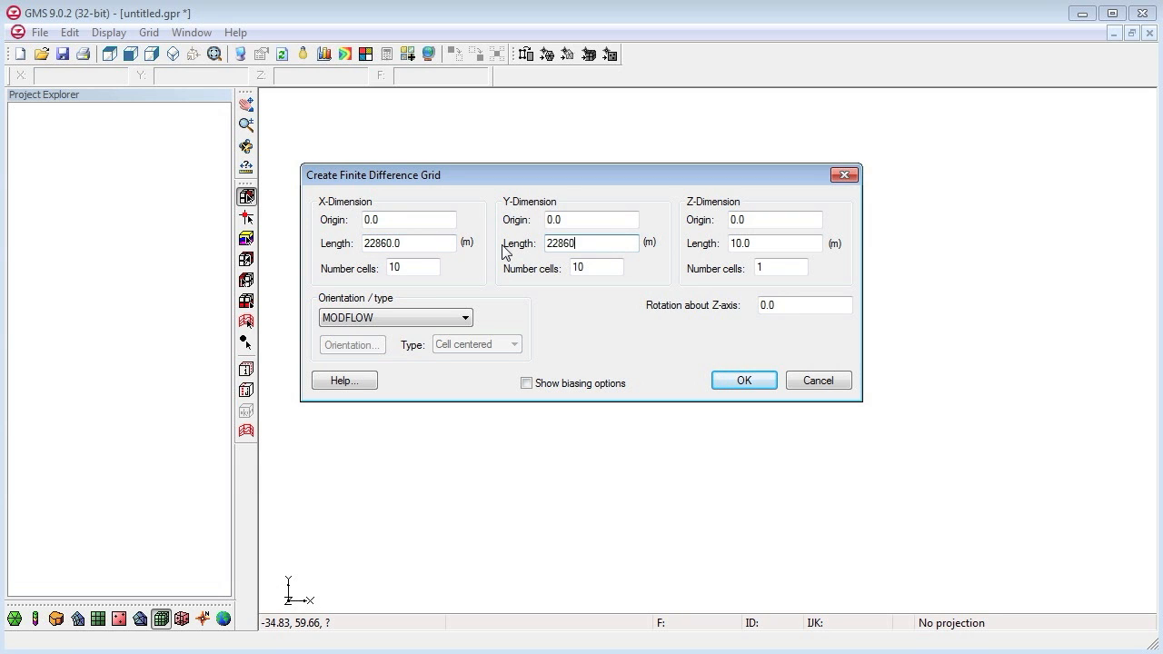
type("15")
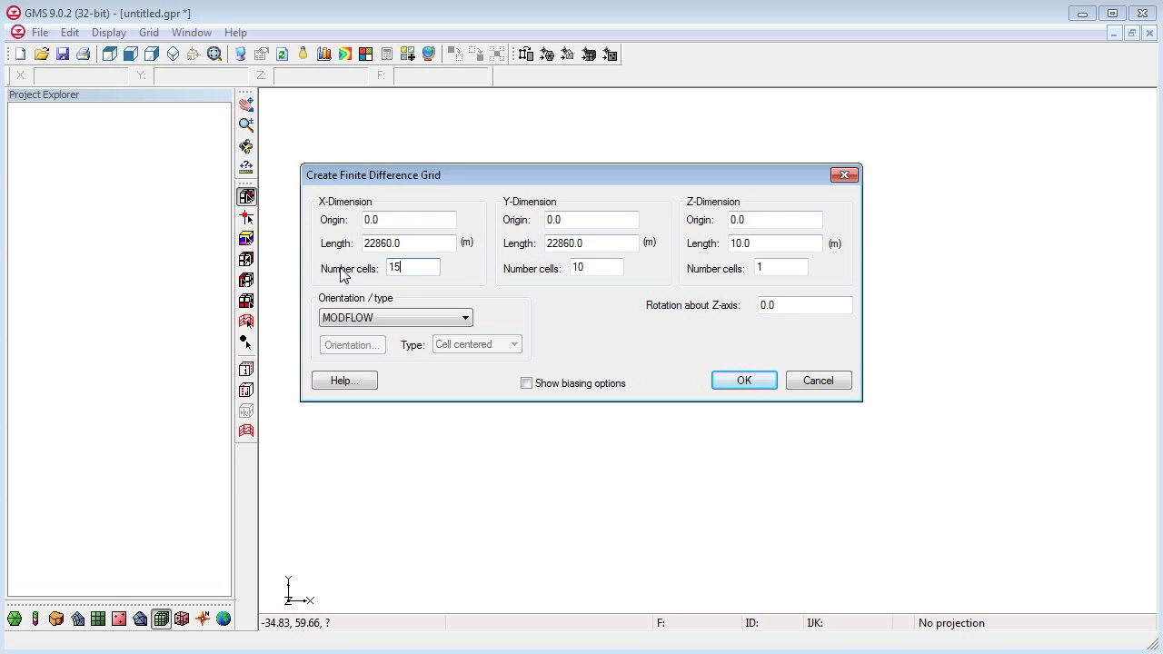
left_click(596, 267)
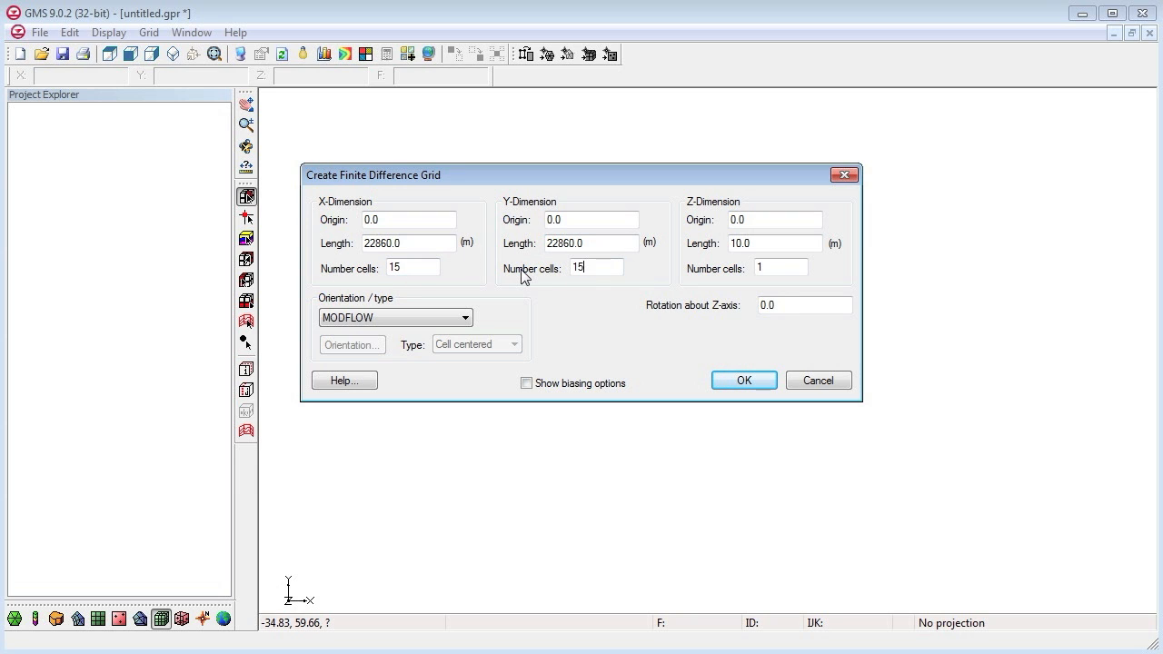
mouse_move(622, 329)
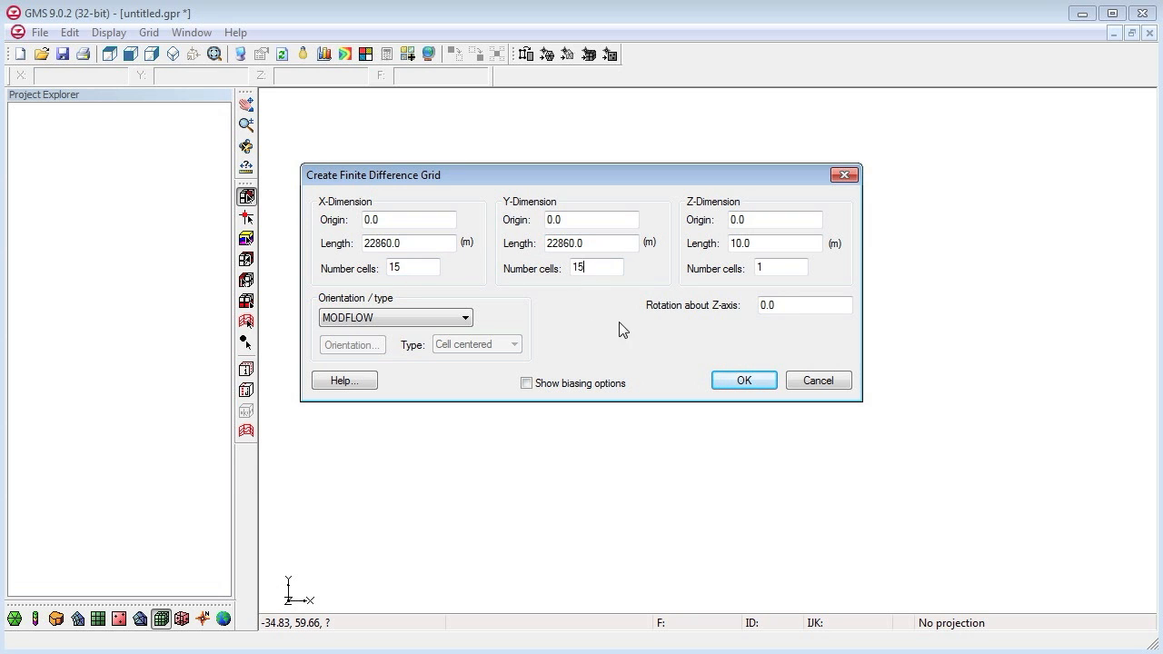
left_click(780, 267)
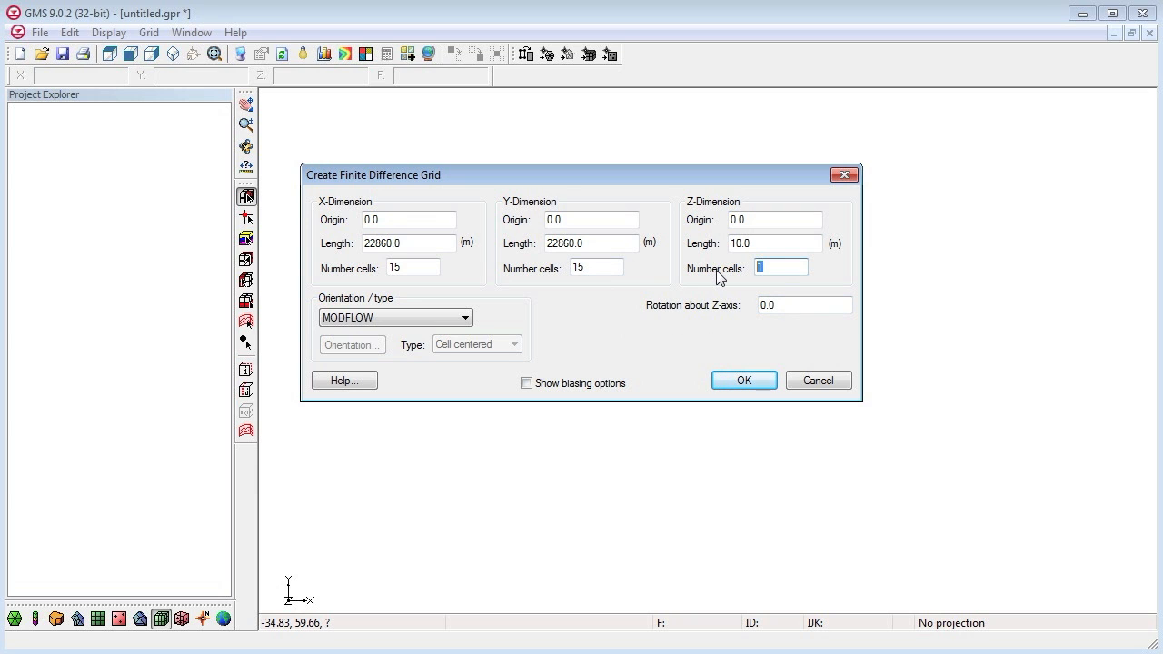
type("3")
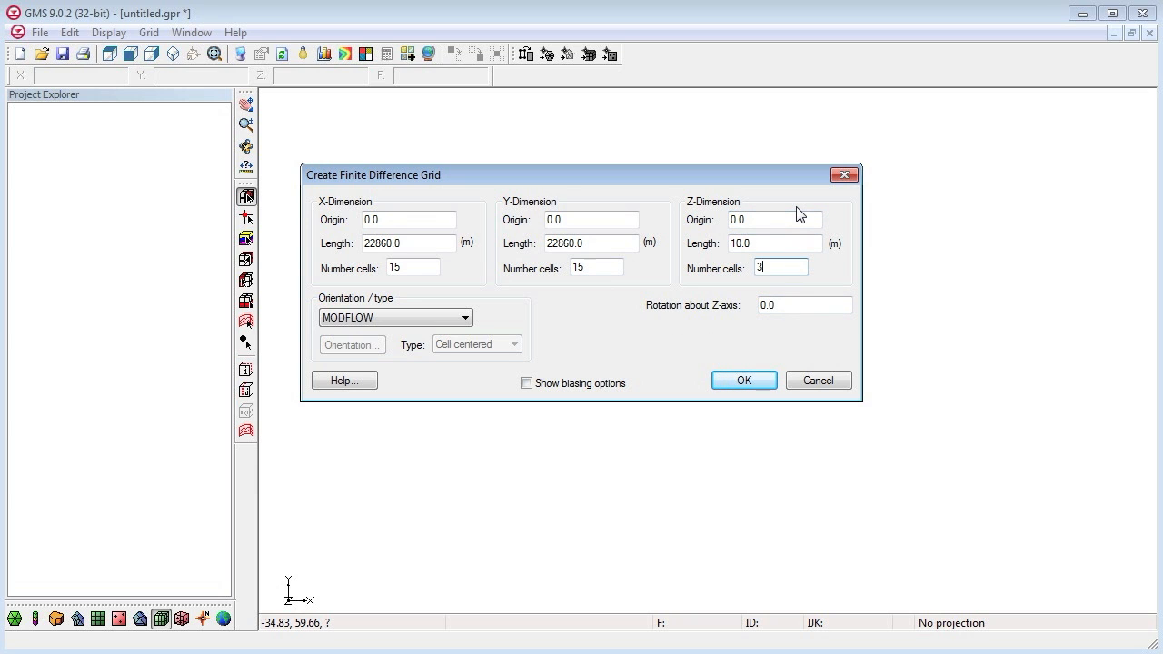
left_click(744, 380)
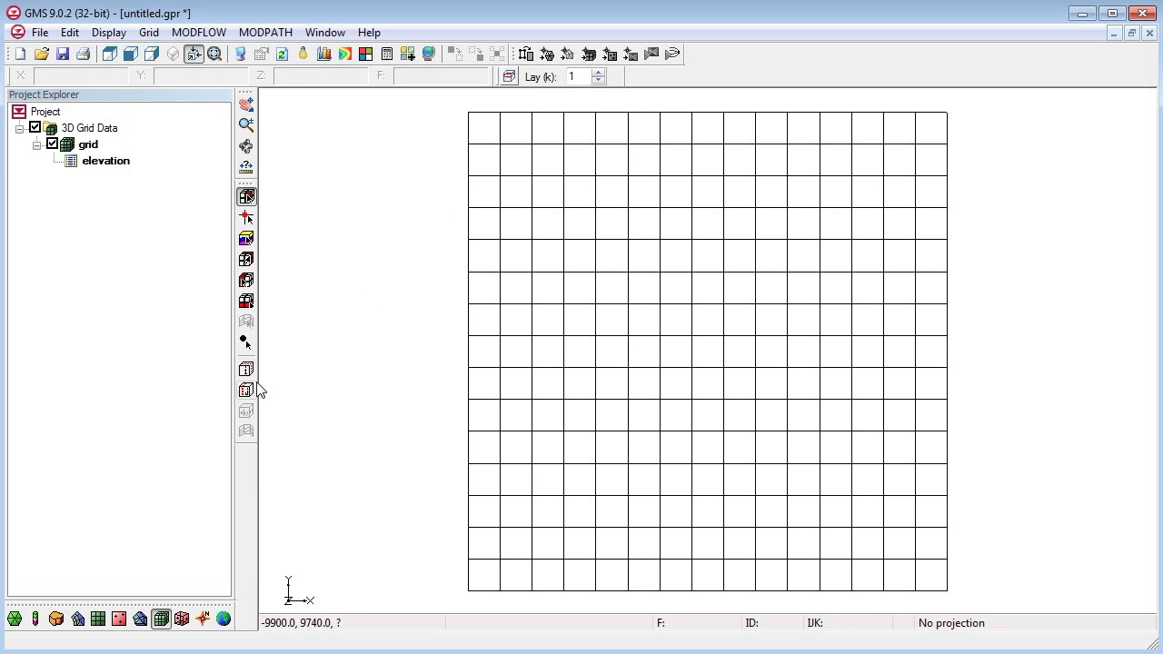
- Create a new MODFLOW simulation on the grid with Drain, Recharge and Well packages and the SIP1 solver
right_click(87, 144)
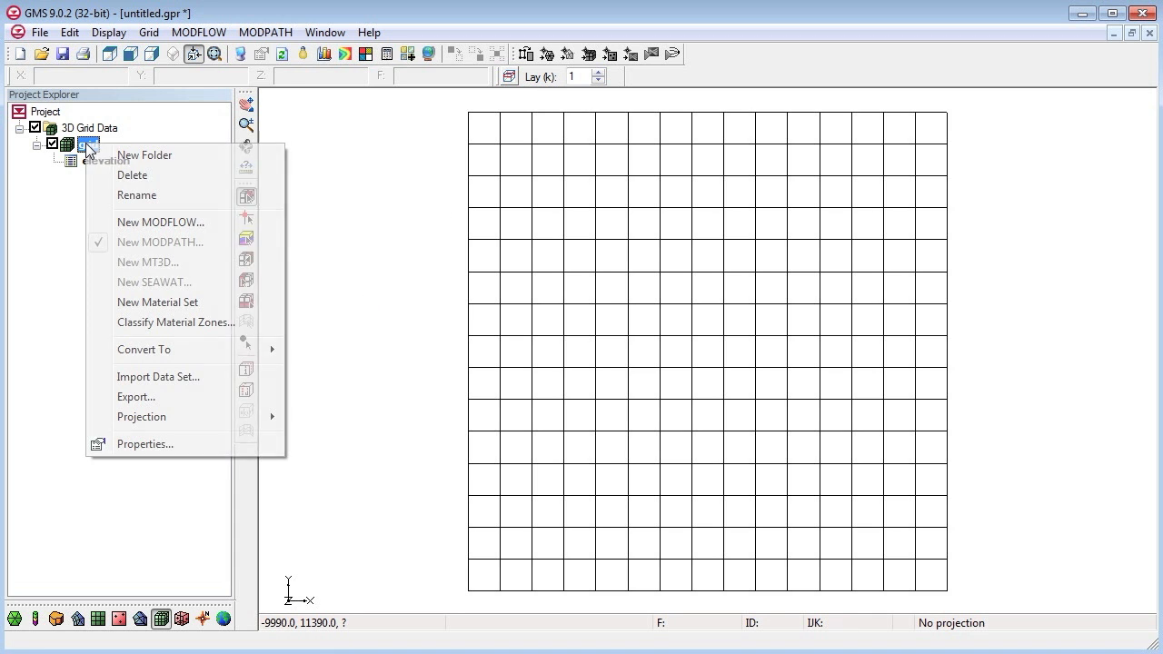
left_click(159, 221)
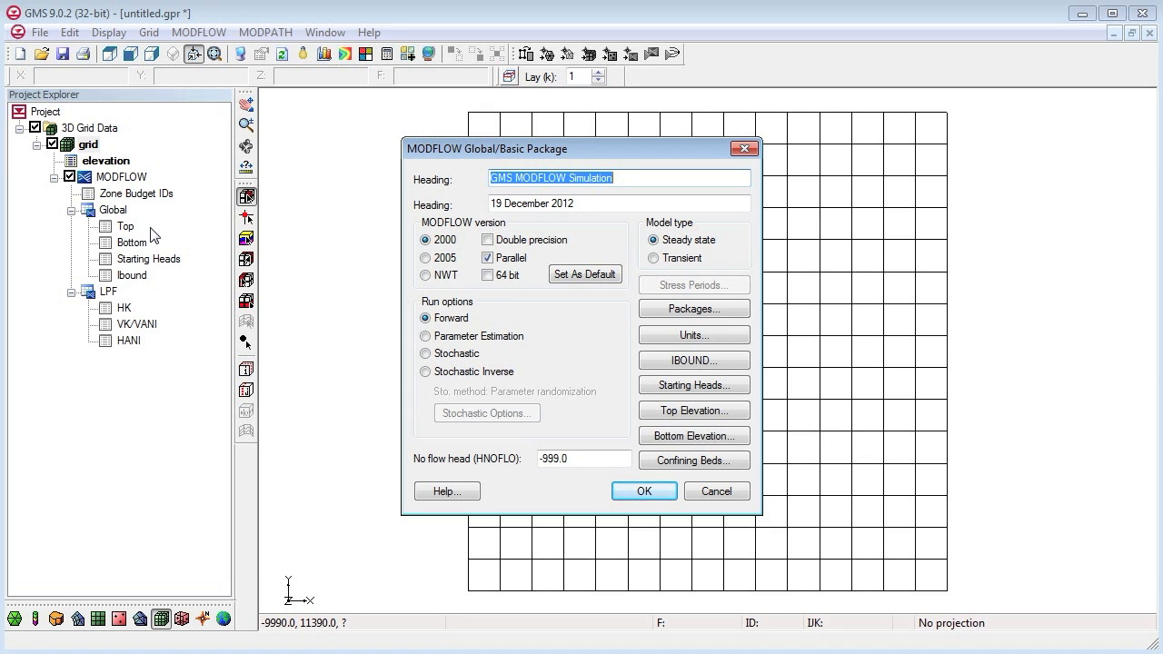
left_click(694, 309)
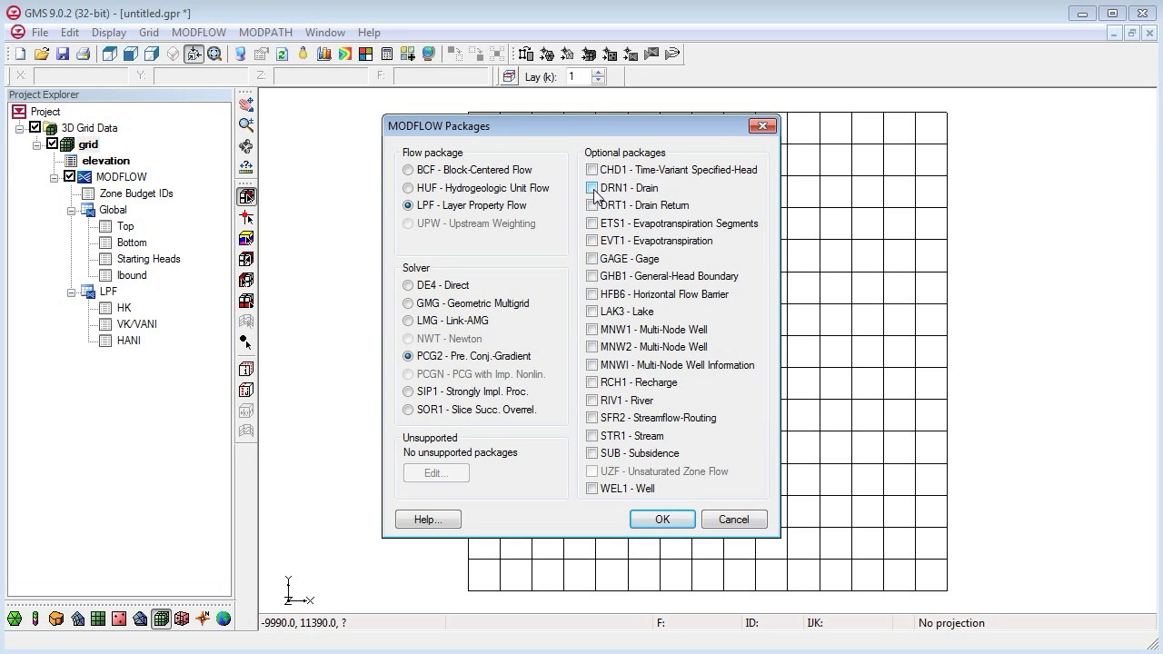
left_click(592, 187)
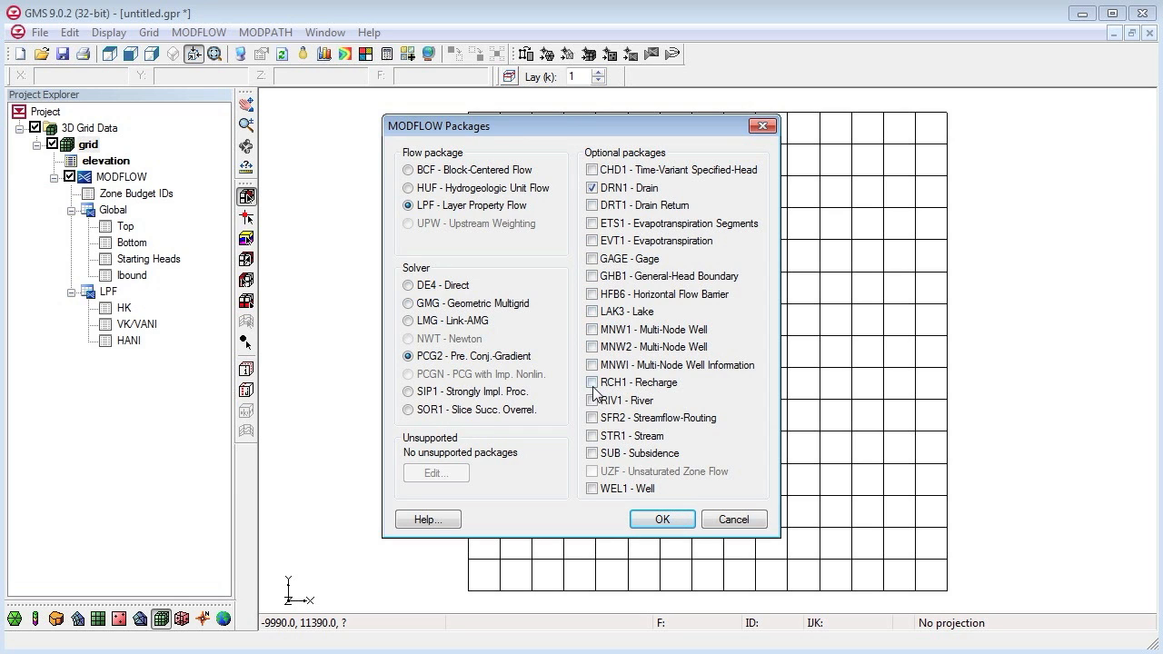
left_click(593, 487)
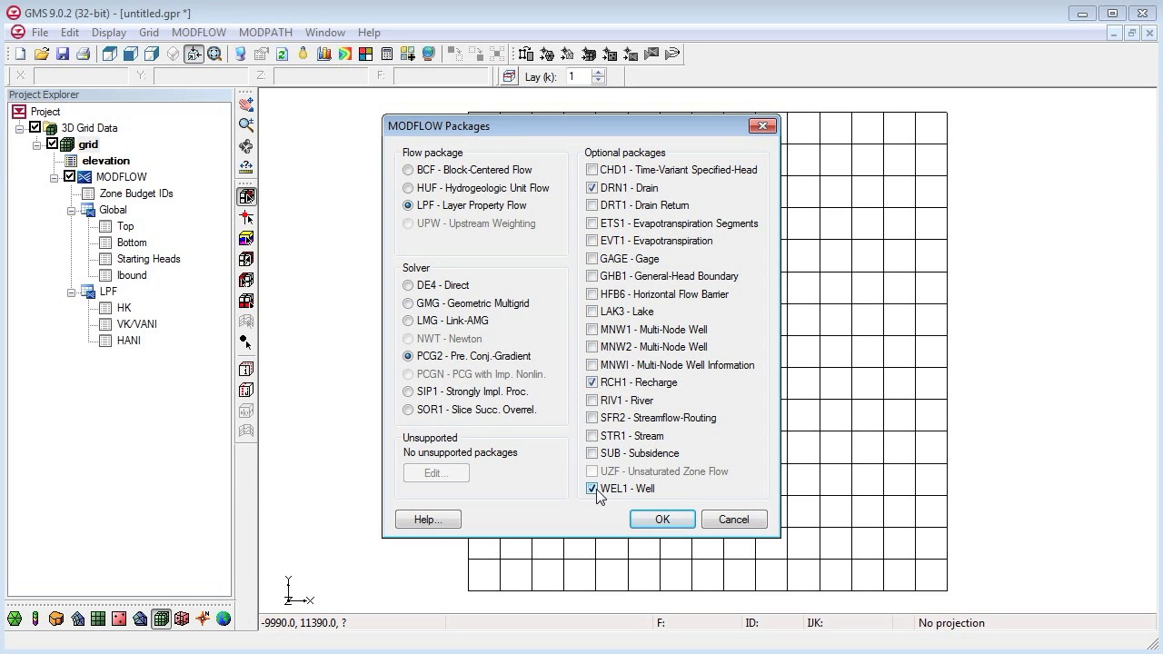
mouse_move(541, 421)
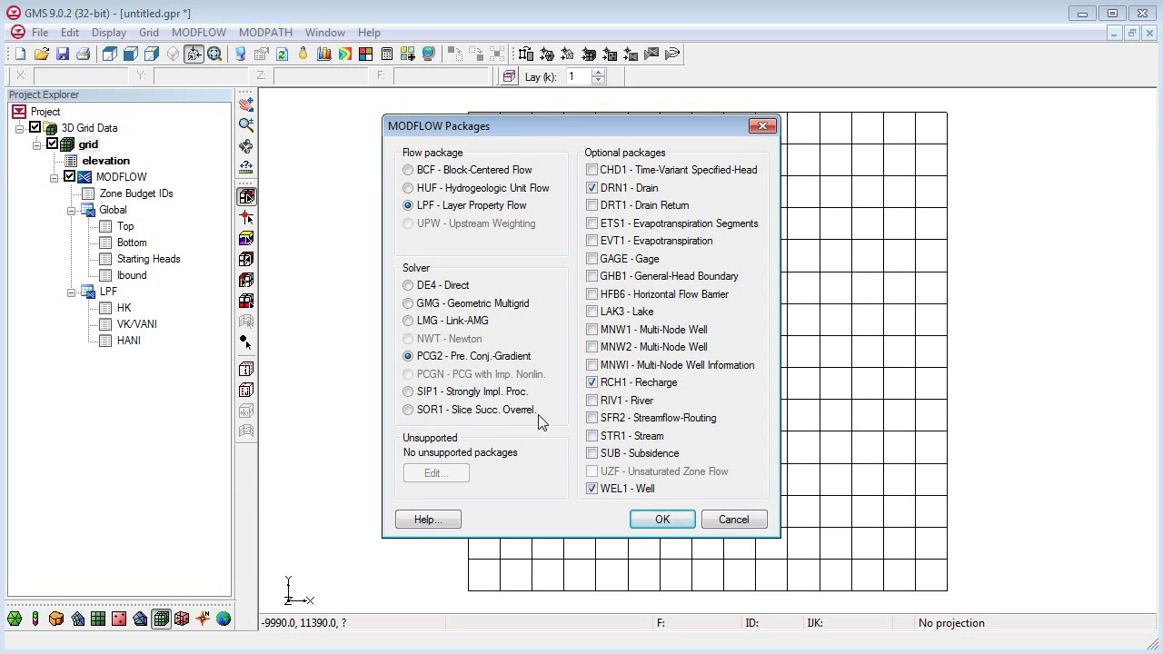
left_click(409, 393)
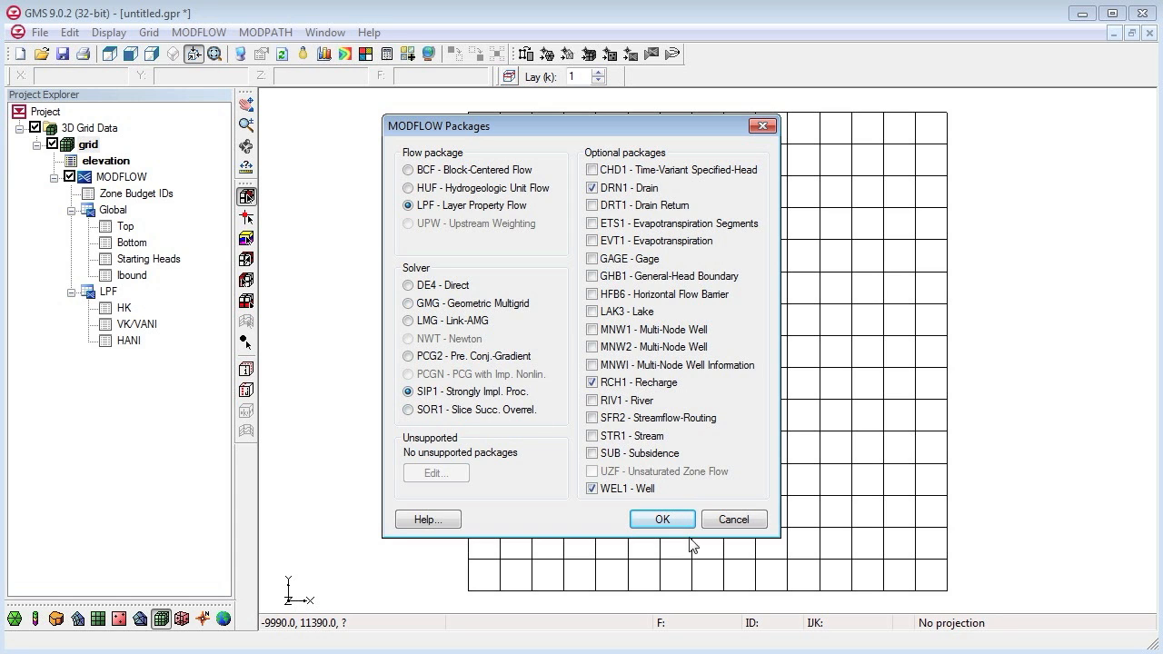
- Accept the packages and set layer 1's top elevation to a constant 60 in the Global/Basic package
left_click(662, 519)
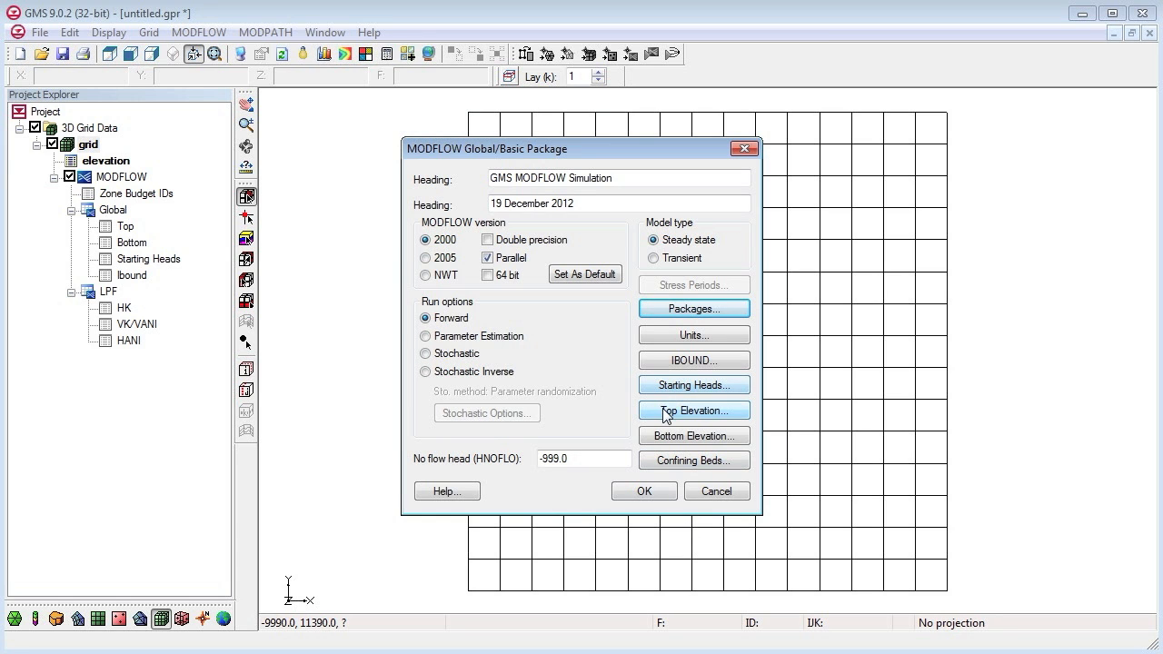
left_click(694, 411)
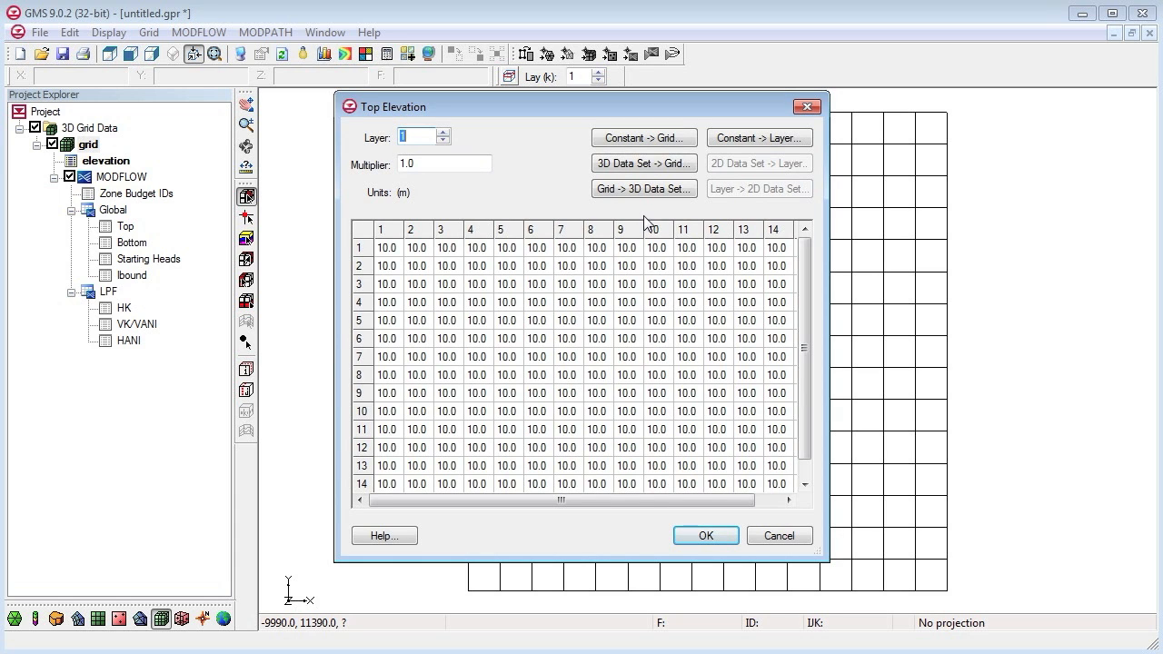
mouse_move(759, 138)
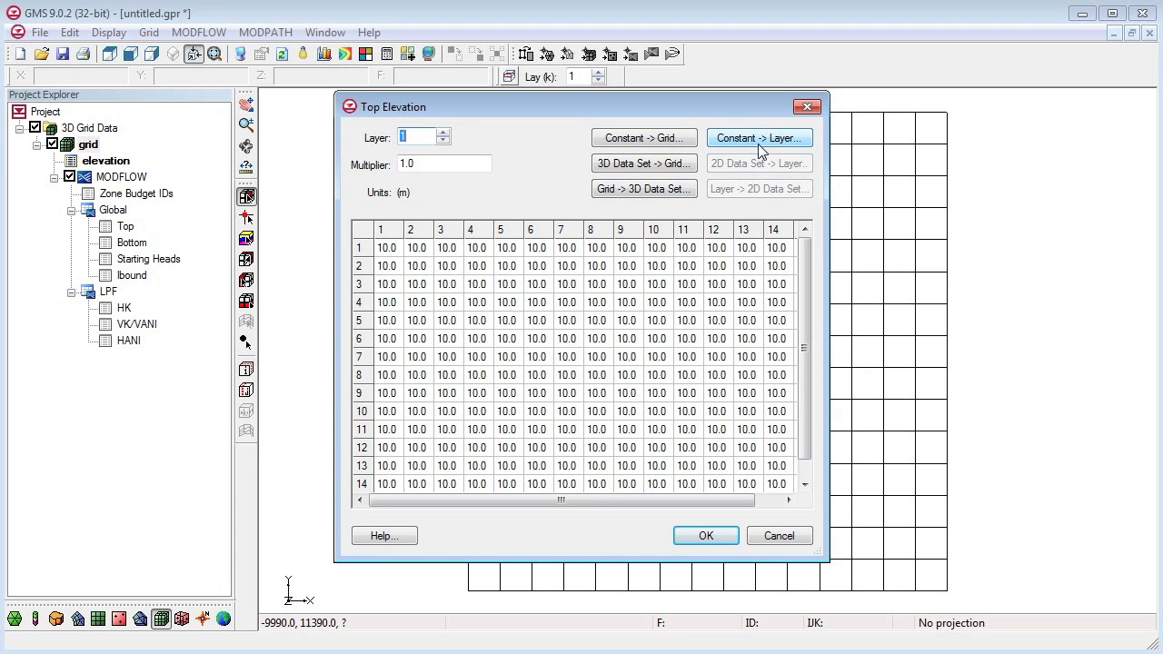
left_click(759, 138)
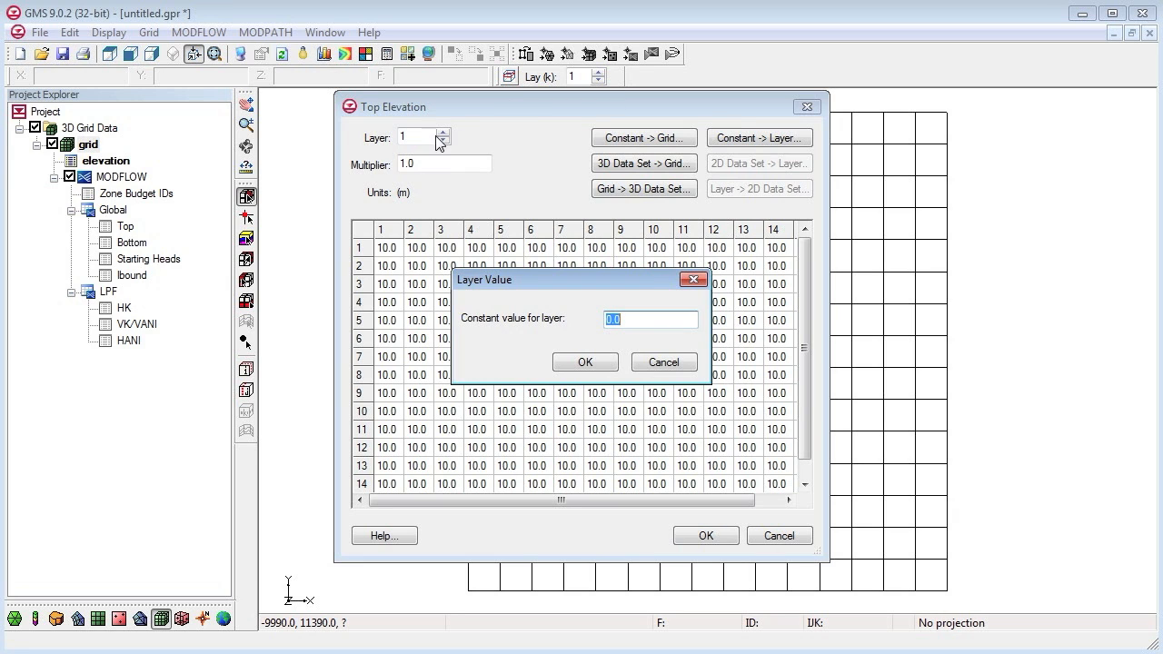
mouse_move(404, 149)
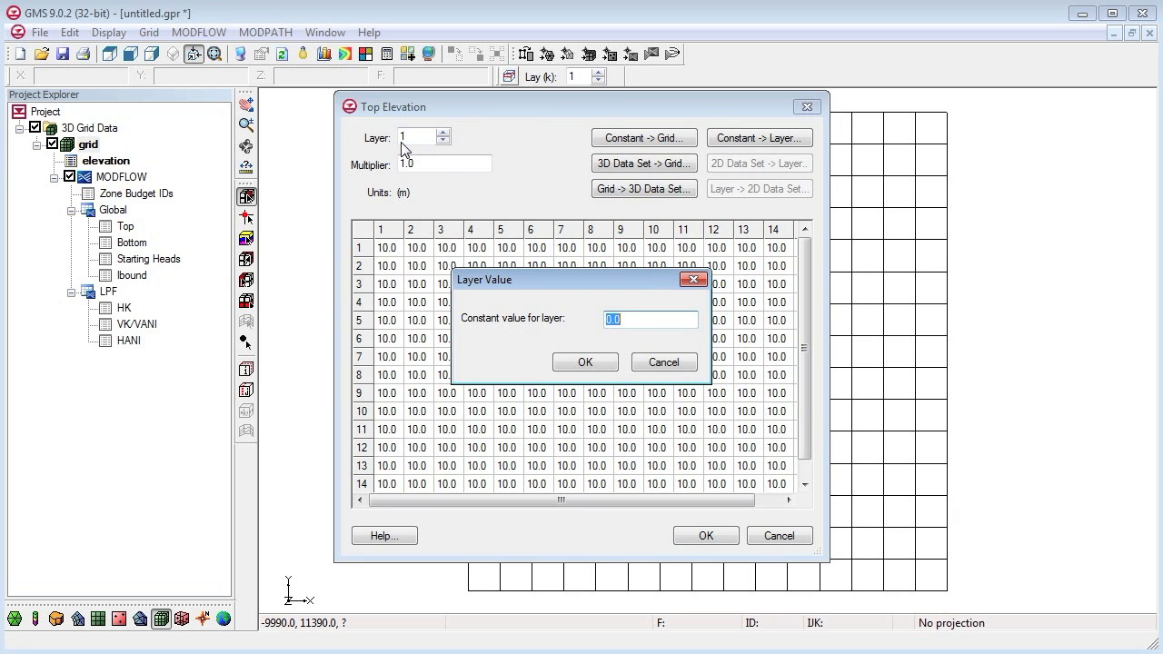
type("60")
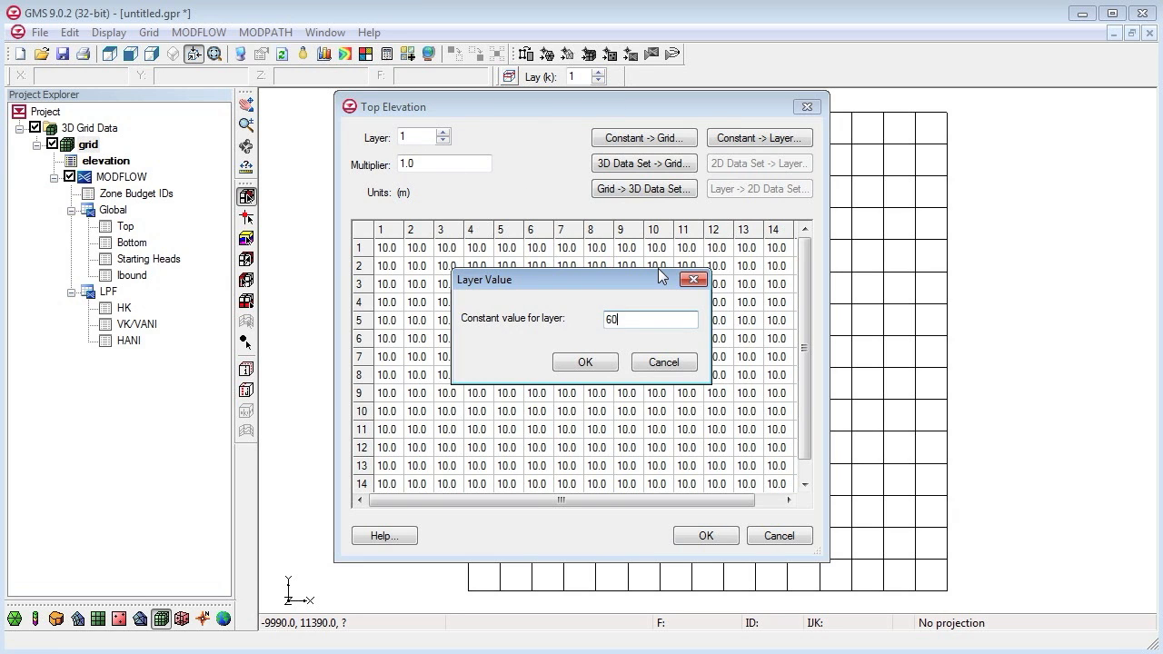
left_click(585, 361)
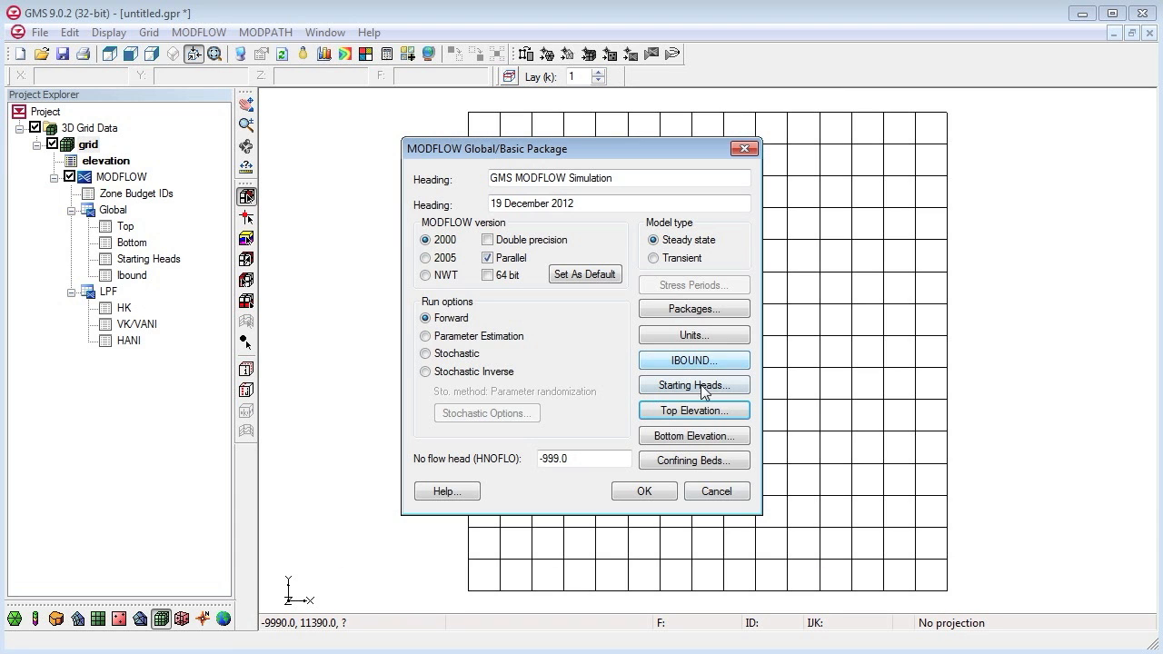
- Set constant bottom elevations of -45, -120 and -215 for layers 1–3 and accept the global settings
left_click(695, 436)
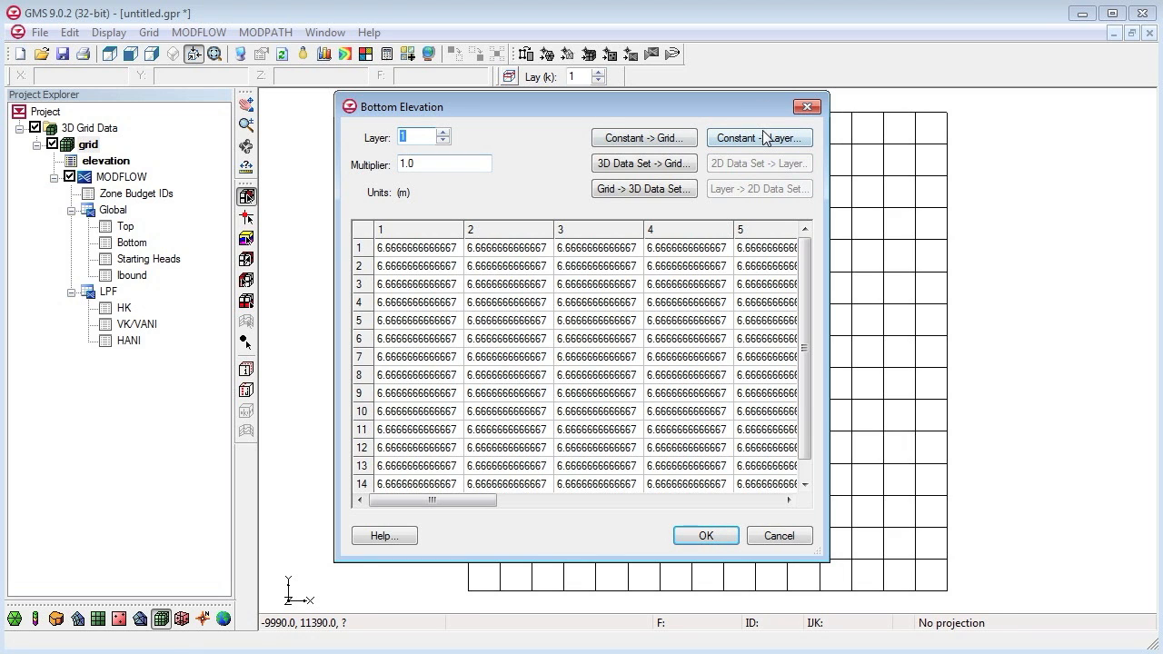
left_click(758, 138)
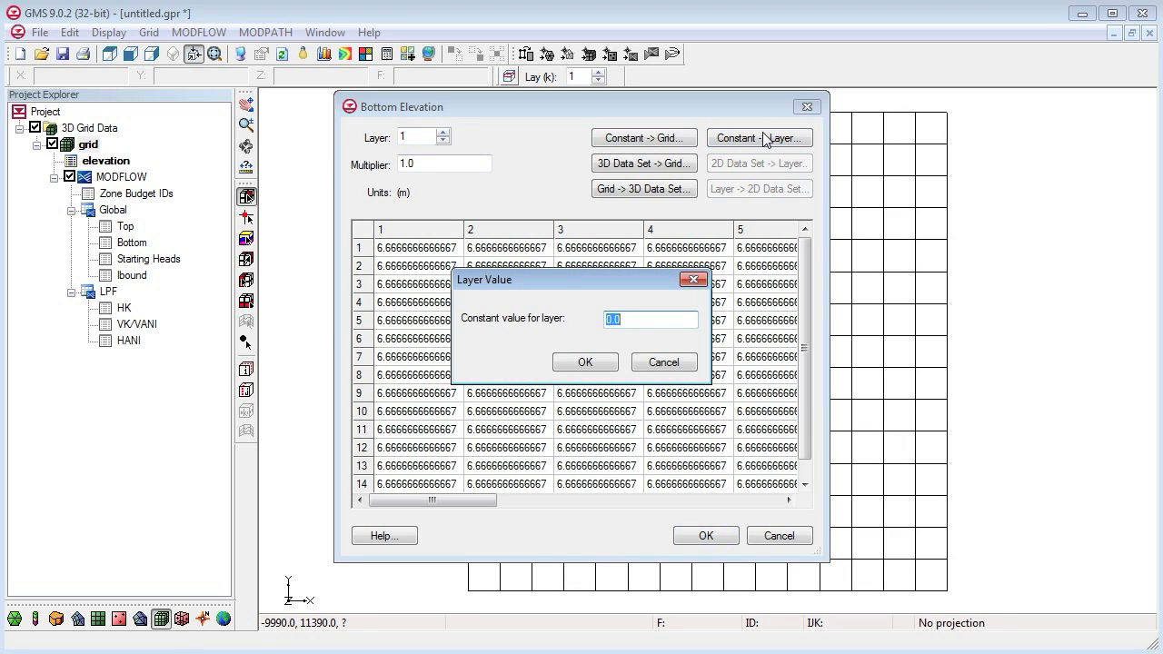
type("-45")
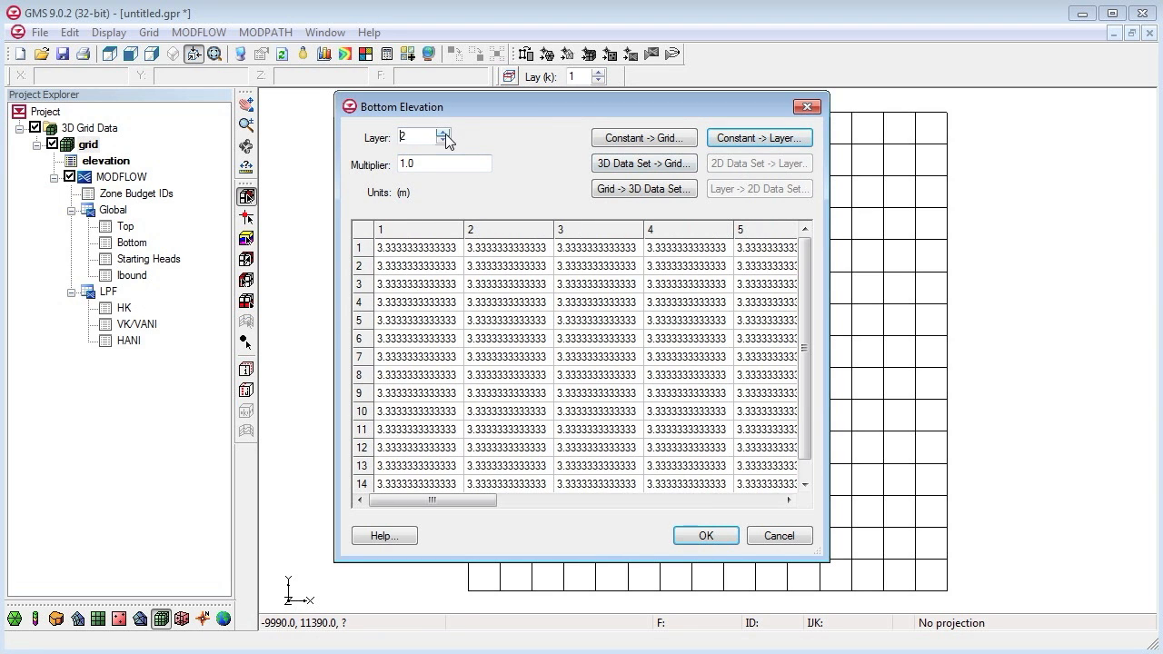
left_click(759, 138)
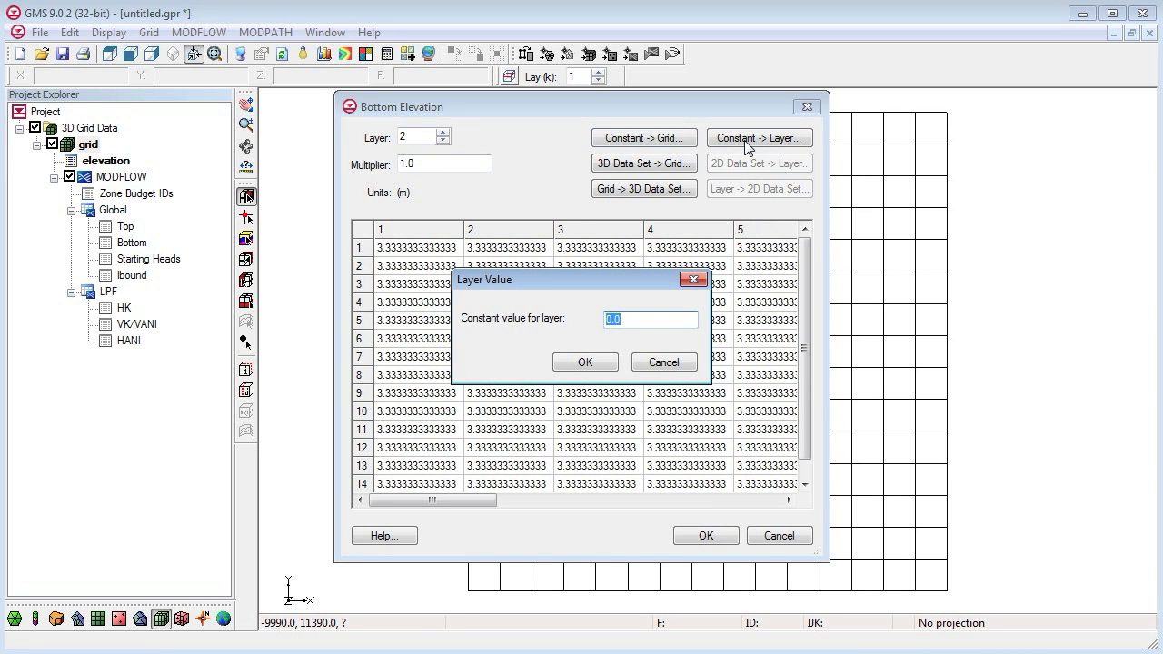
type("-120")
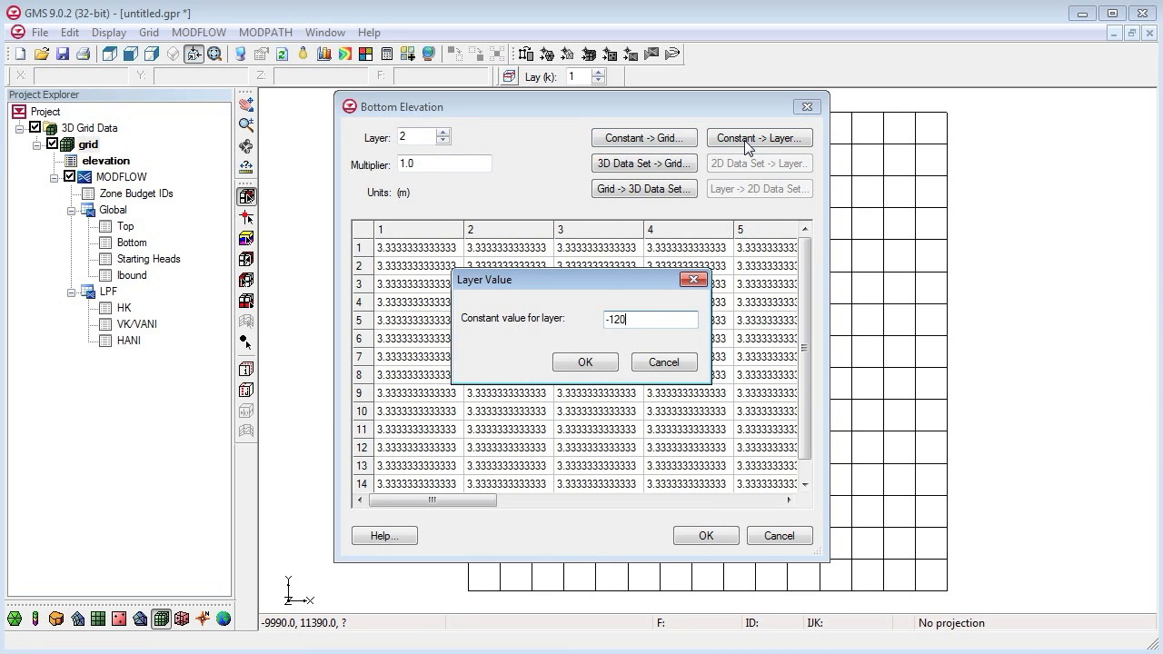
left_click(585, 362)
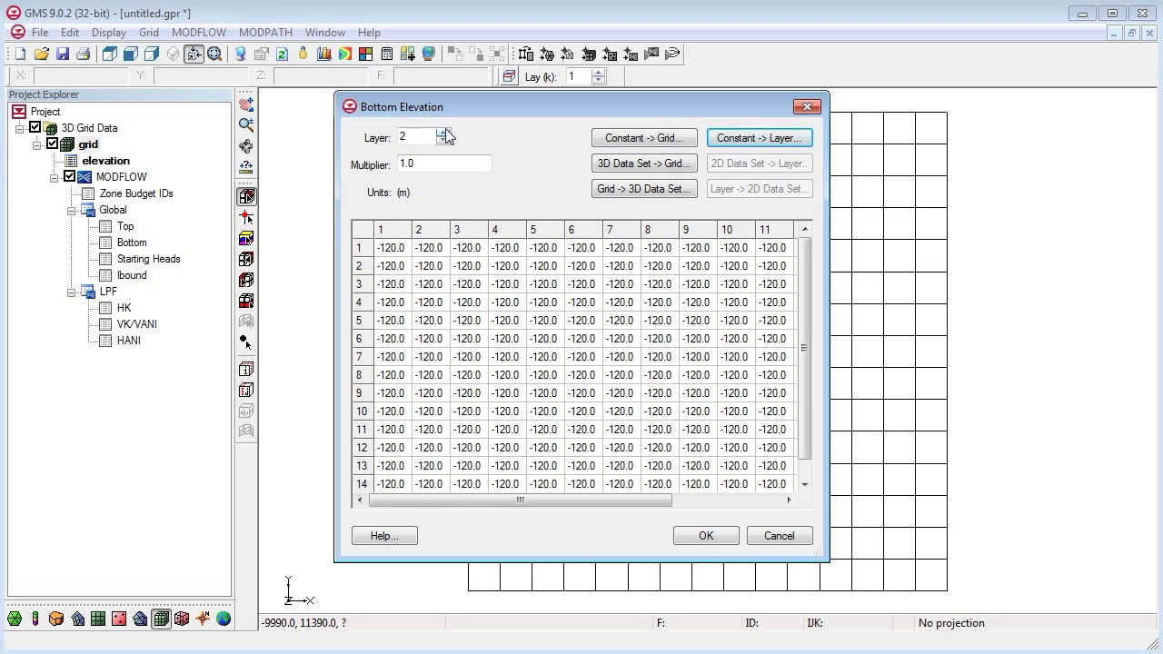
left_click(760, 139)
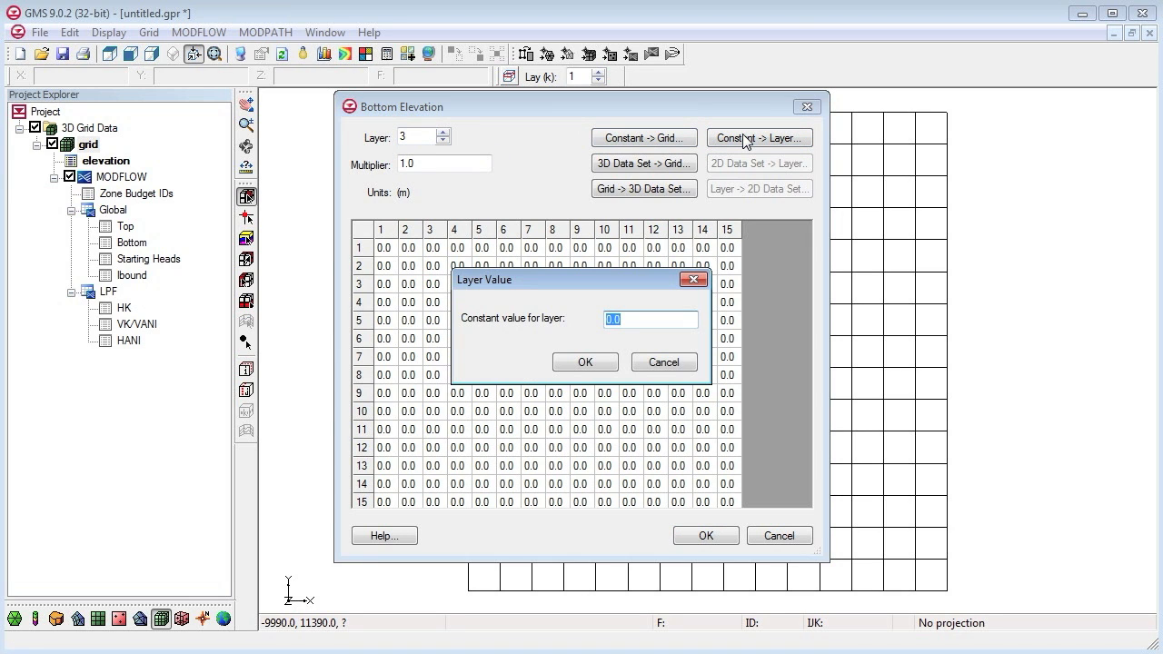
type("-215")
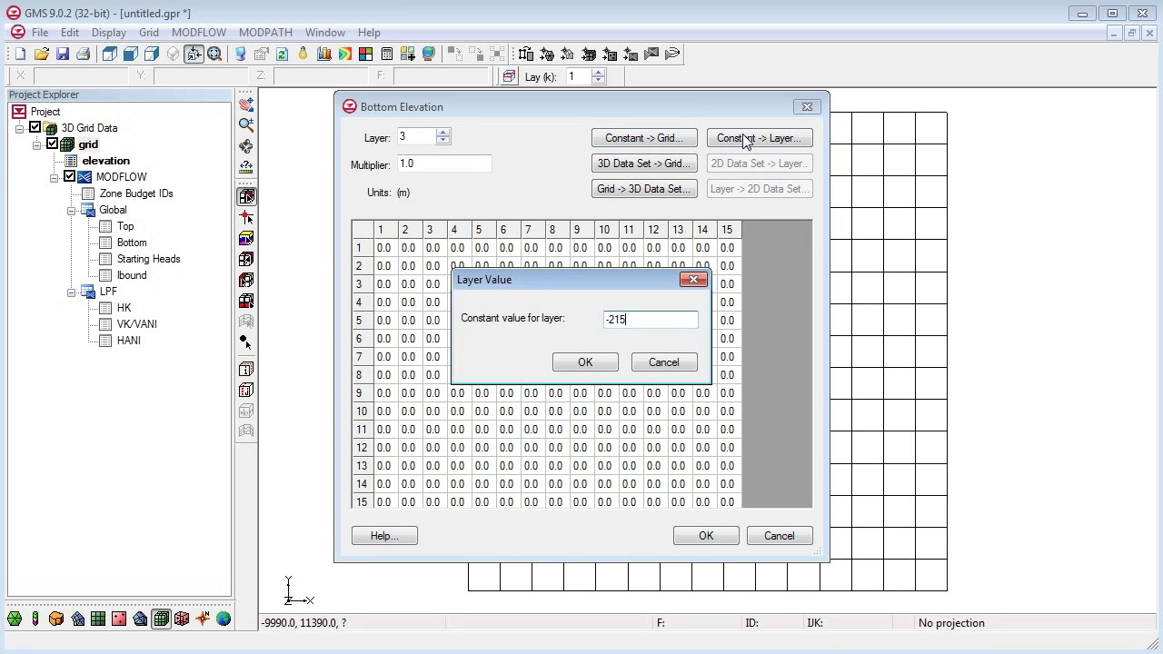
left_click(585, 362)
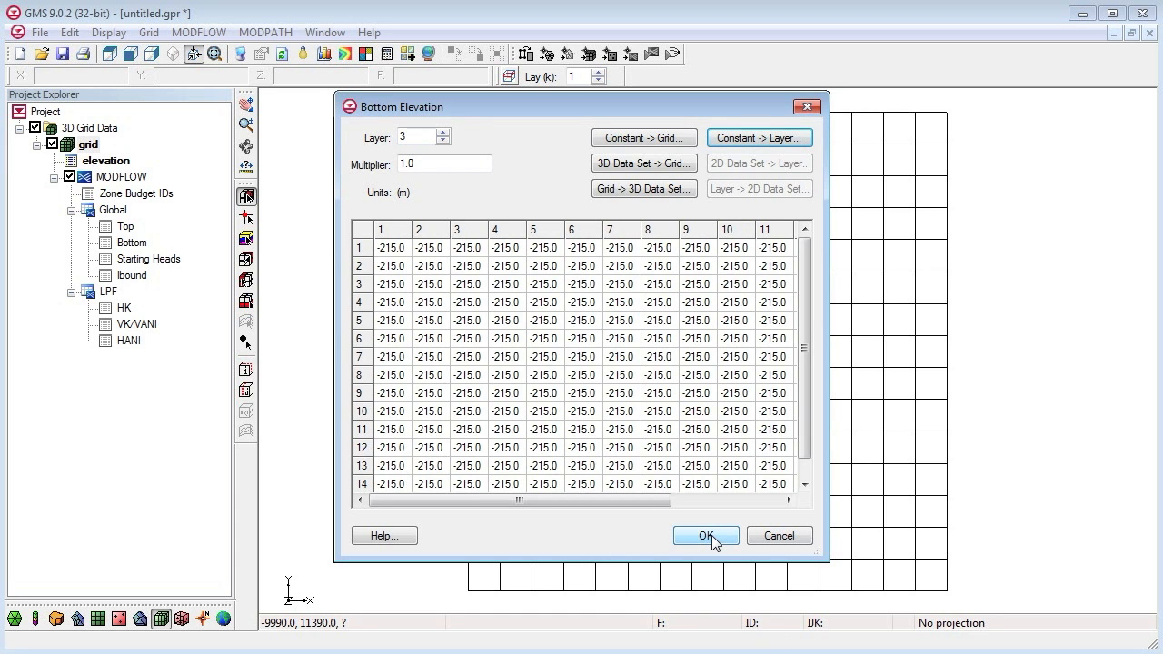
left_click(705, 534)
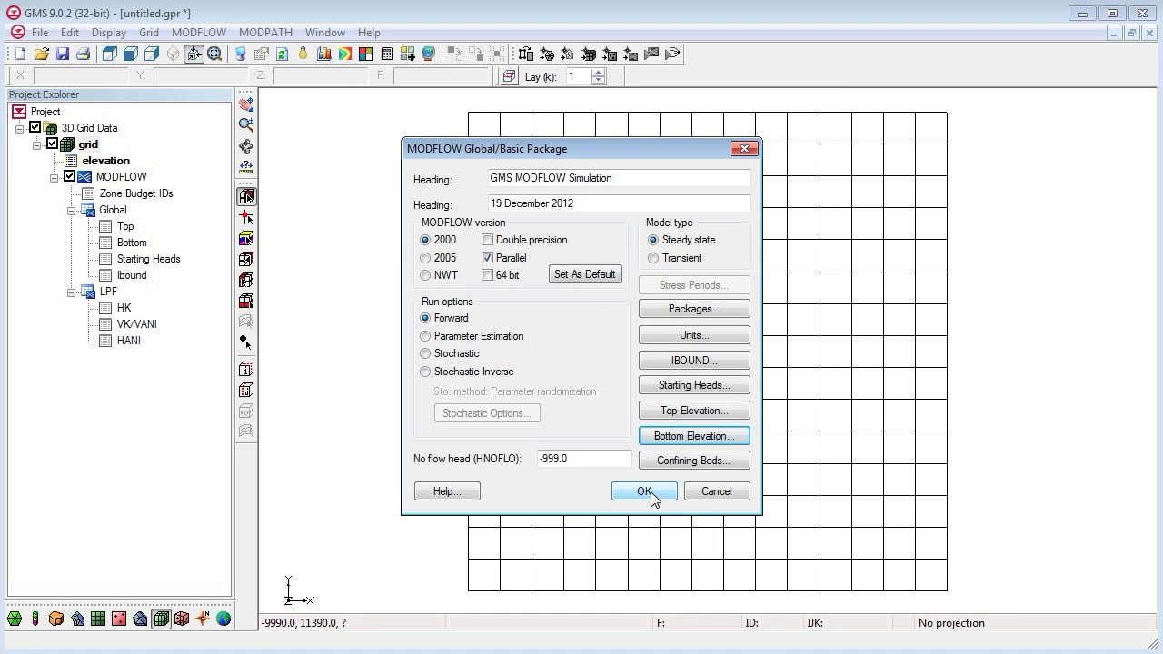
left_click(643, 491)
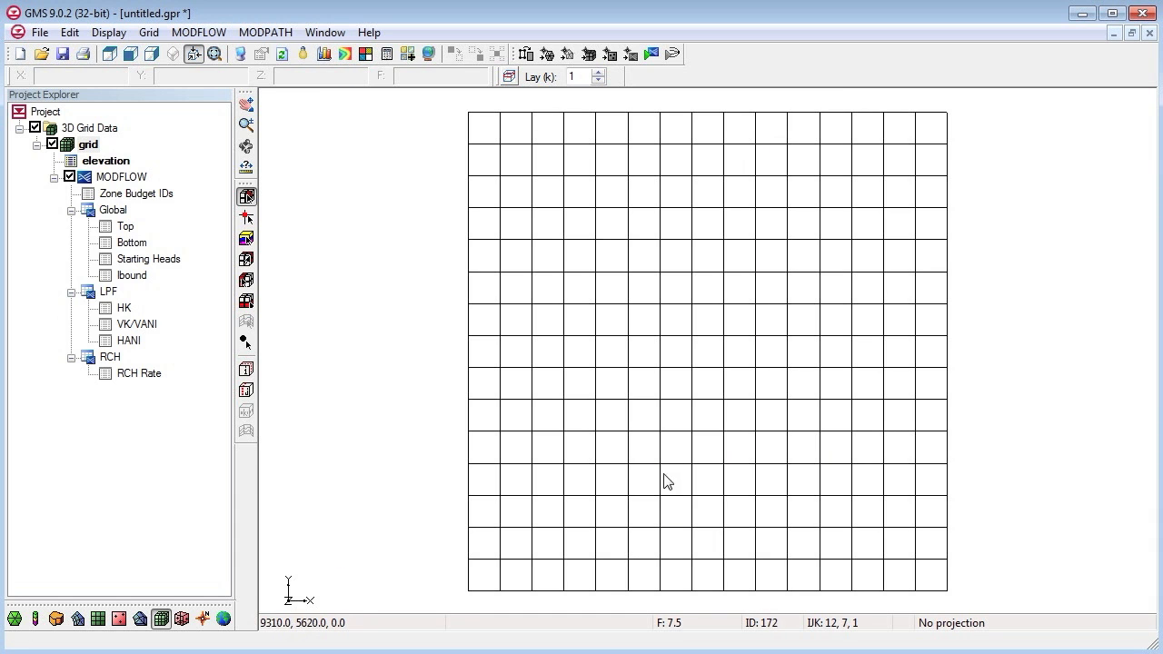
- Switch to side view with Z magnification 15 and set the displayed column to 1
left_click(153, 55)
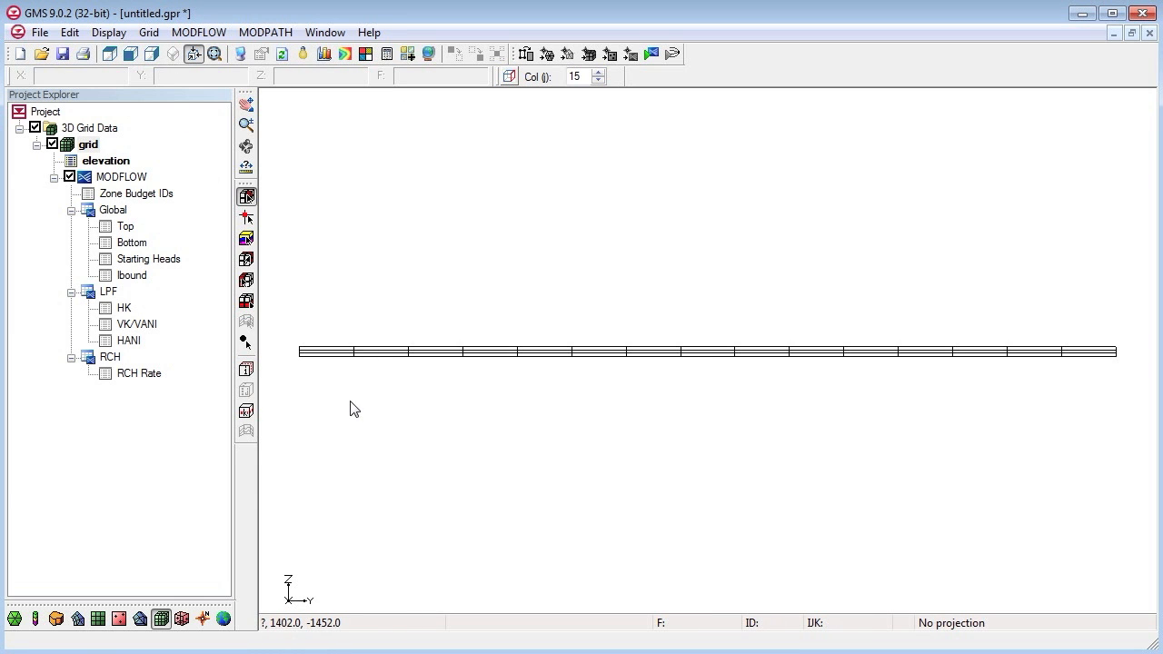
mouse_move(457, 332)
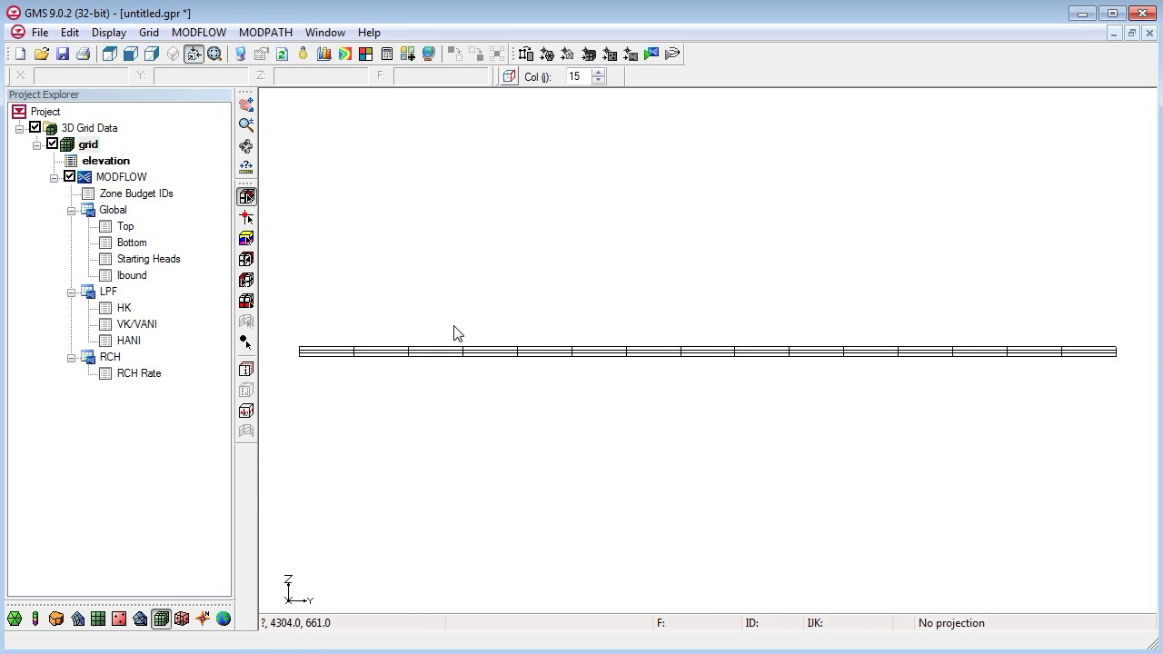
mouse_move(560, 361)
type("15")
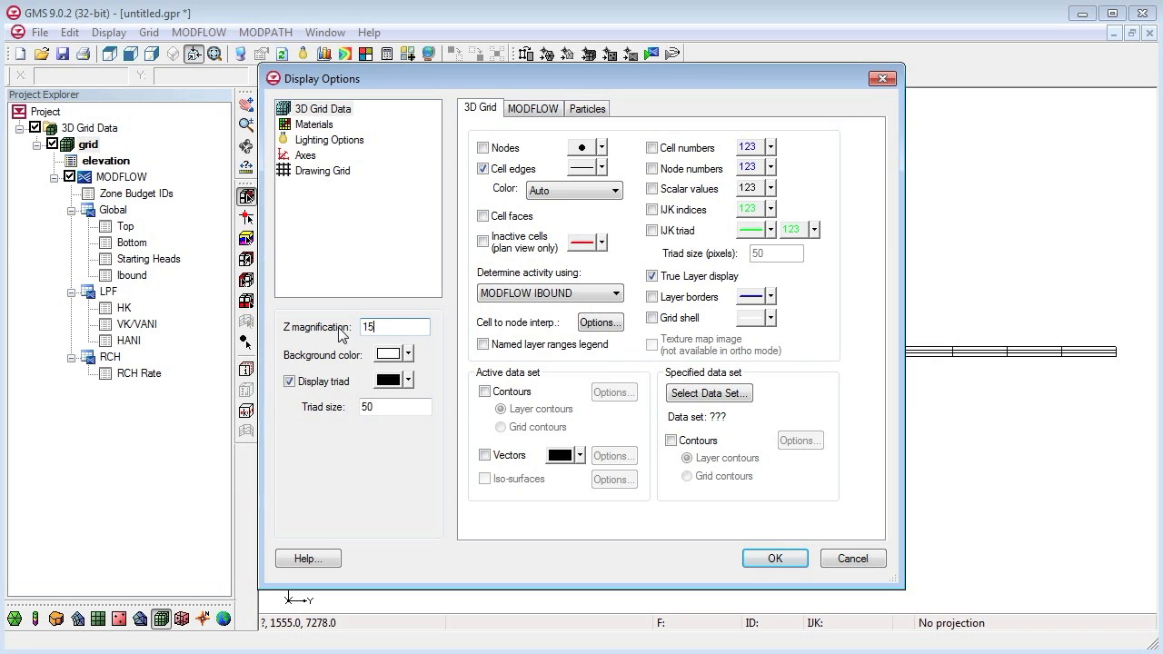
left_click(774, 558)
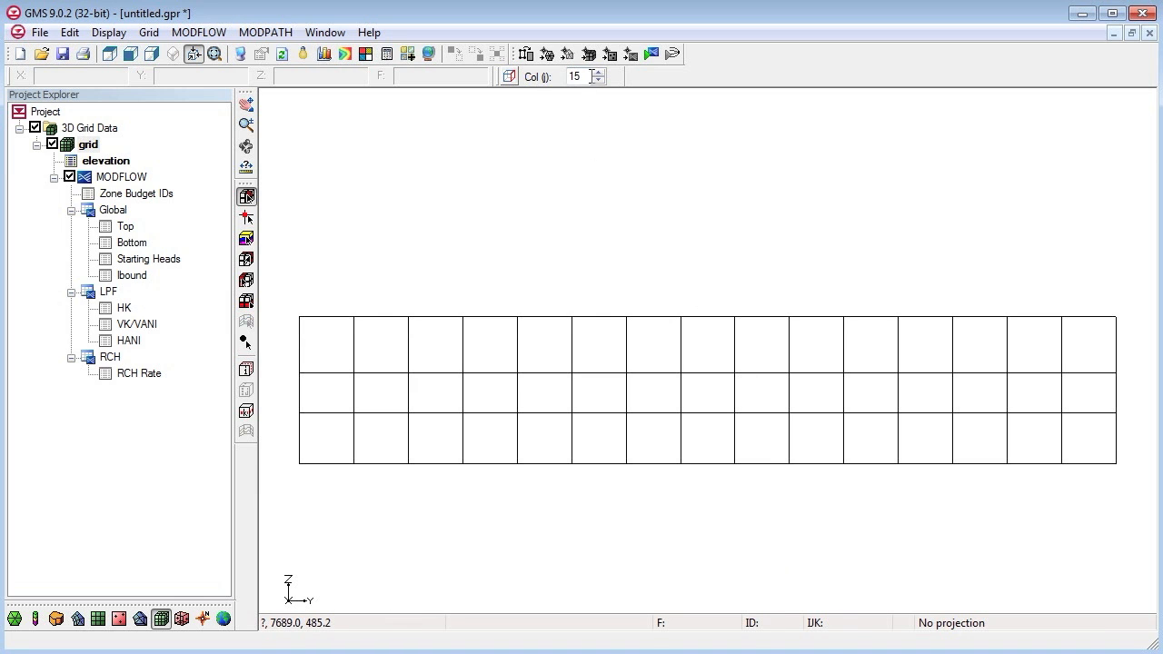
triple_click(575, 76)
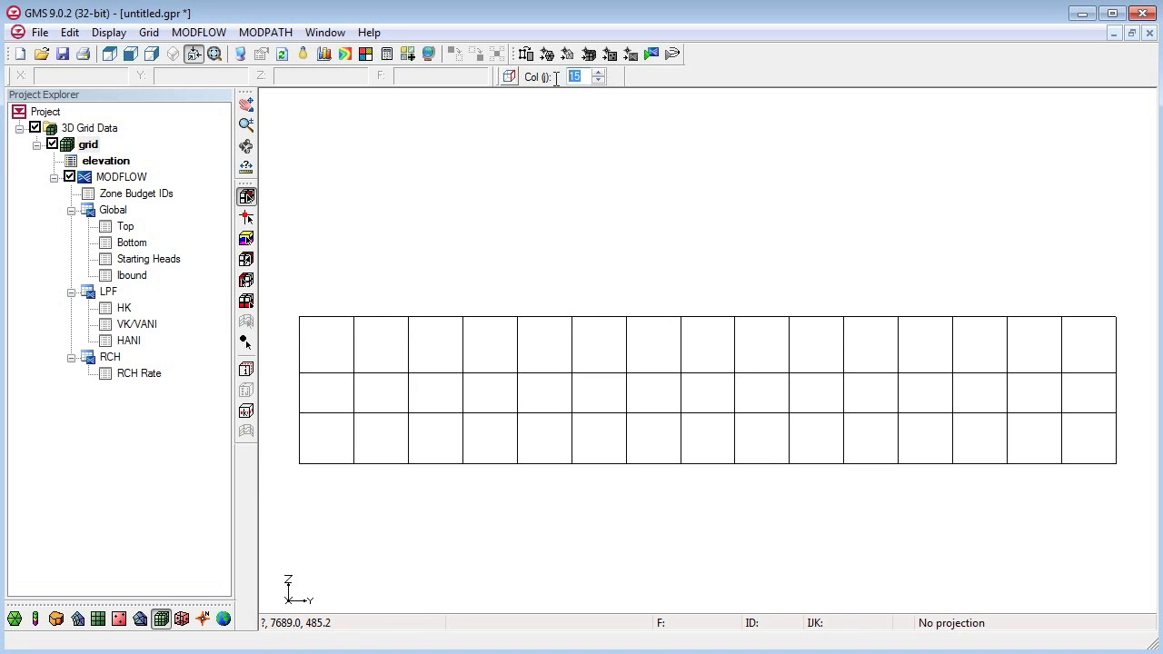
triple_click(574, 76)
type("1")
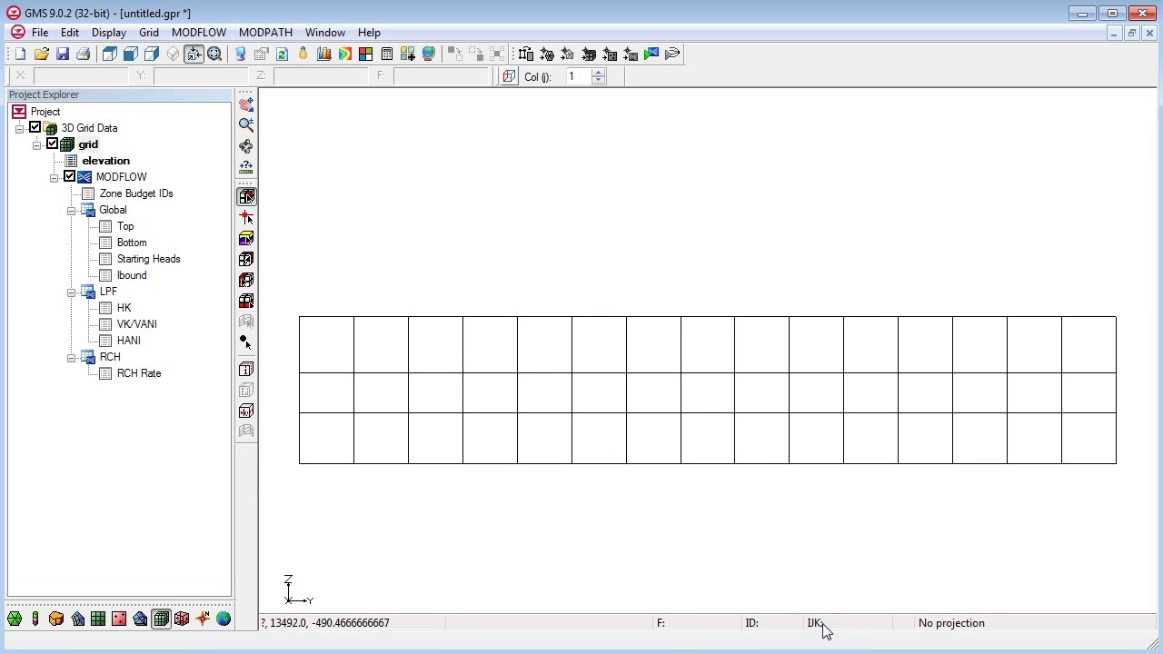
mouse_move(700, 394)
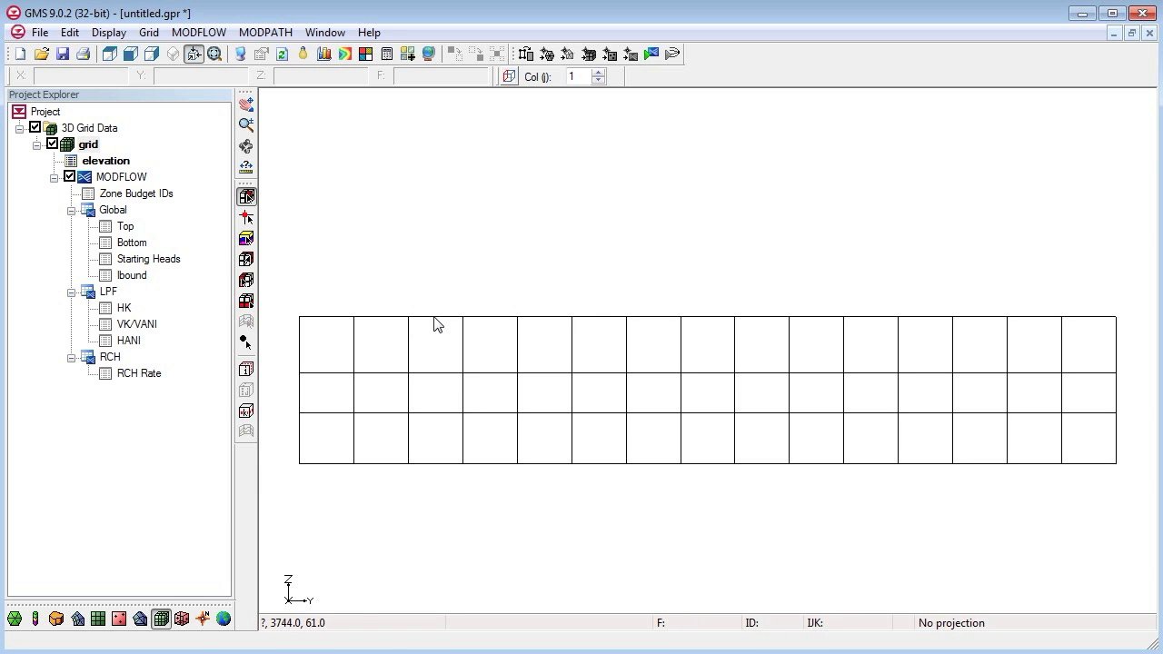
mouse_move(311, 292)
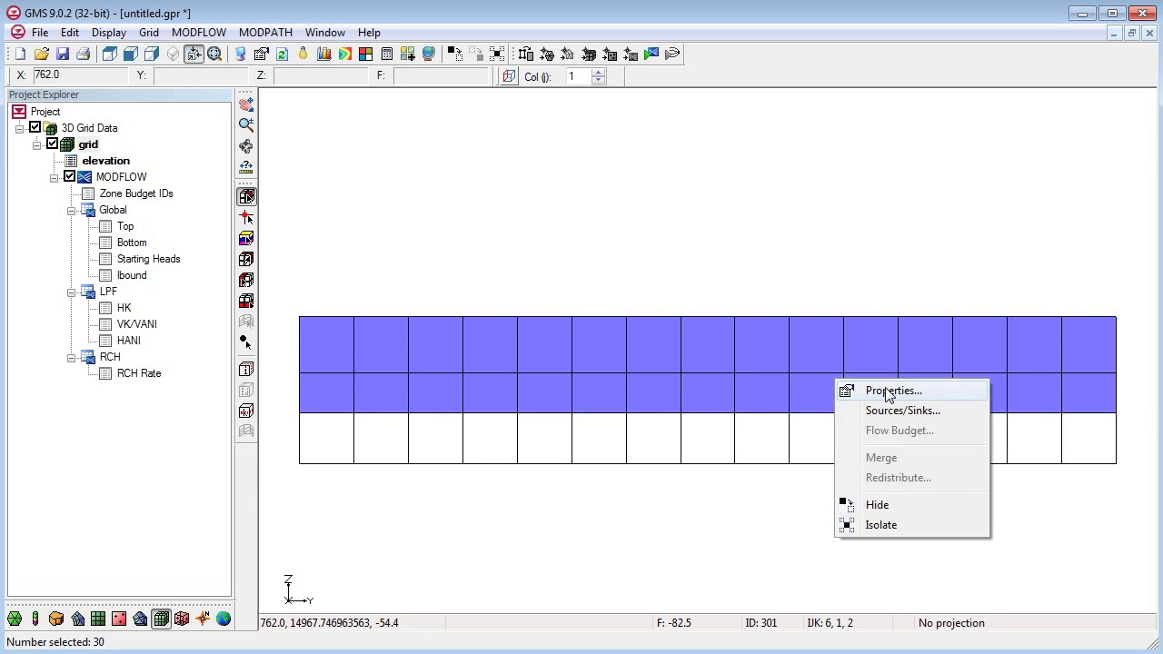
- Set IBOUND to Specified head for the selected top two layers of column 1
left_click(893, 389)
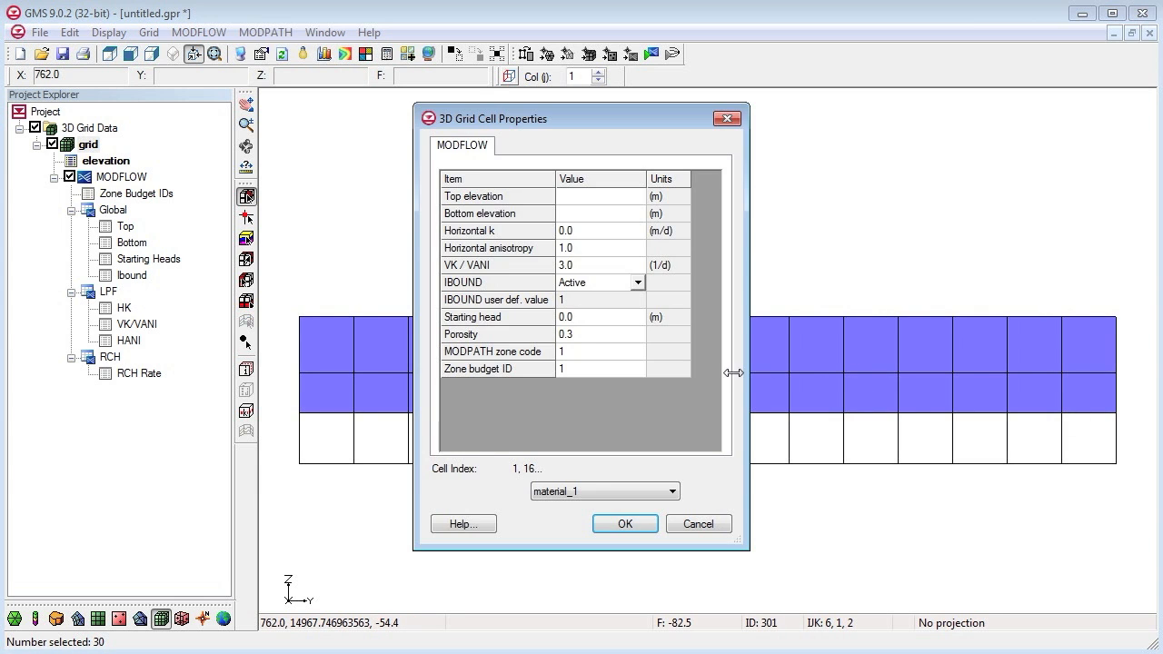
left_click(636, 283)
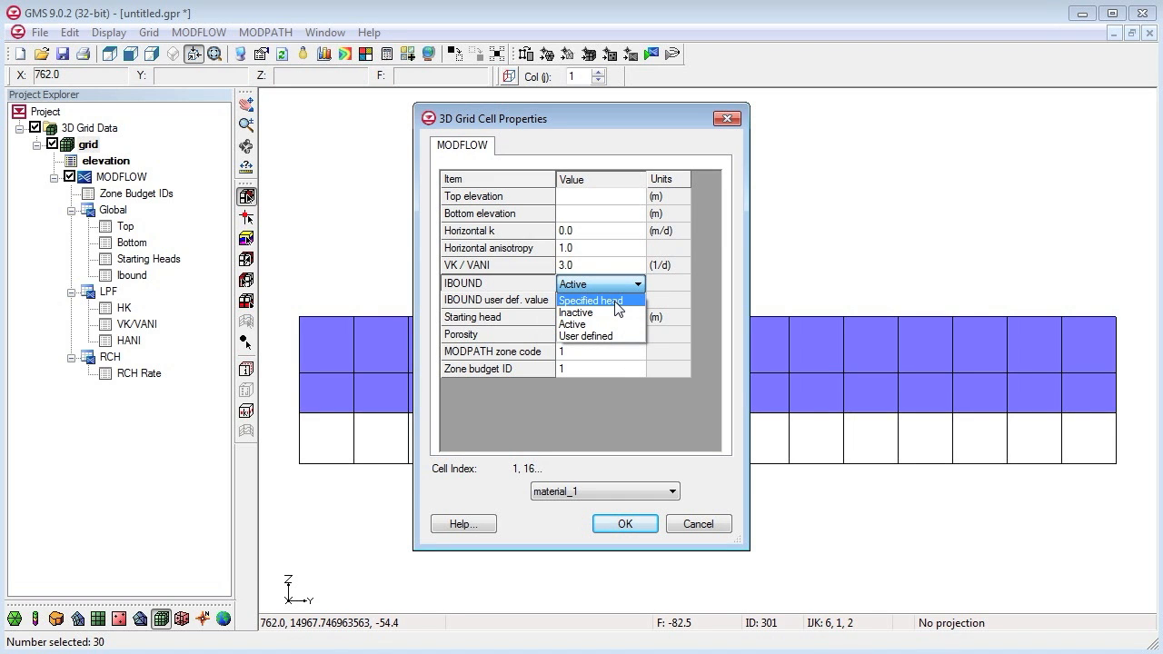
left_click(591, 300)
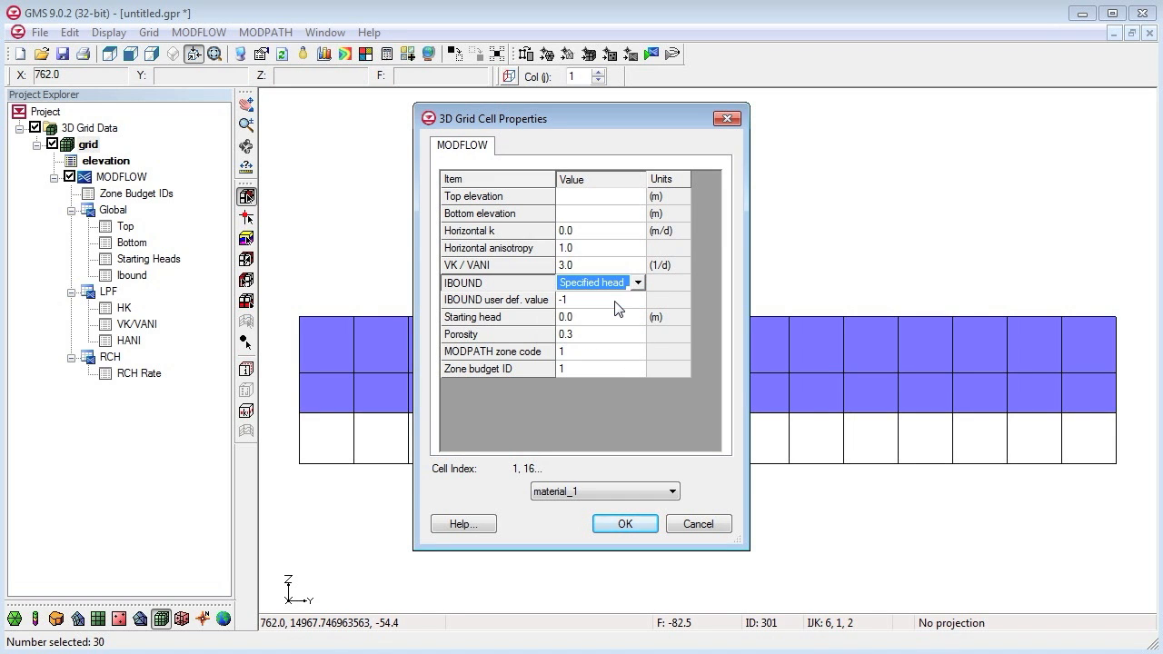
left_click(625, 524)
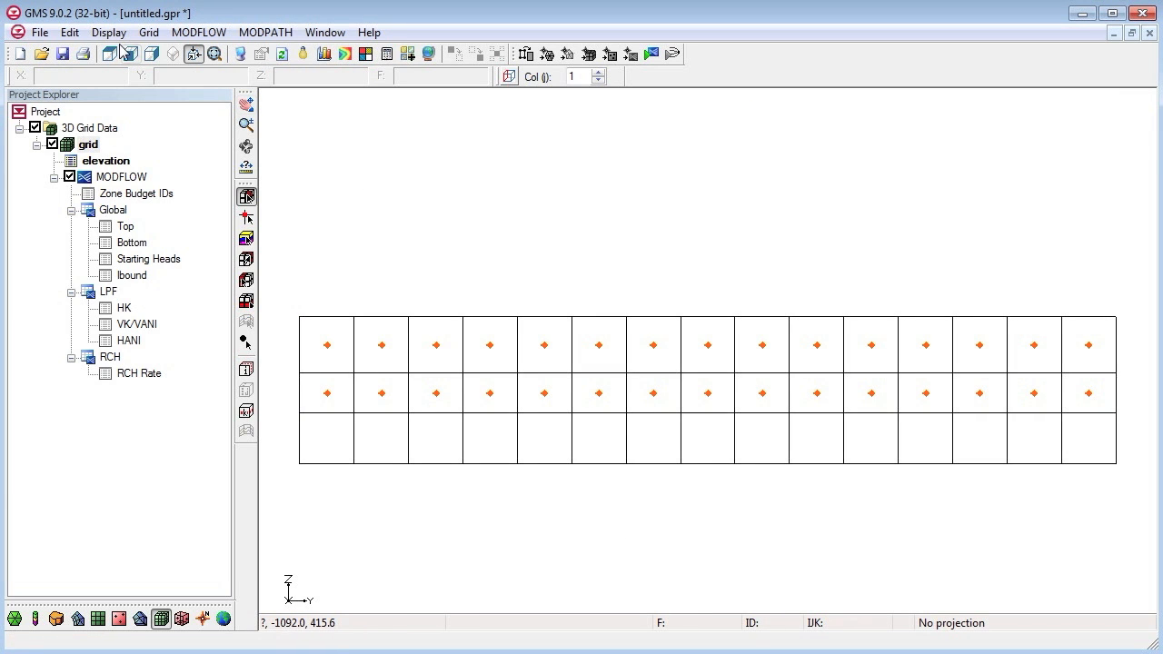
- Return to plan view of layer 1 showing the specified-head cells along column 1
left_click(109, 55)
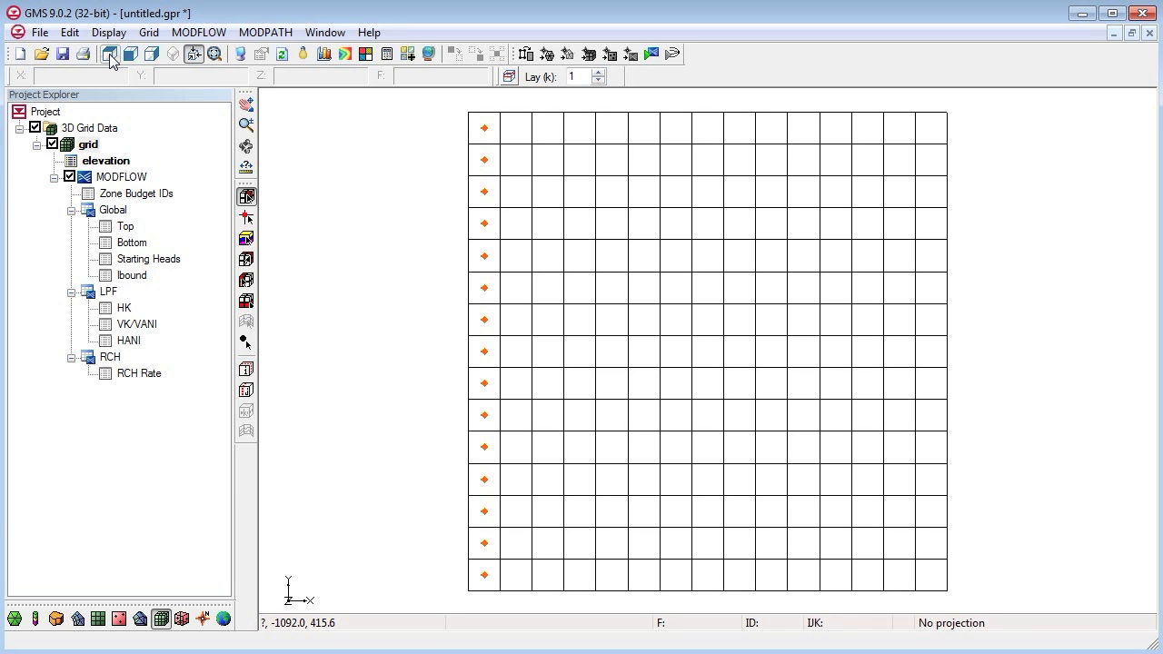
mouse_move(84, 69)
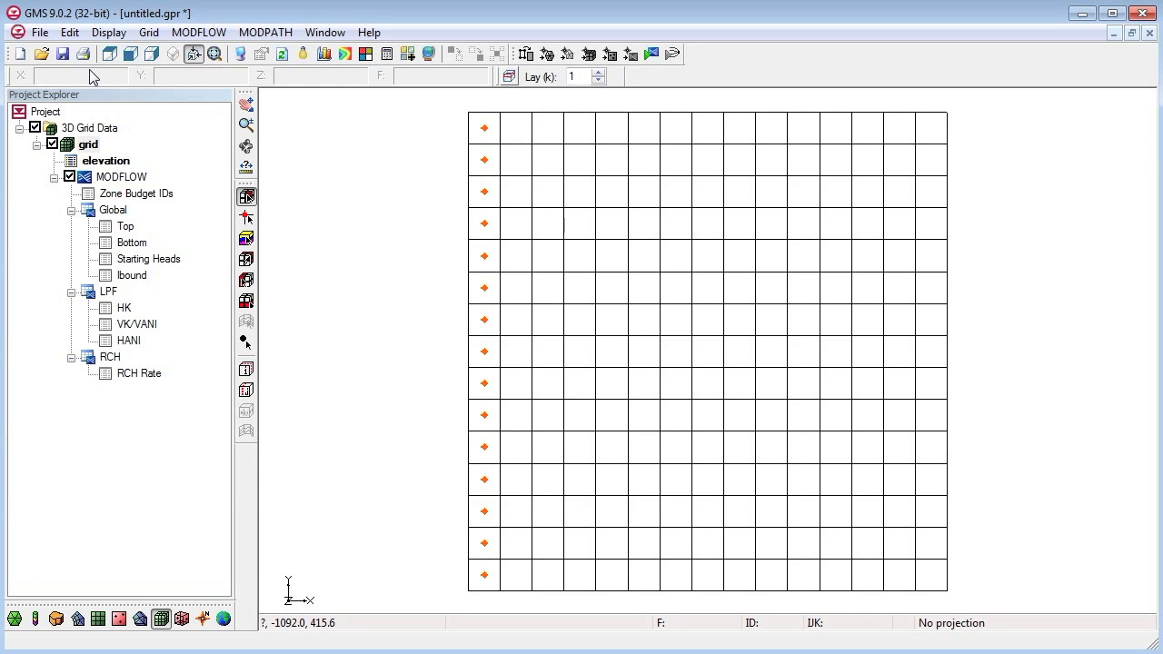
left_click(199, 33)
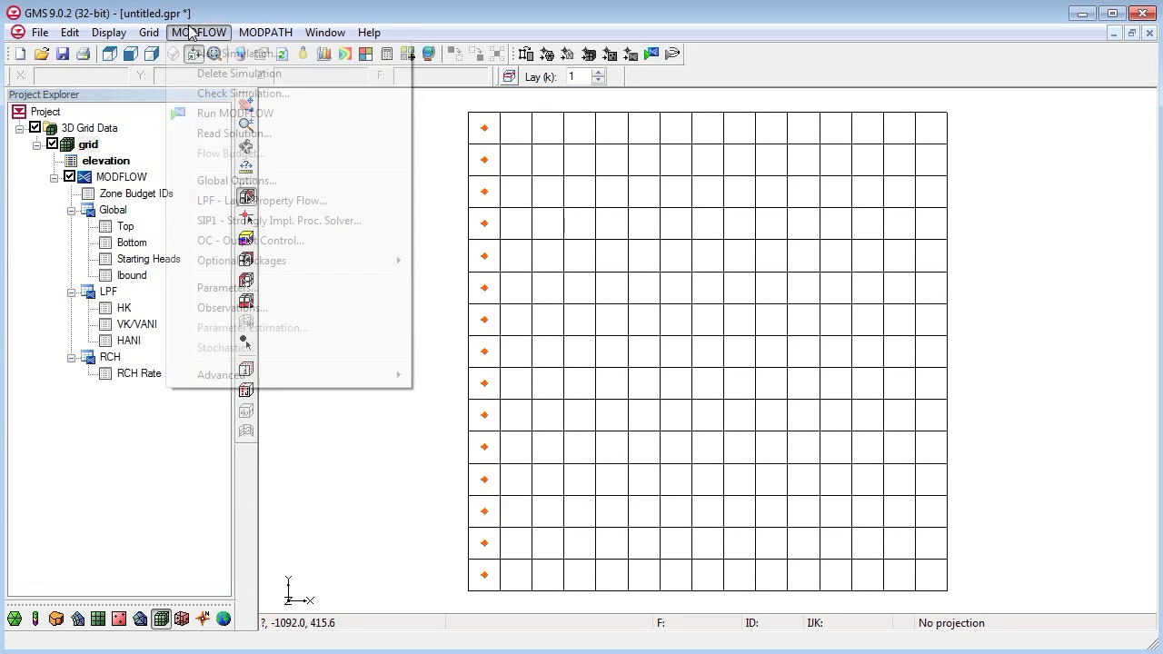
- In the LPF package set horizontal hydraulic conductivity to 15, 0.9 and 2 for layers 1–3
left_click(258, 200)
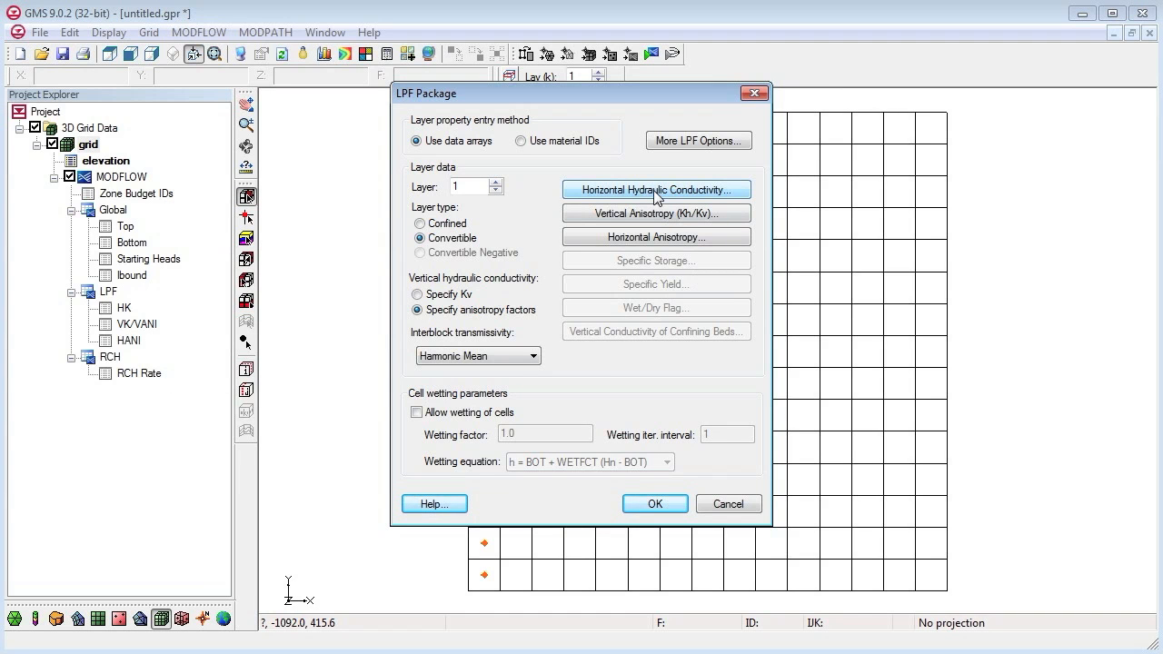
left_click(656, 189)
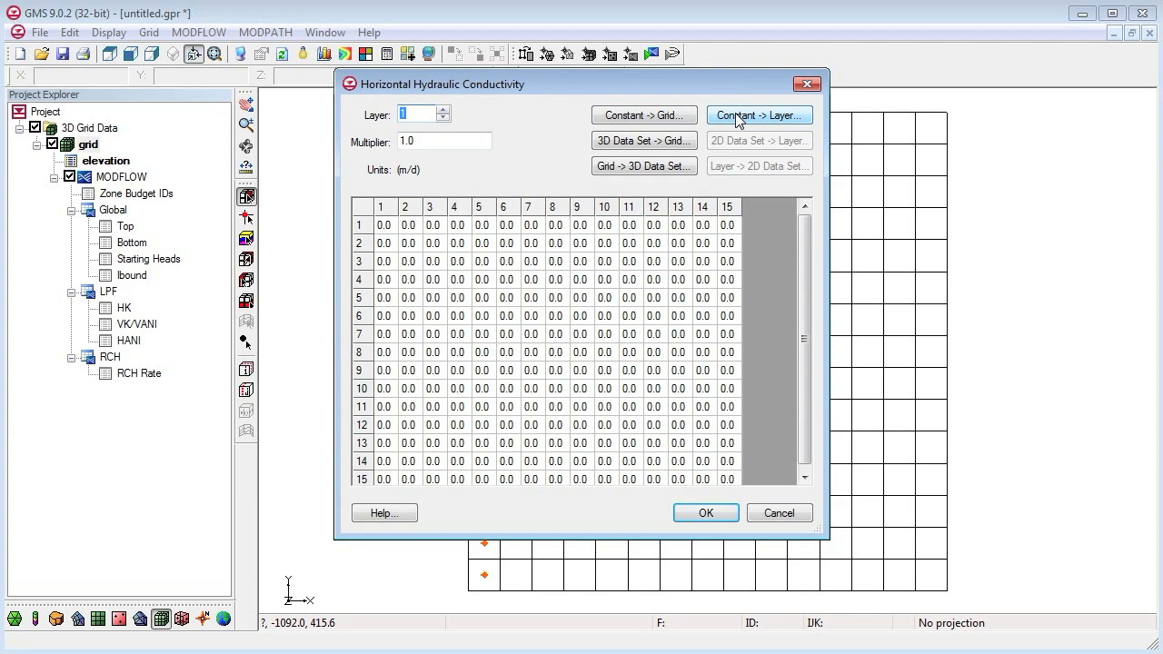
left_click(760, 115)
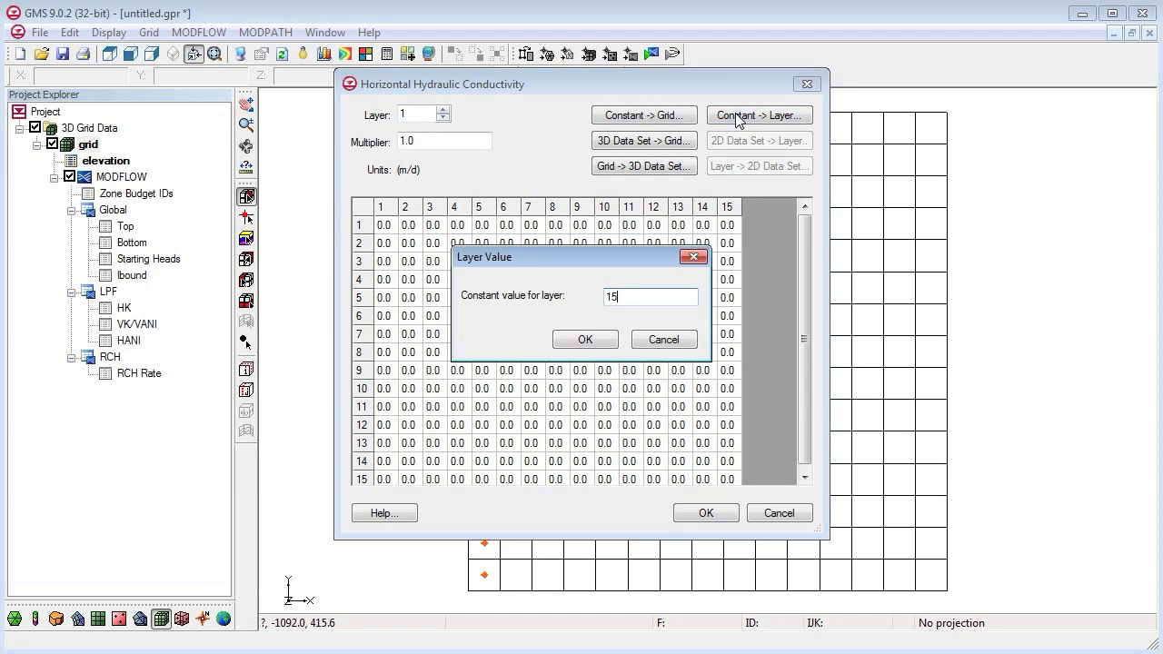
left_click(585, 340)
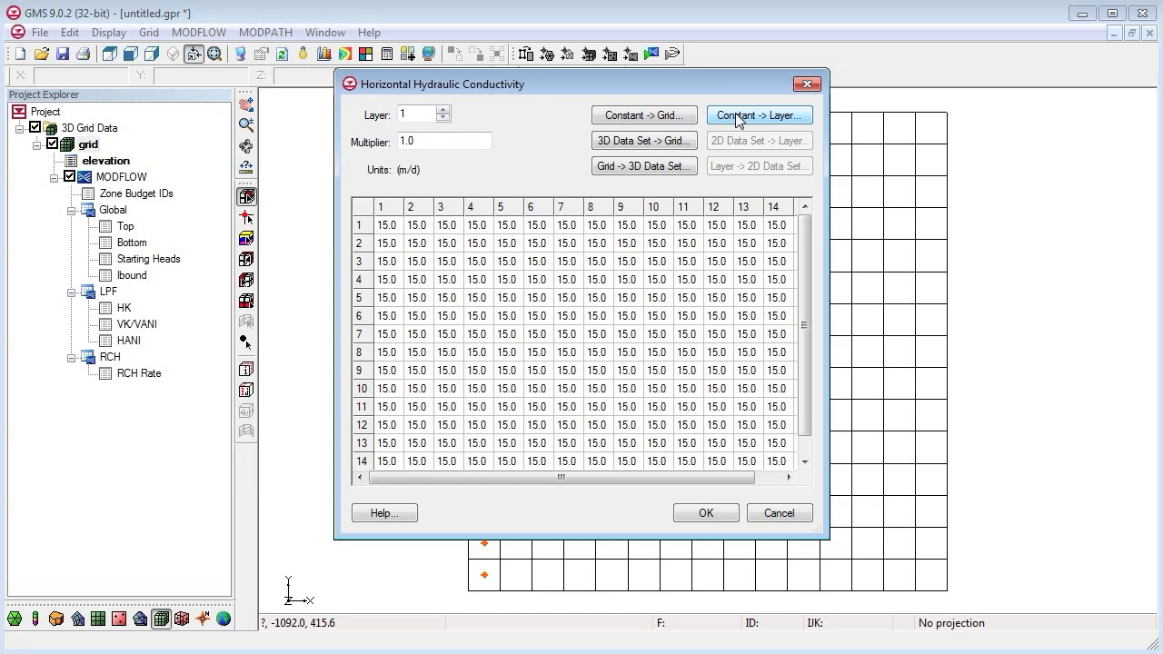
left_click(444, 111)
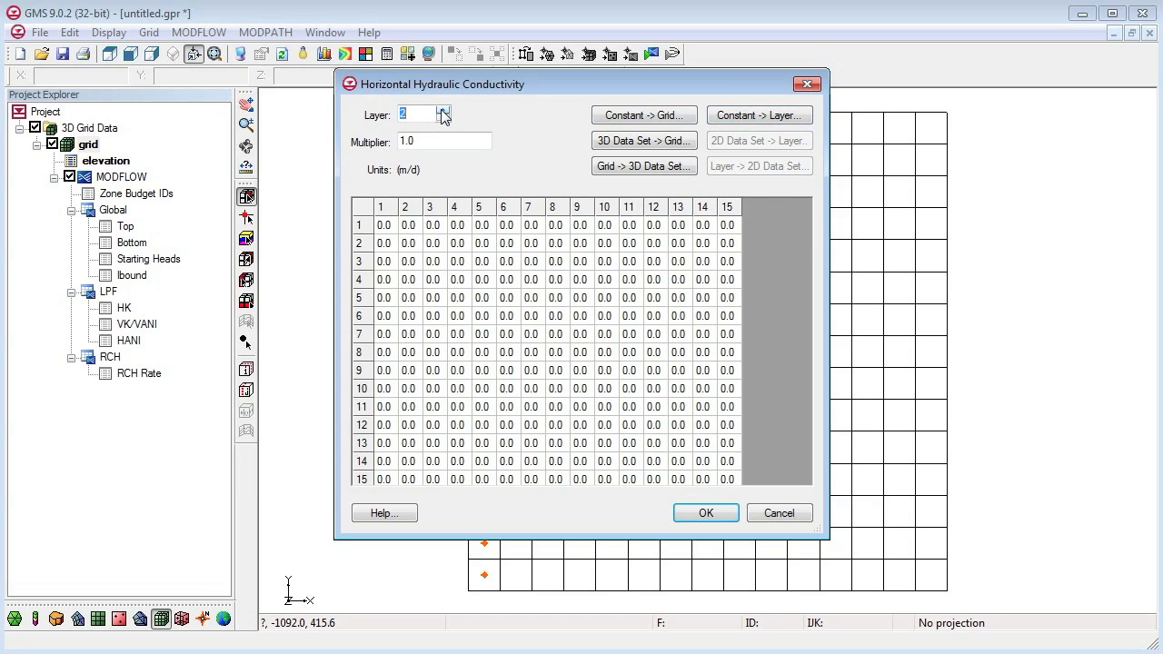
left_click(759, 115)
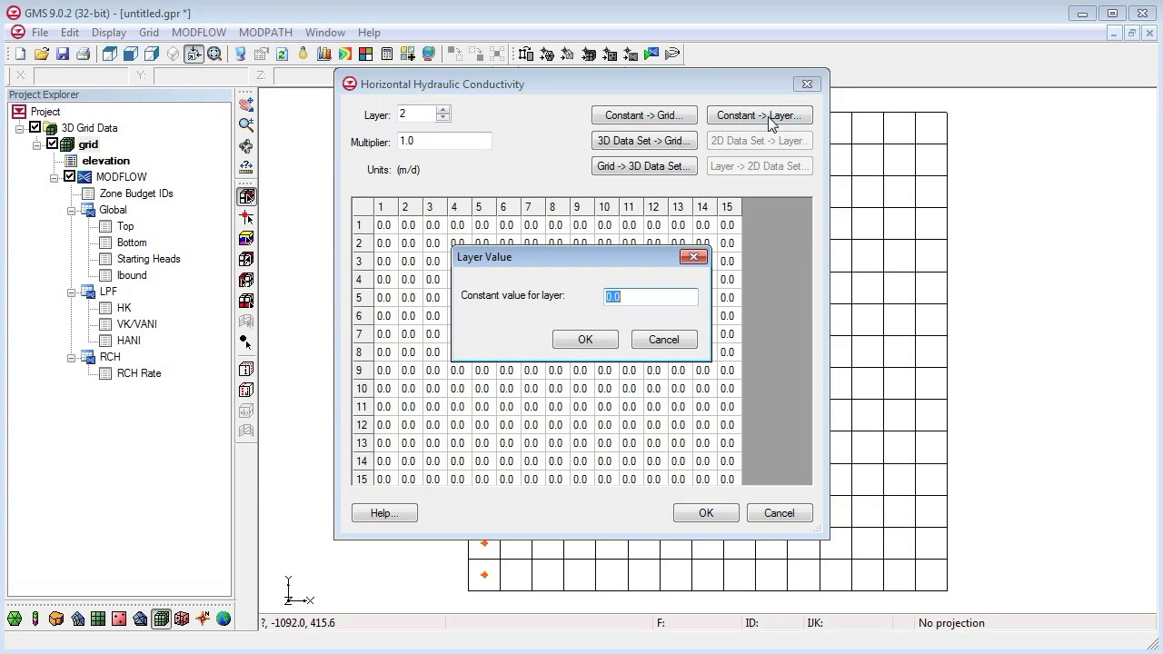
left_click(586, 340)
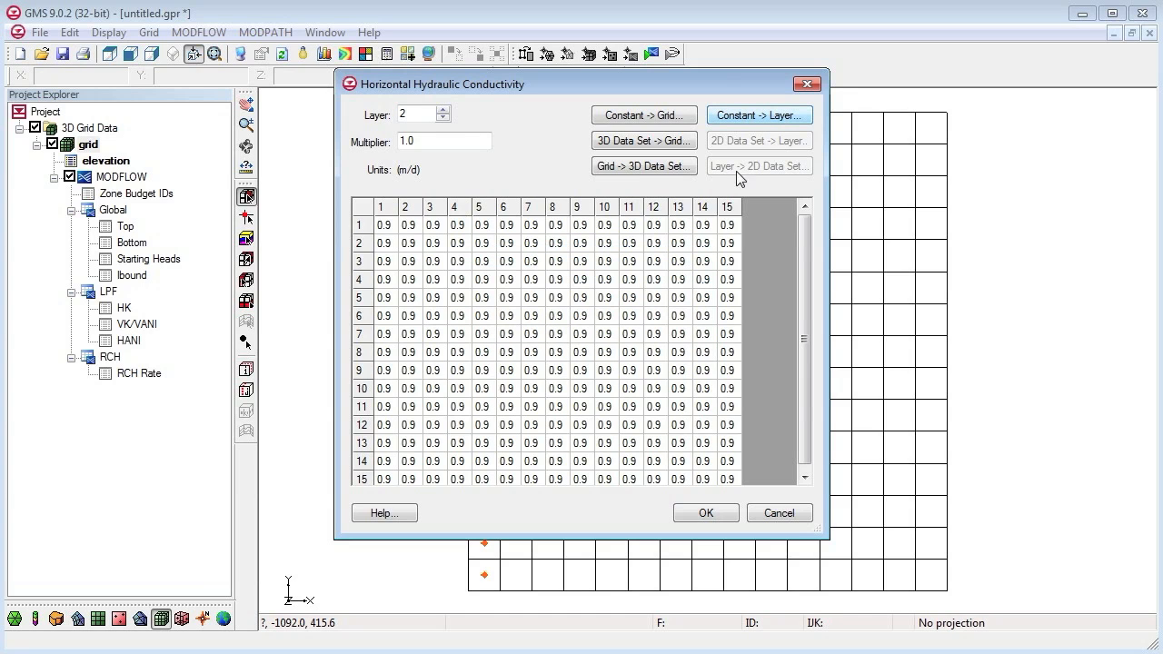
left_click(760, 115)
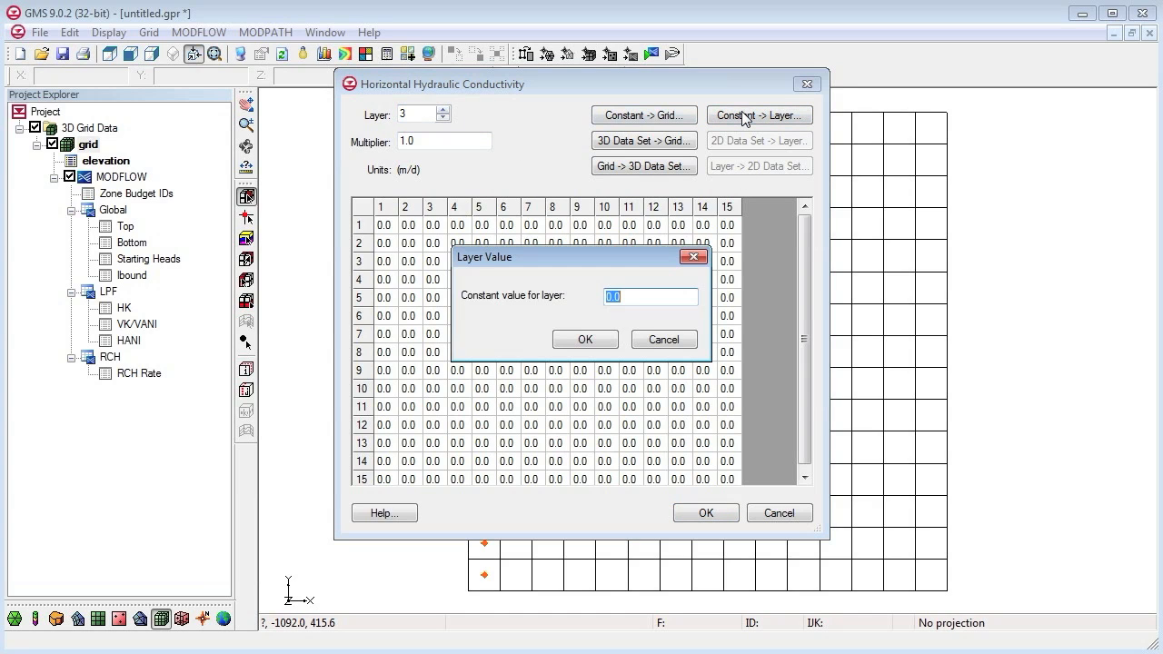
type("2")
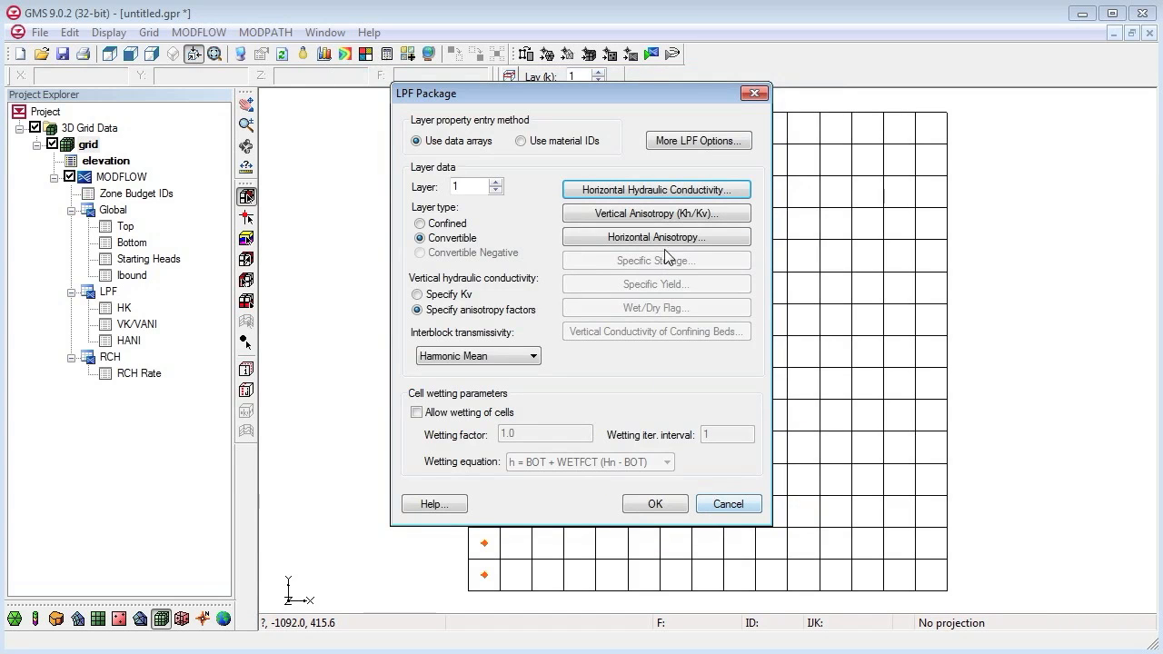
- Set vertical anisotropy to 10, 5 and 5 for layers 1–3 and accept the LPF package settings
left_click(656, 213)
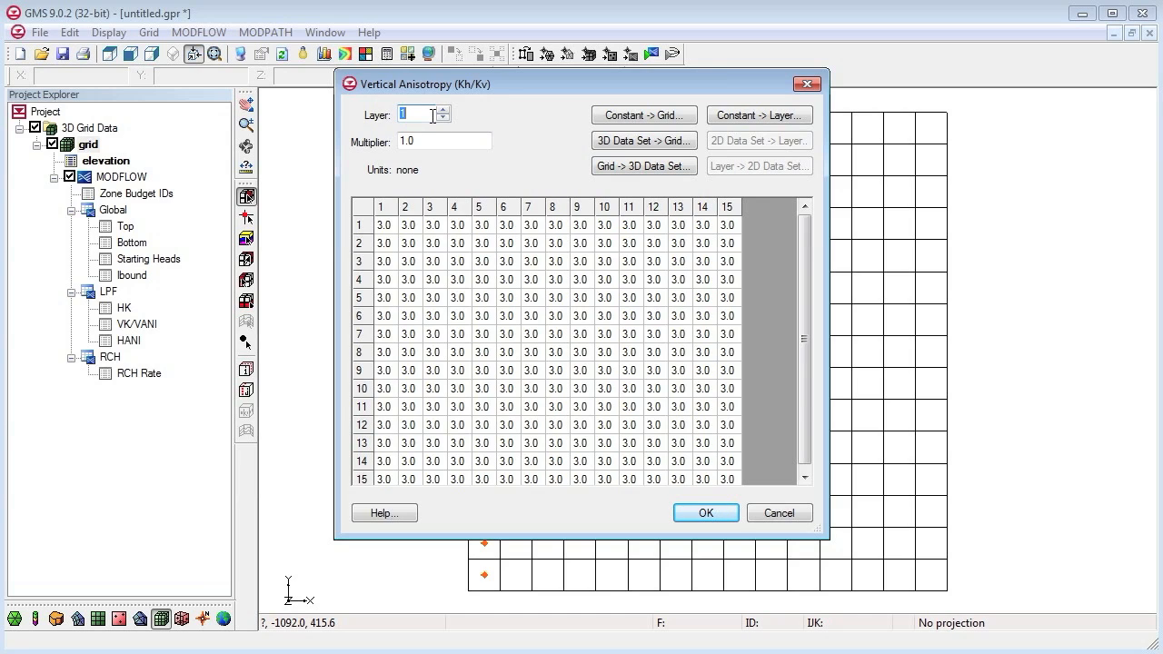
left_click(760, 114)
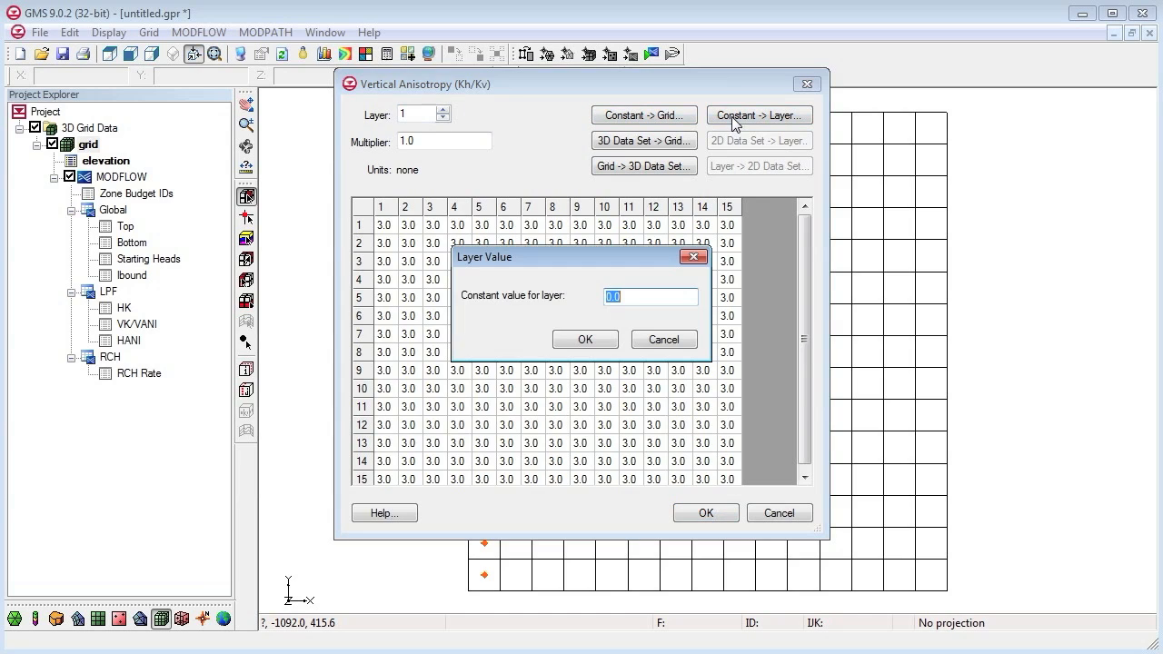
left_click(585, 340)
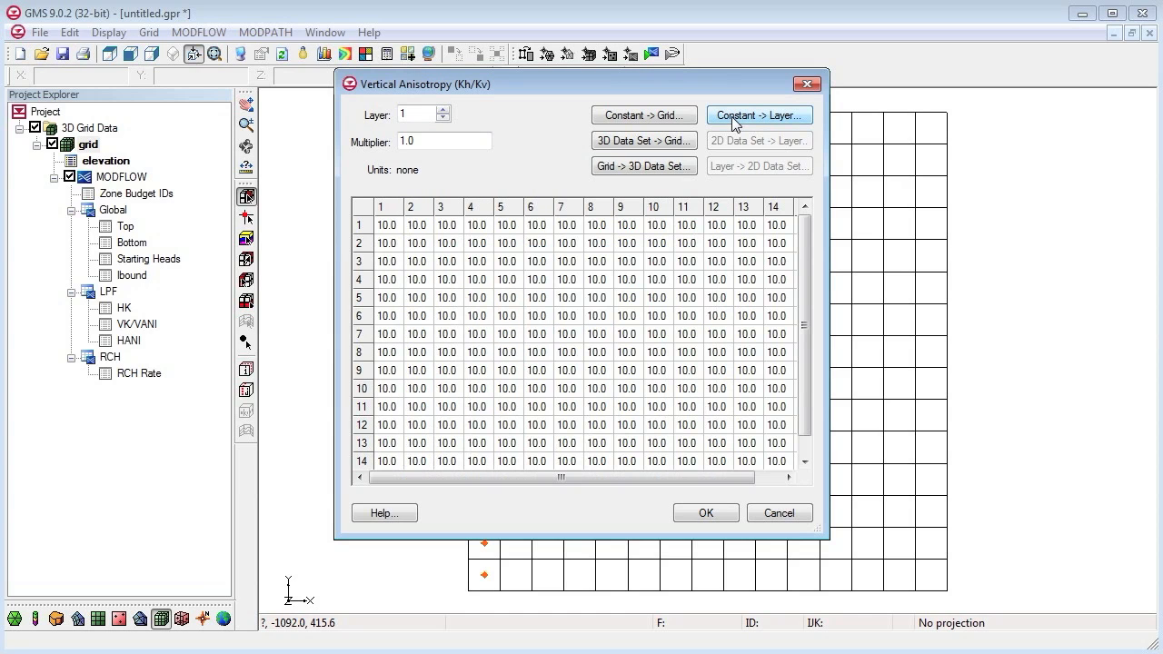
left_click(445, 109)
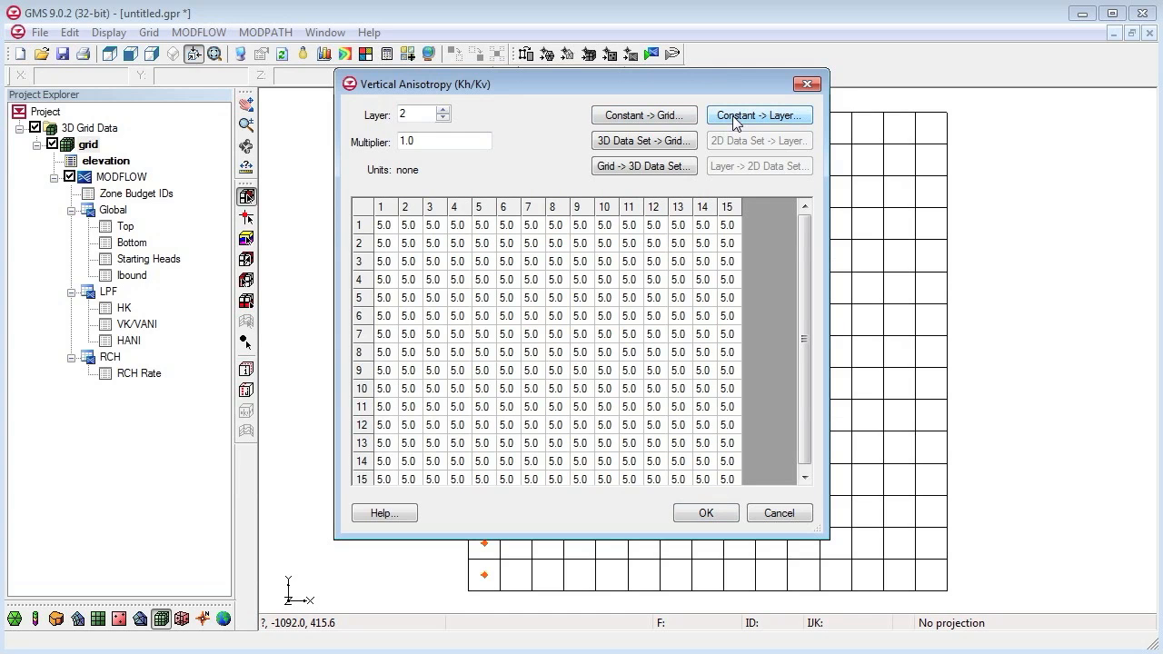
left_click(760, 114)
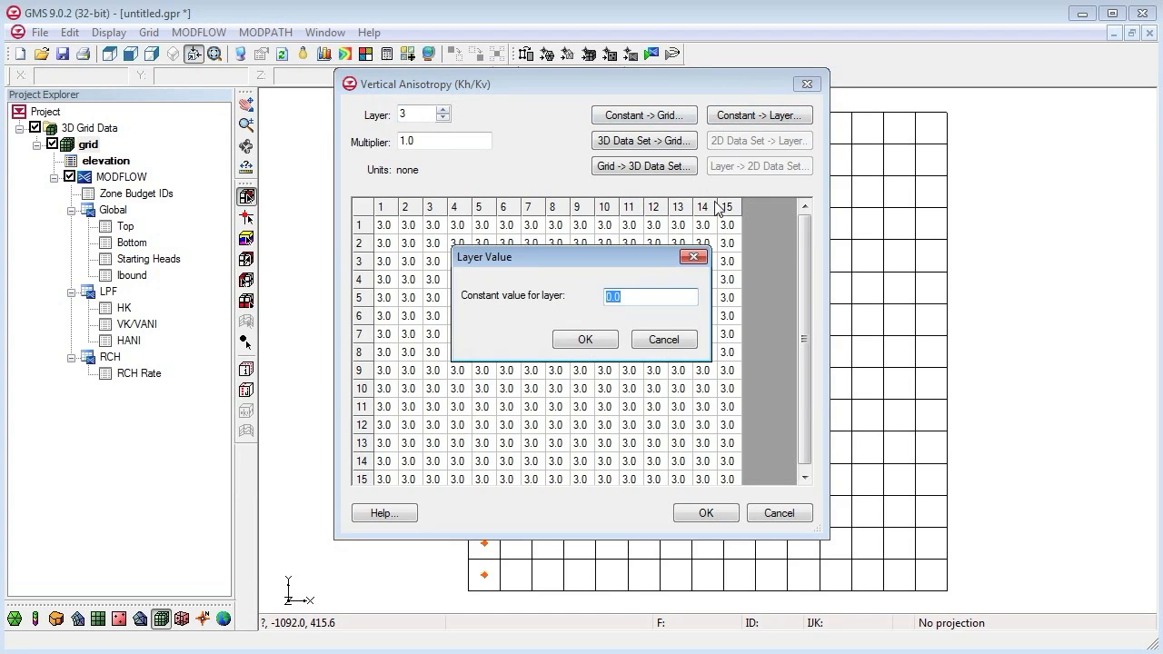
left_click(585, 340)
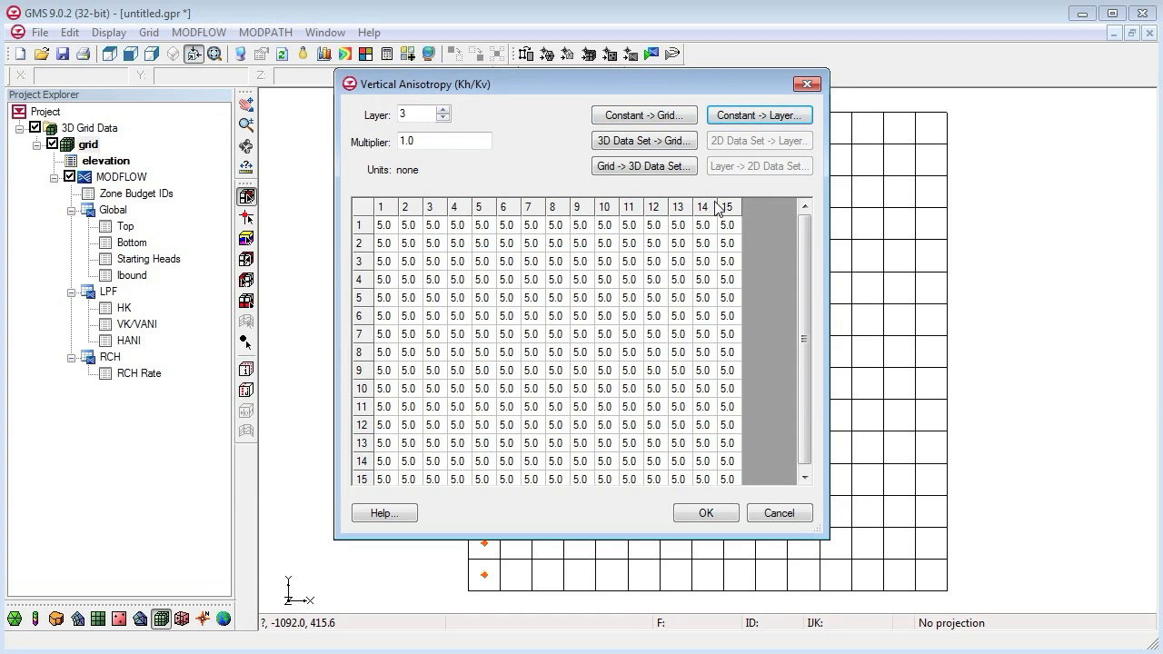
left_click(705, 513)
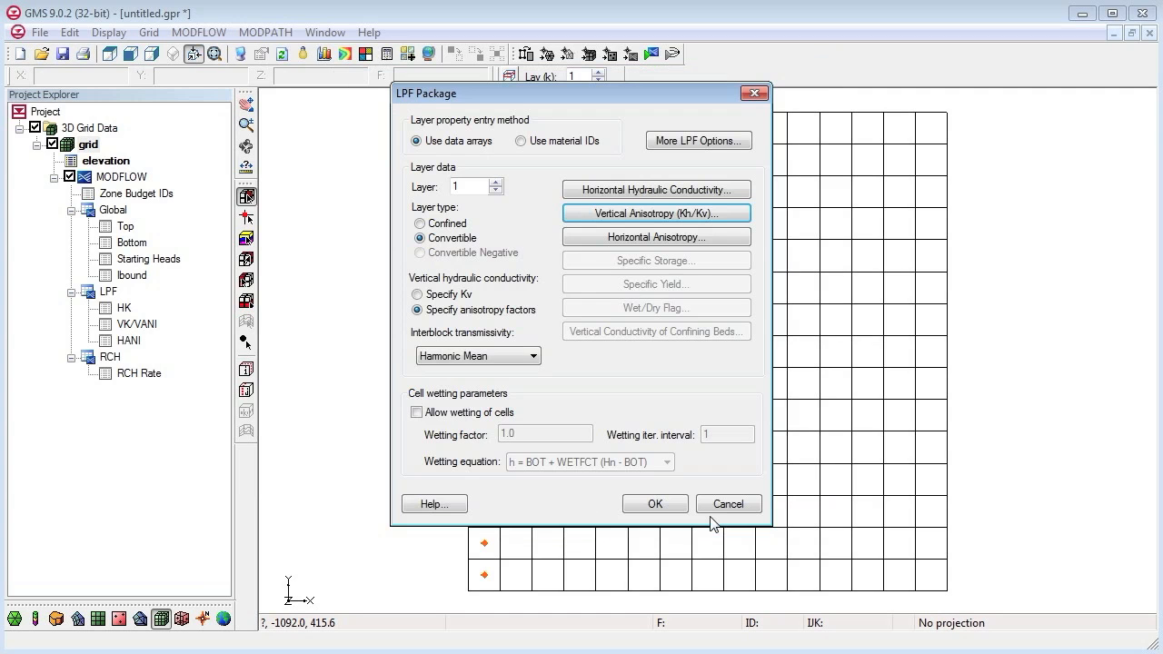
mouse_move(699, 523)
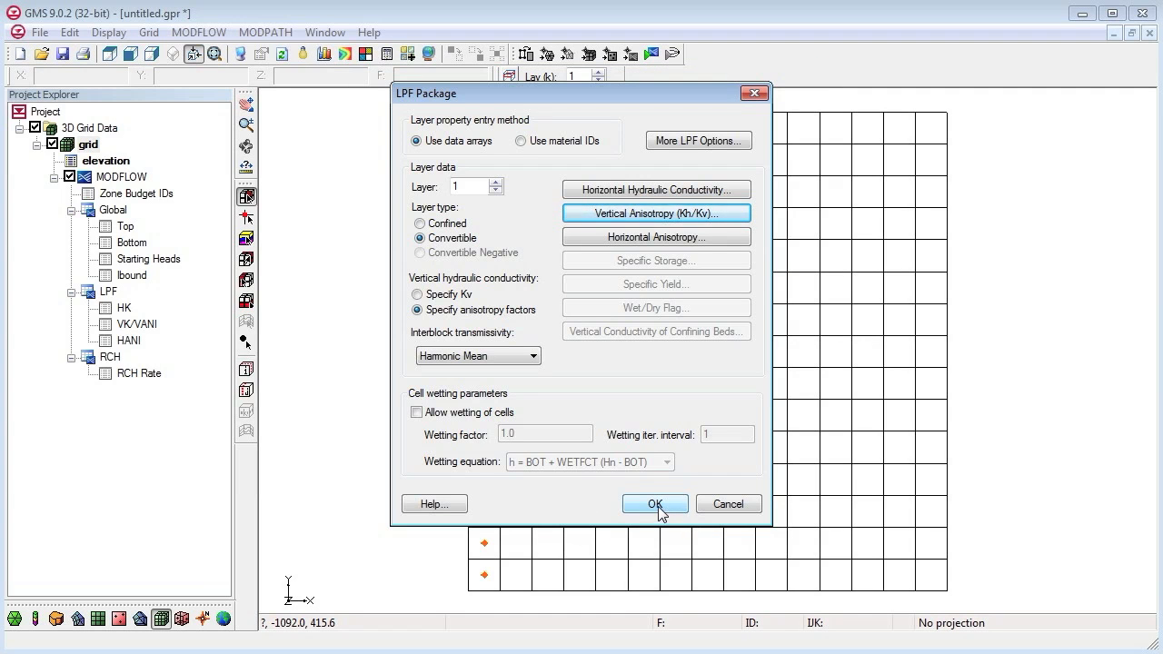
left_click(655, 503)
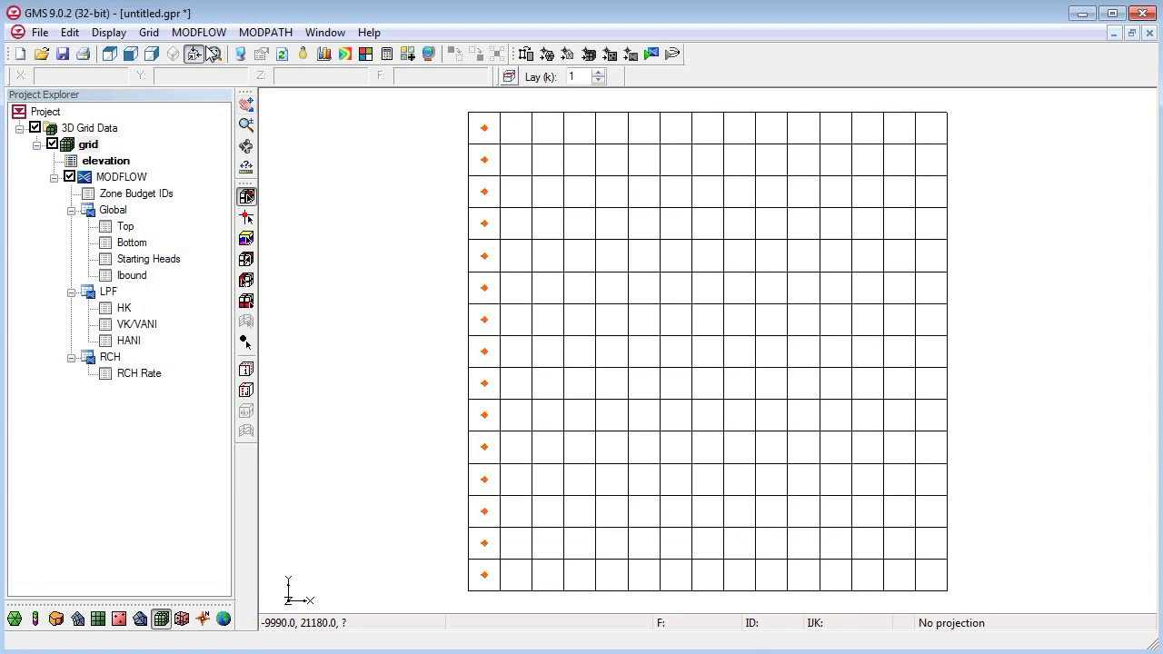
- Apply a constant recharge rate of 0.0009 to the whole array in the RCH package and accept it
left_click(199, 32)
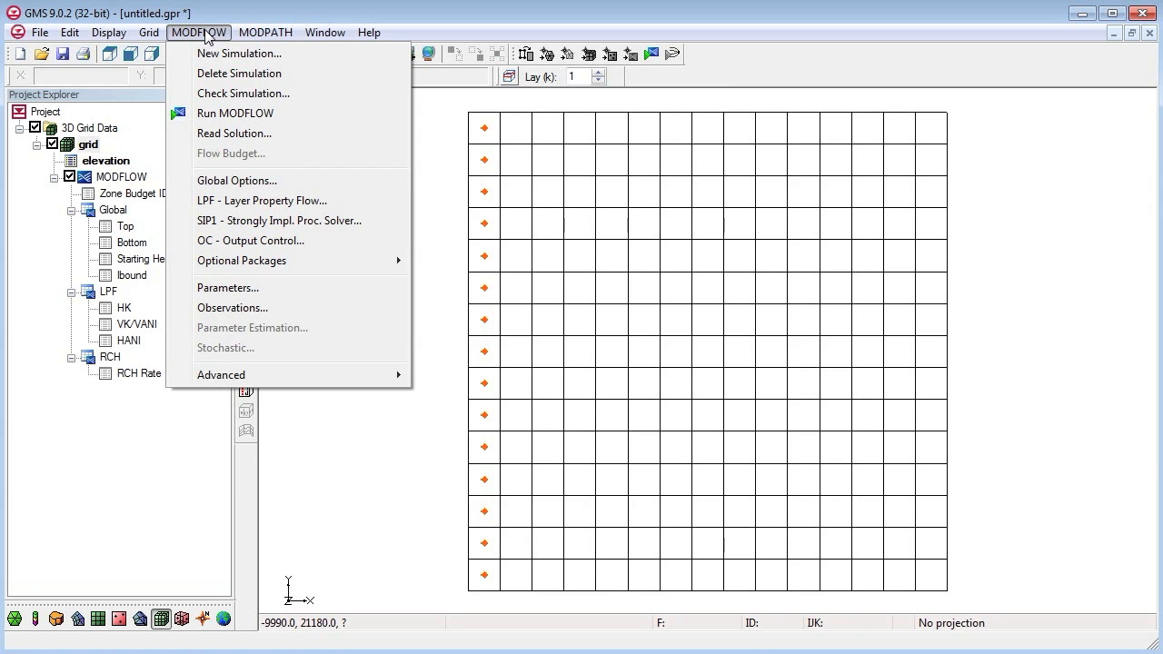
mouse_move(242, 261)
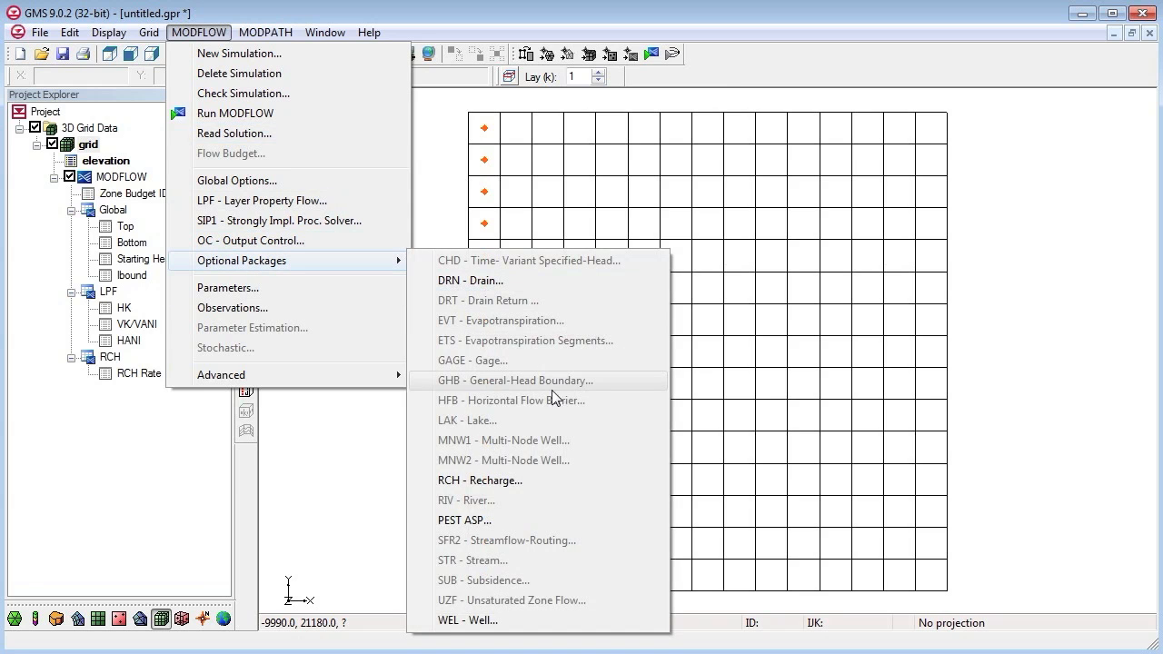
left_click(480, 480)
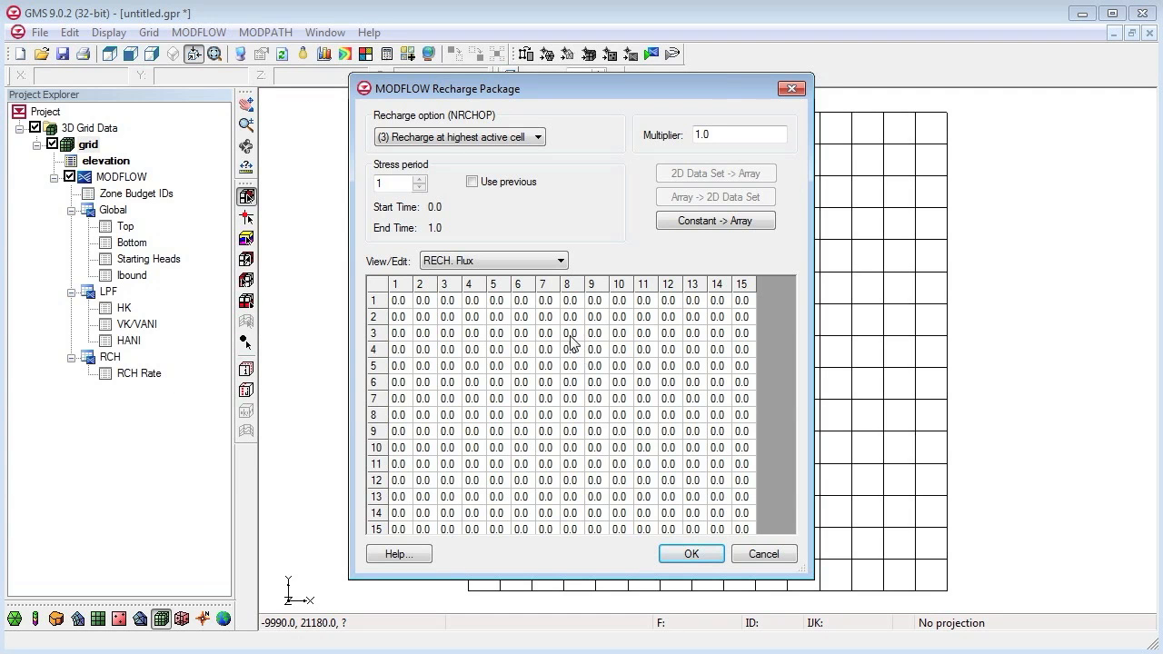
mouse_move(603, 385)
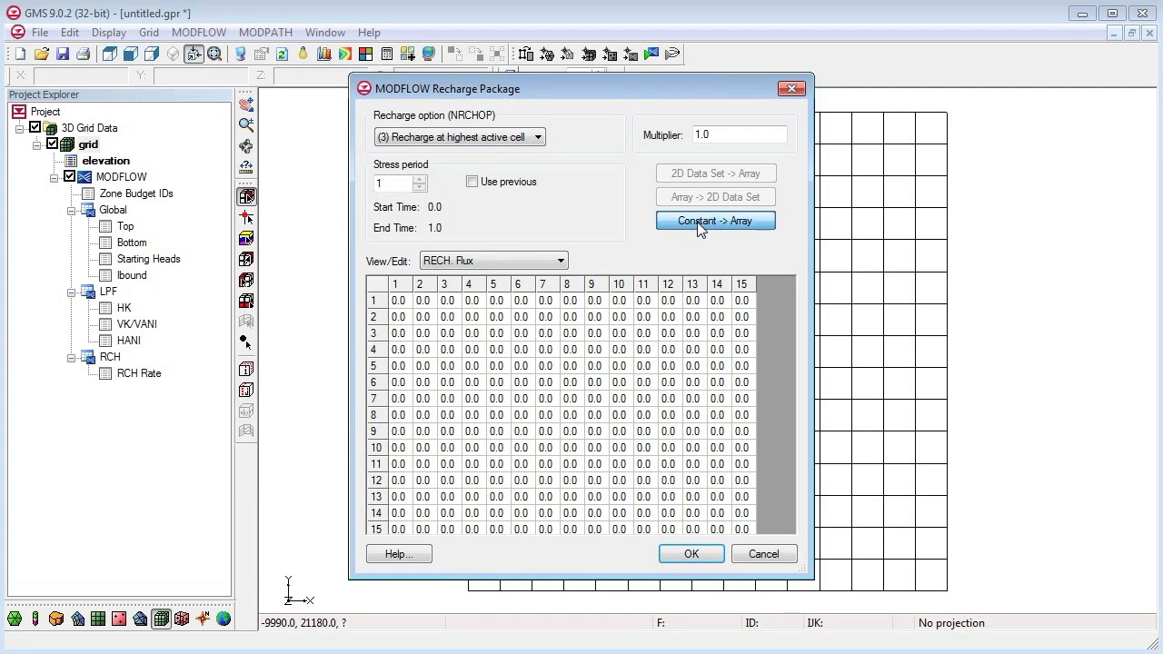
left_click(715, 220)
type("0.")
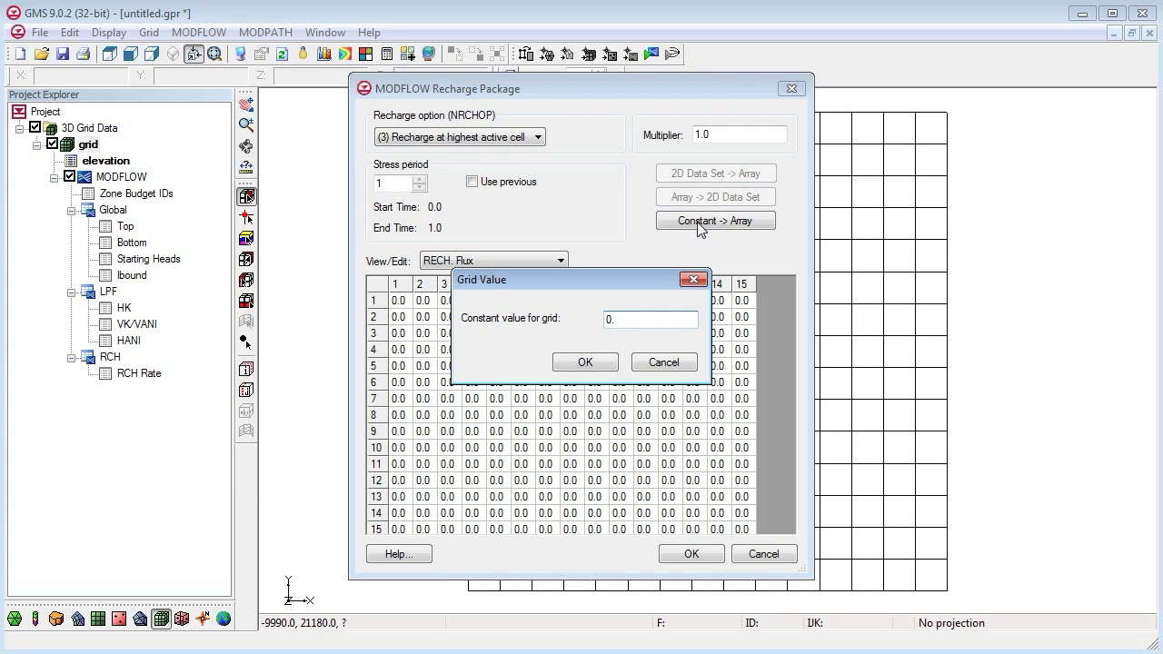
type("0009")
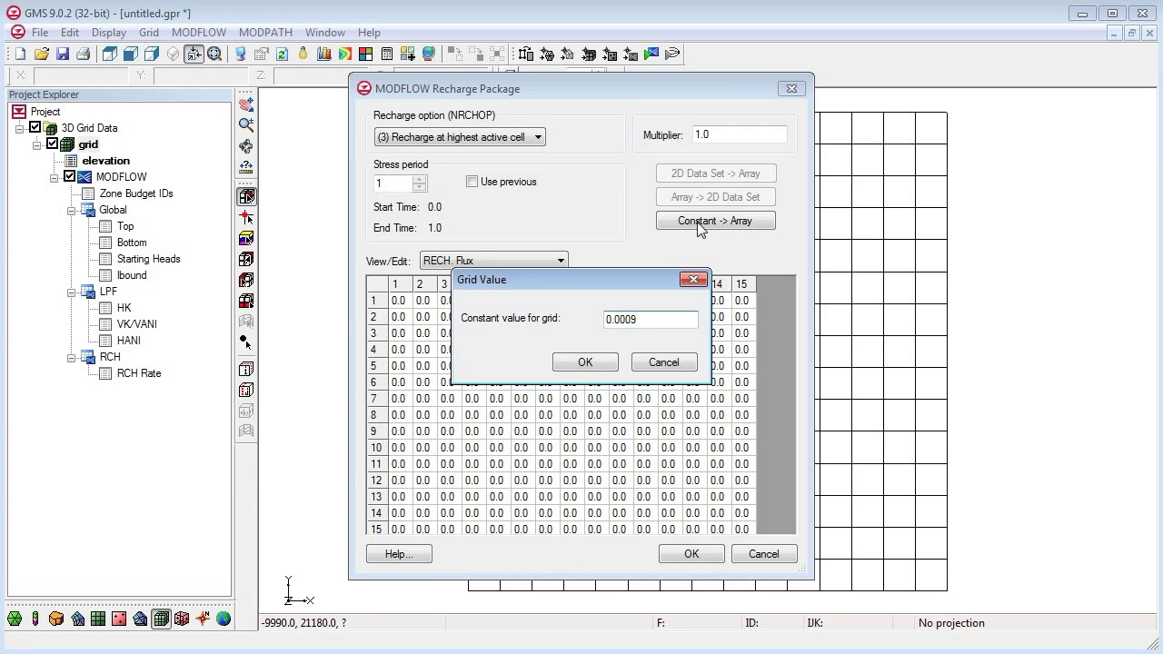
left_click(585, 362)
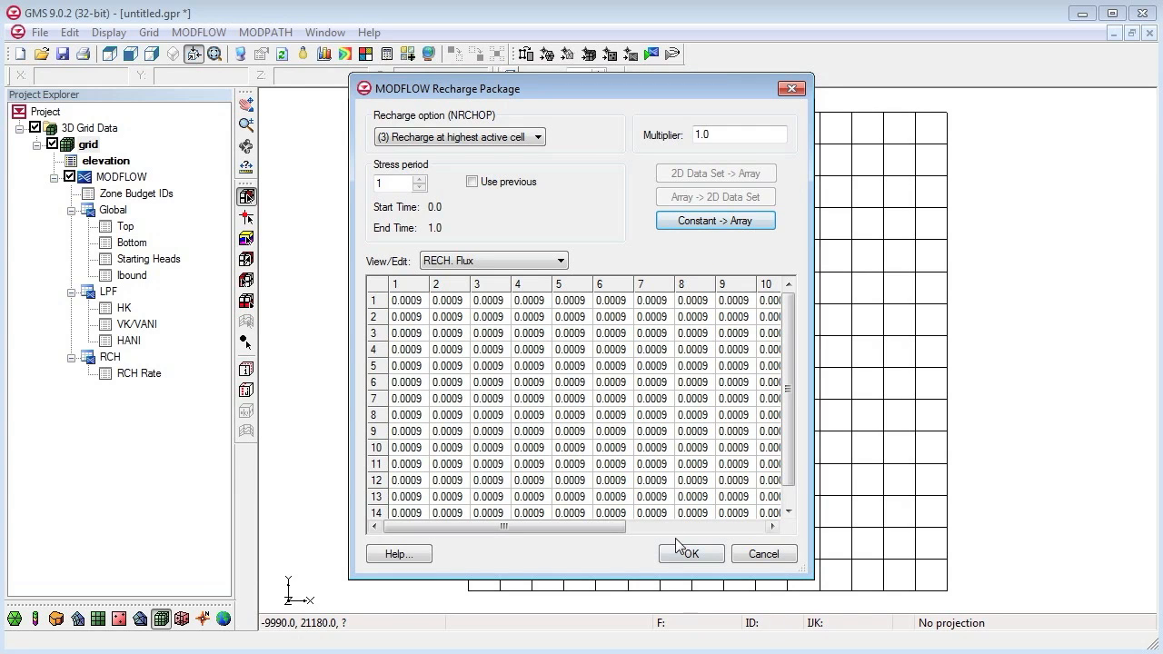
left_click(690, 552)
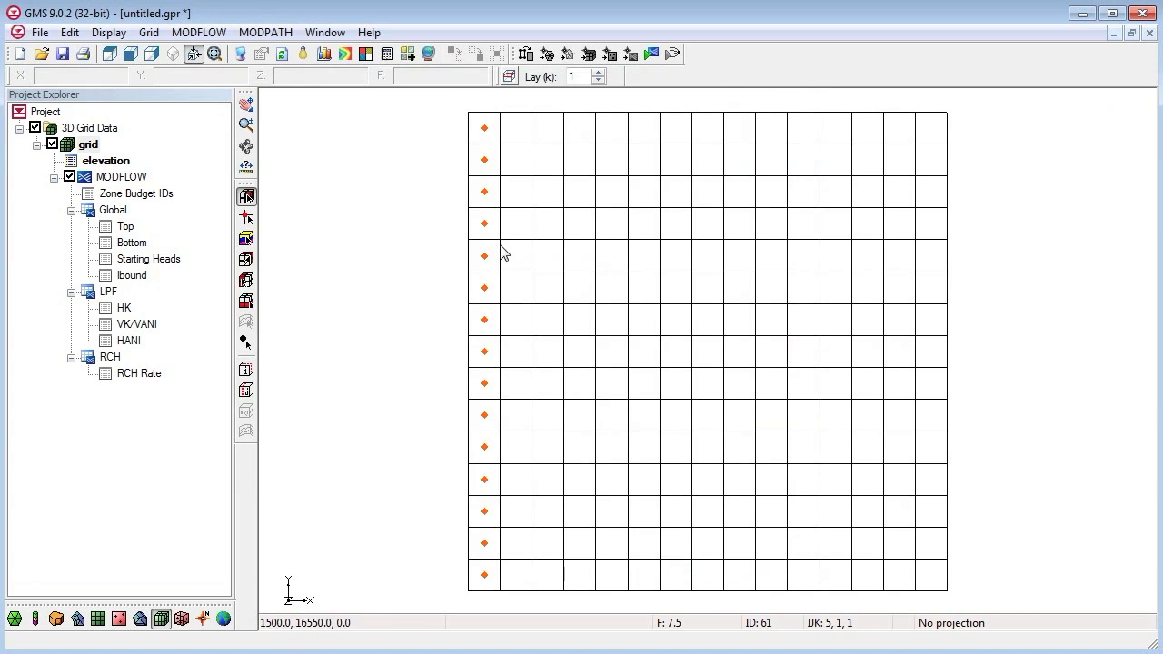
mouse_move(482, 247)
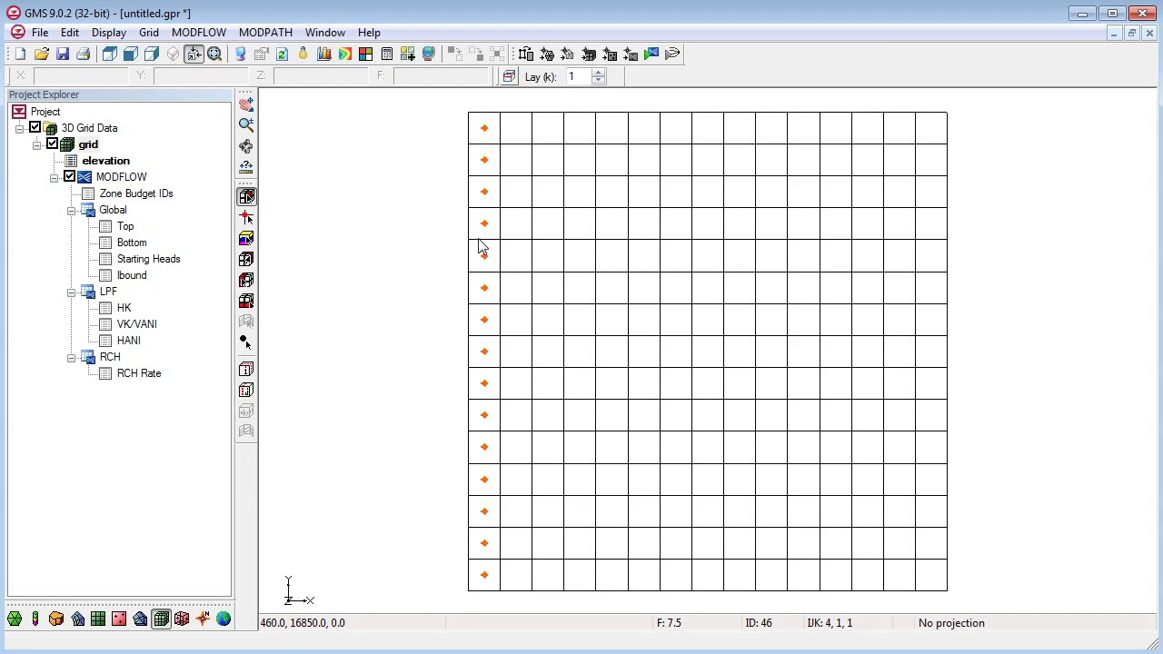
mouse_move(465, 367)
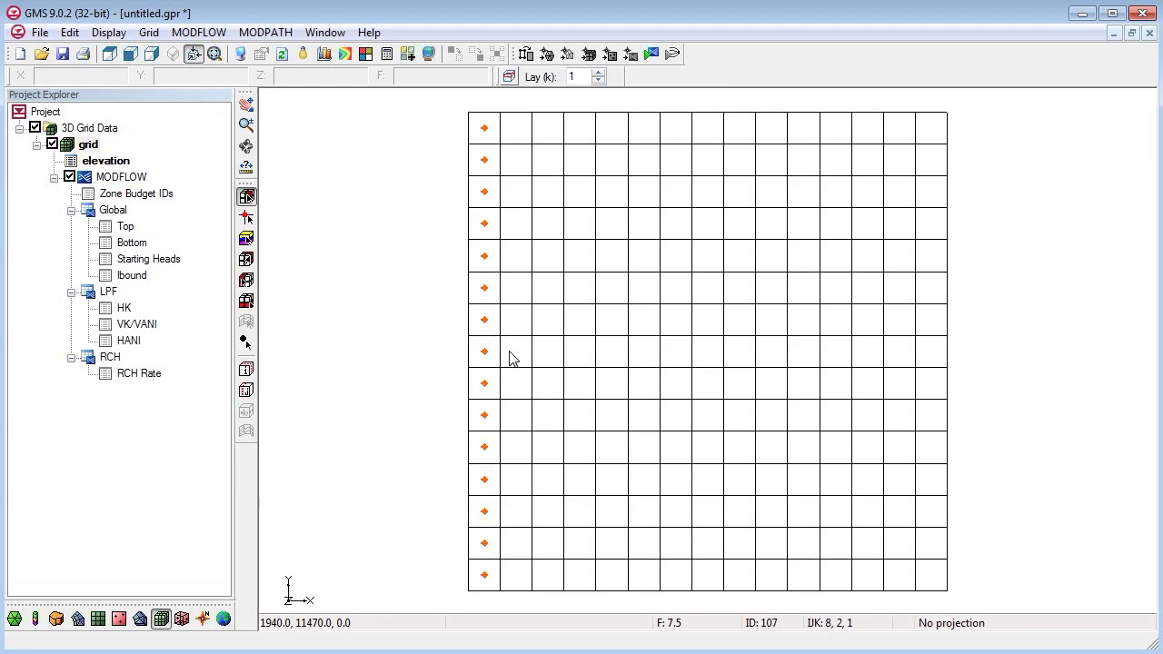
mouse_move(523, 352)
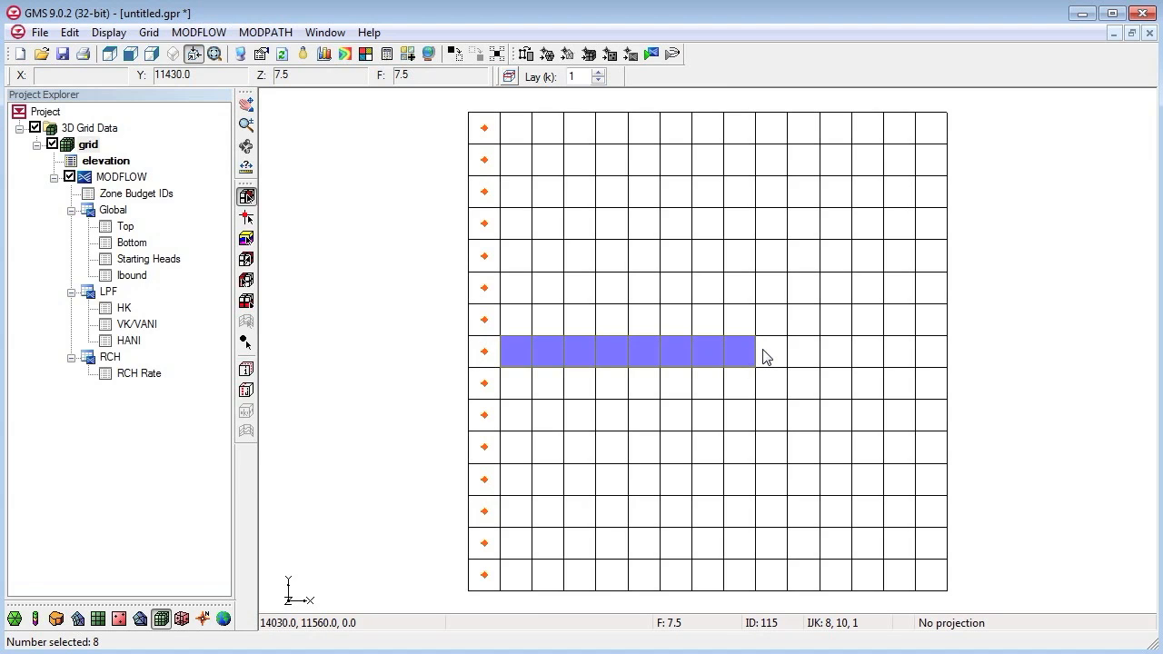
- Extend the row-8 selection to the tenth column and bring up the selected cells' options
left_click(771, 353)
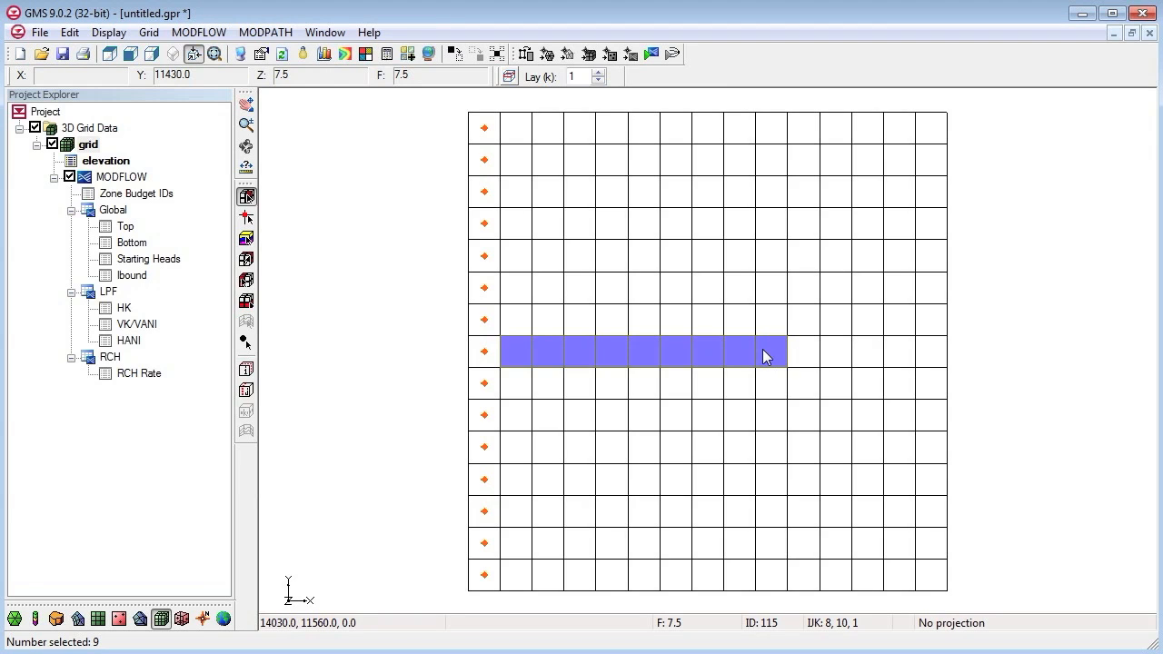
right_click(767, 355)
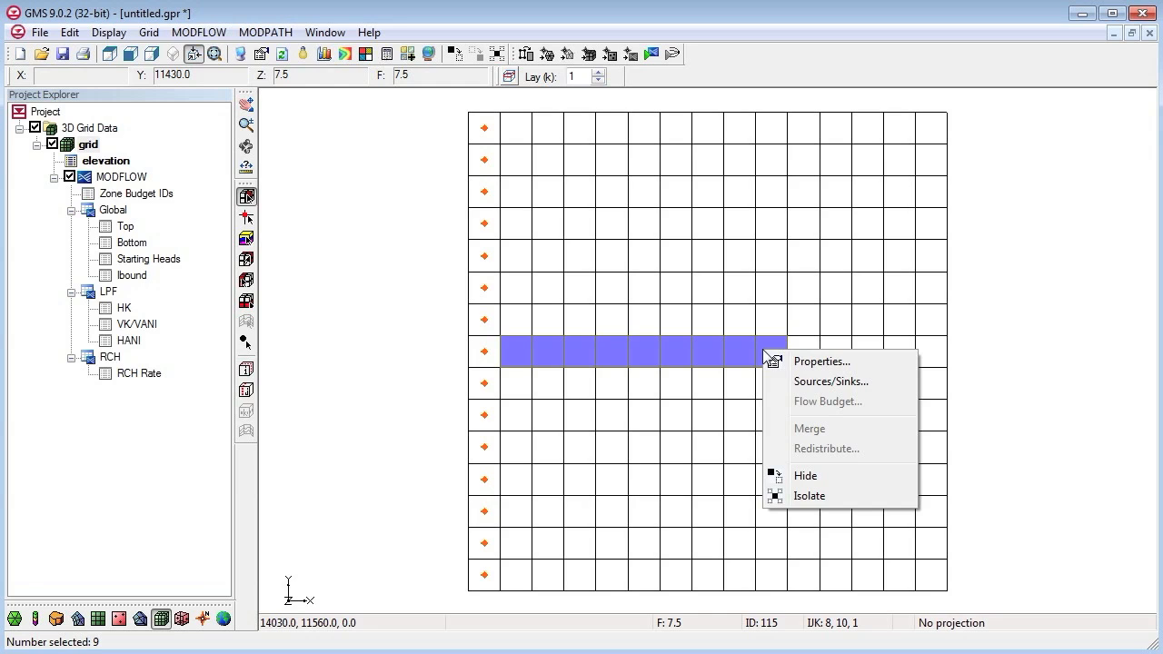
mouse_move(827, 381)
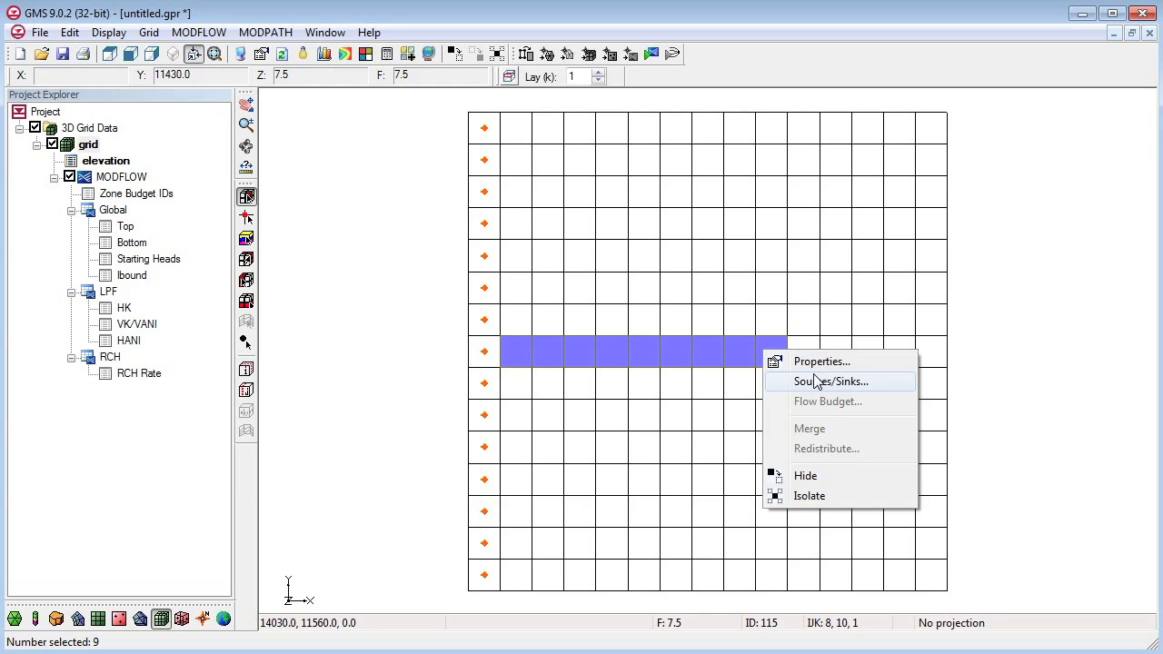
- Add drain conditions to the nine cells with an All conductance of 7430
left_click(832, 382)
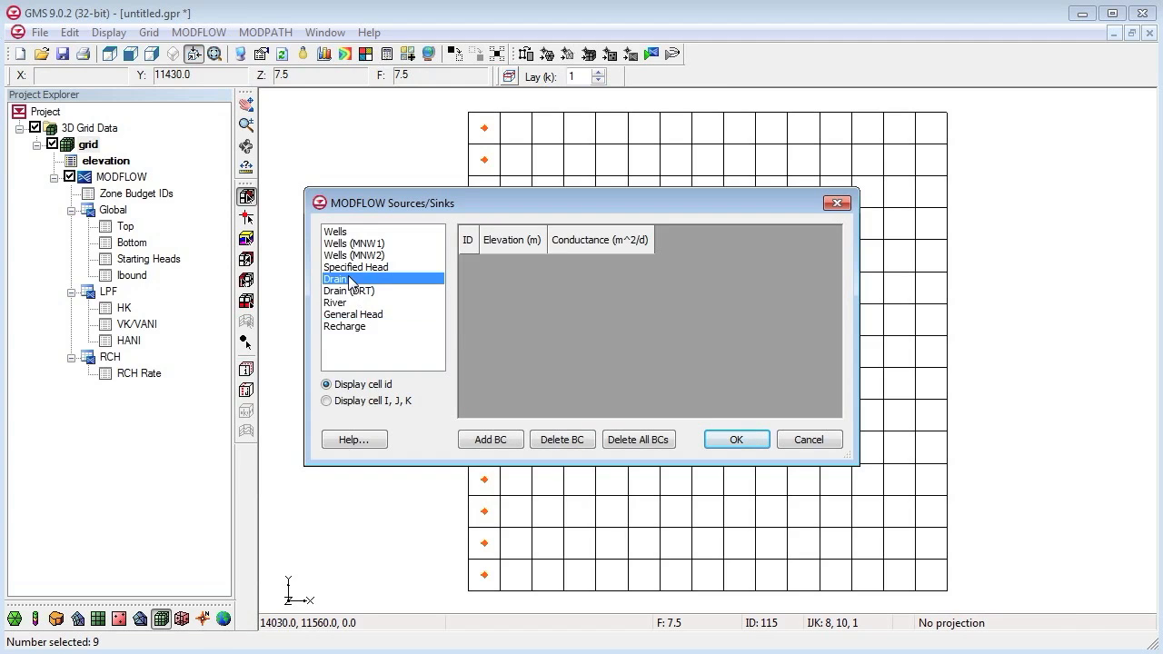
left_click(490, 438)
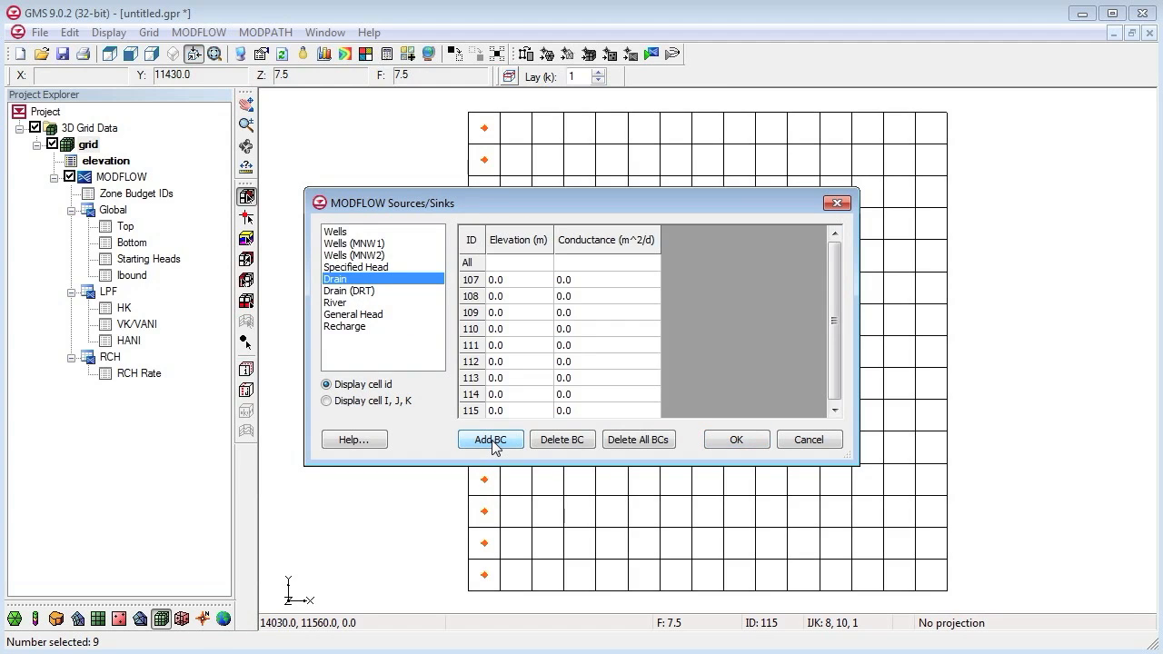
left_click(491, 438)
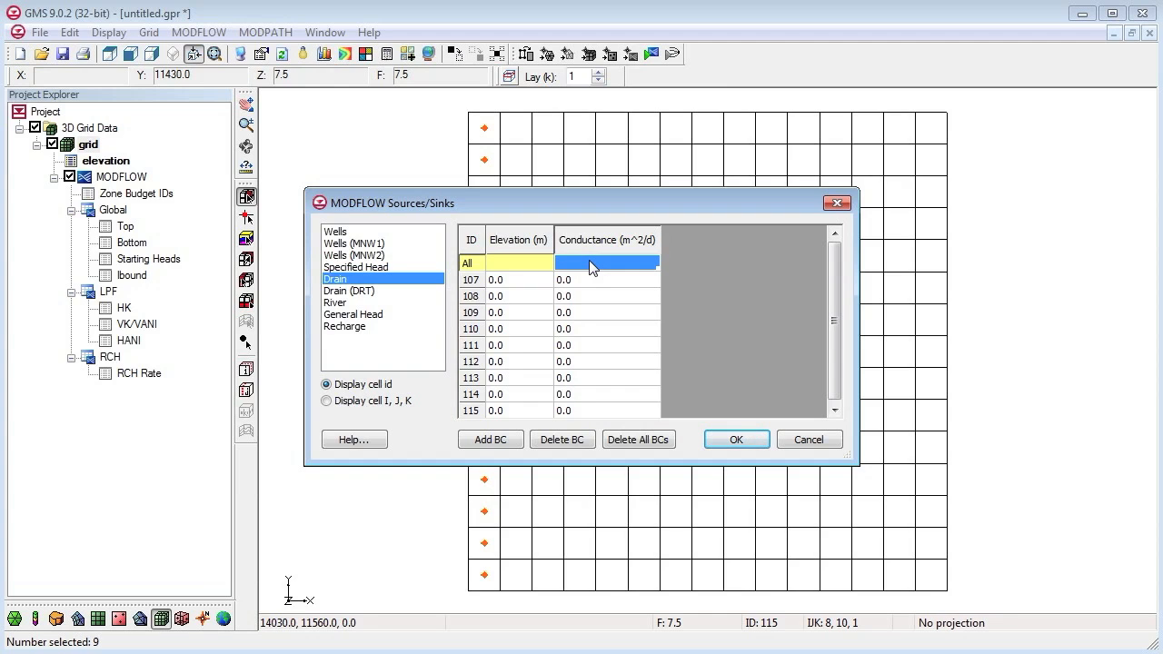
type("7")
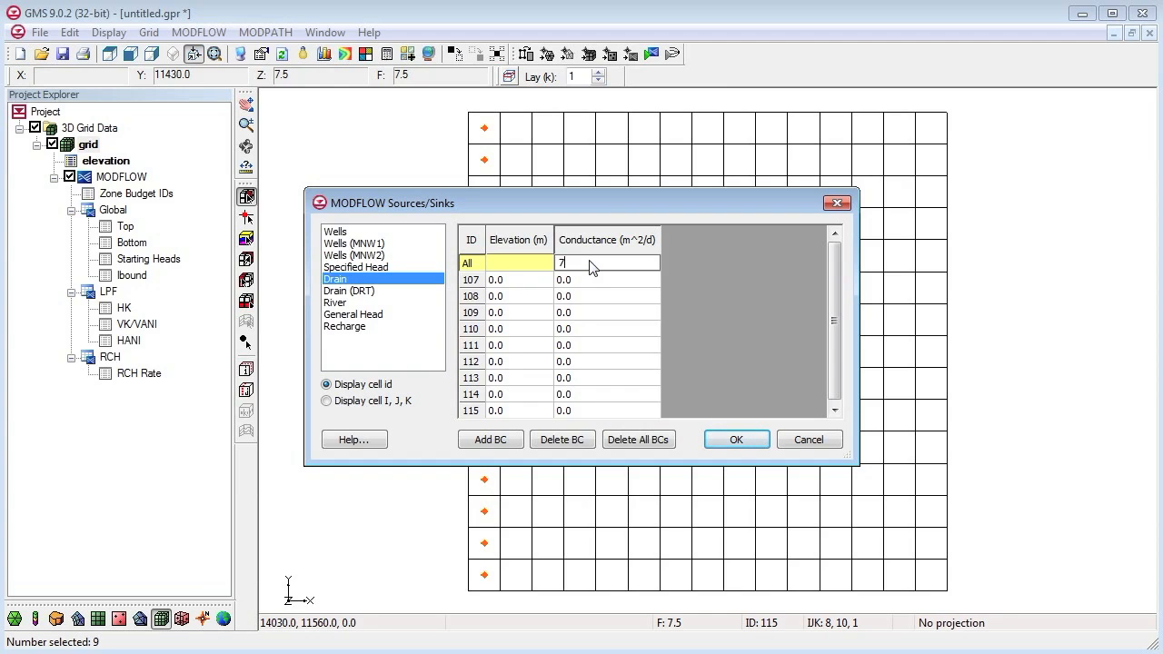
type("430.0")
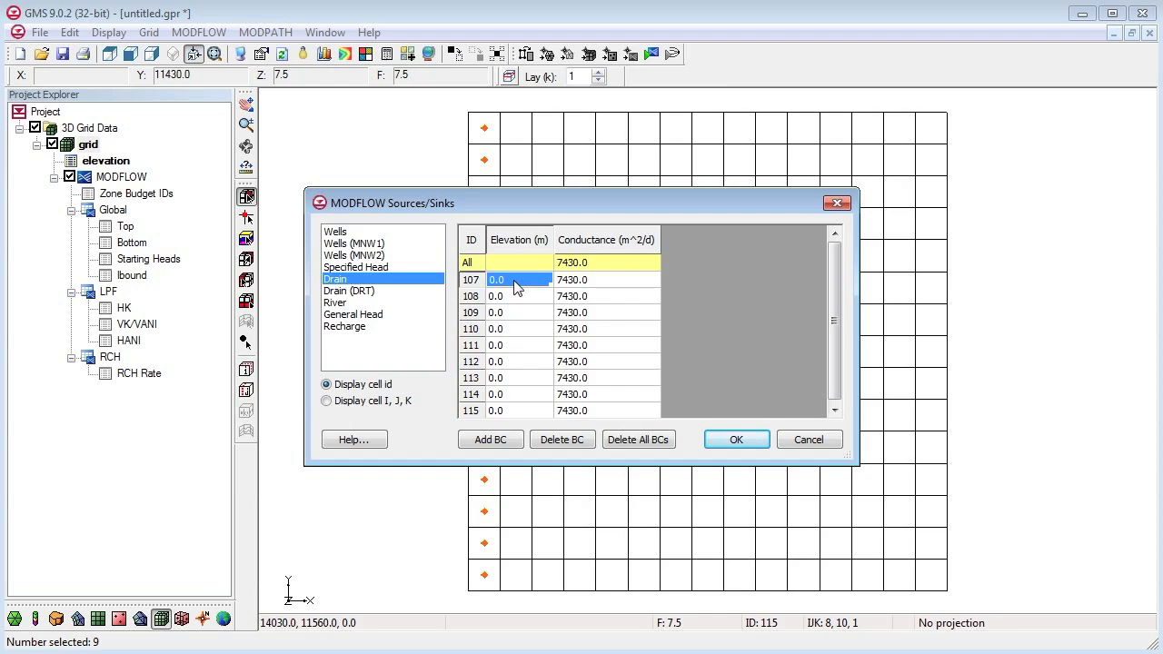
- Enter the individual drain elevations rising from 0 to 30 and accept the drain settings
left_click(520, 295)
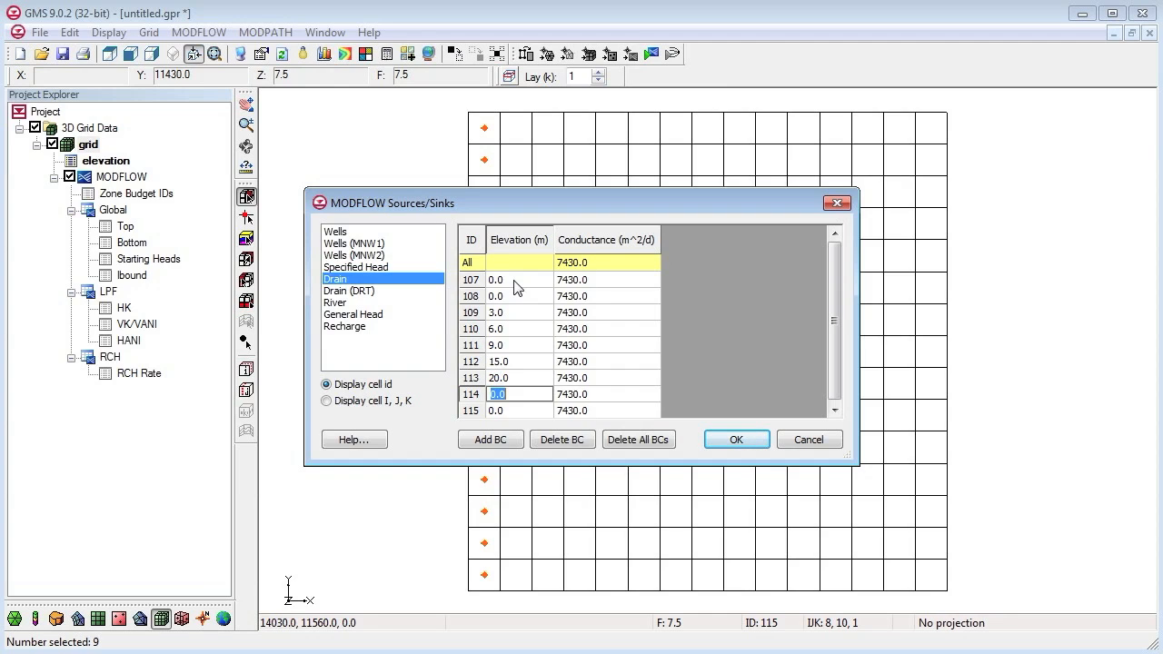
type("27")
left_click(519, 410)
type("30")
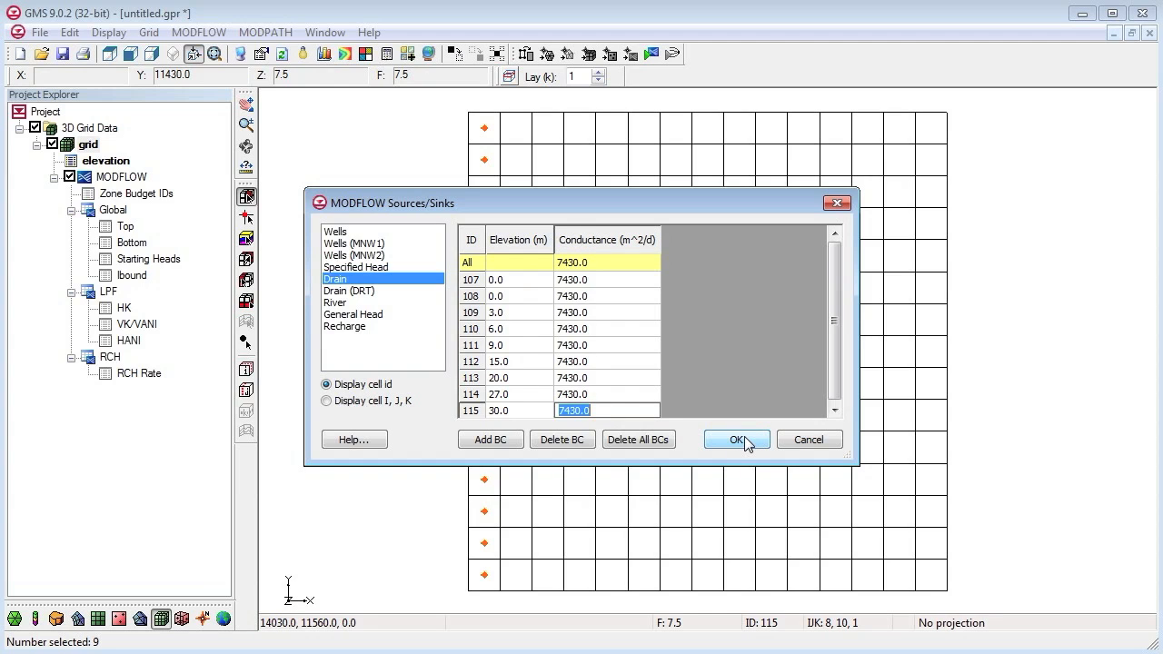
left_click(734, 438)
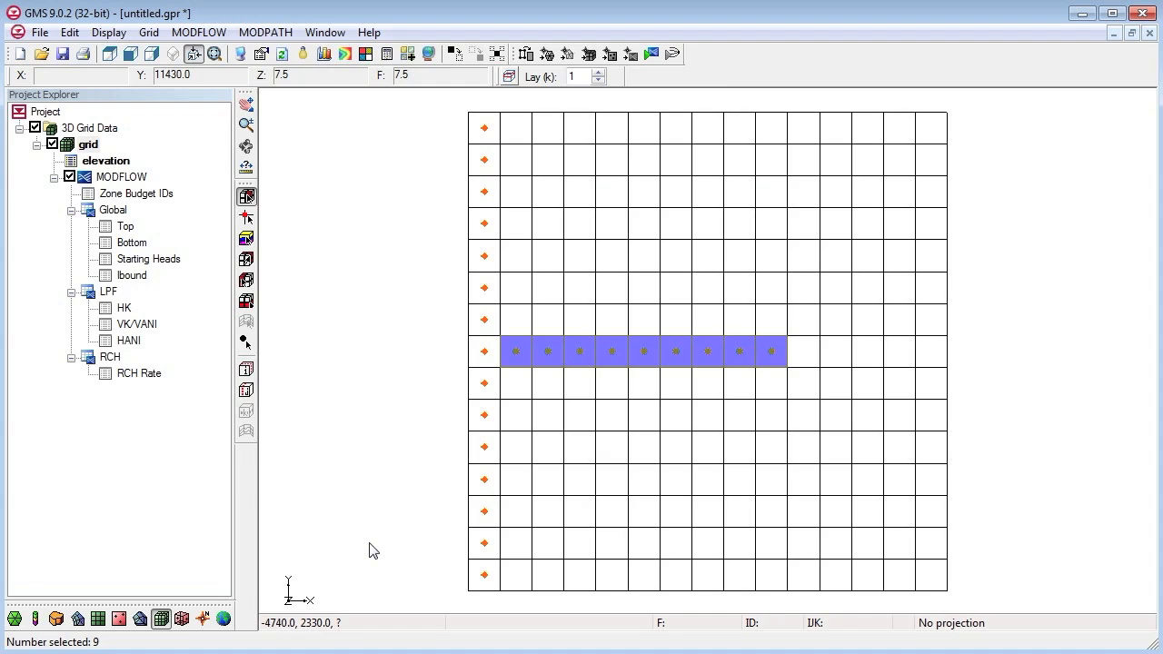
mouse_move(520, 520)
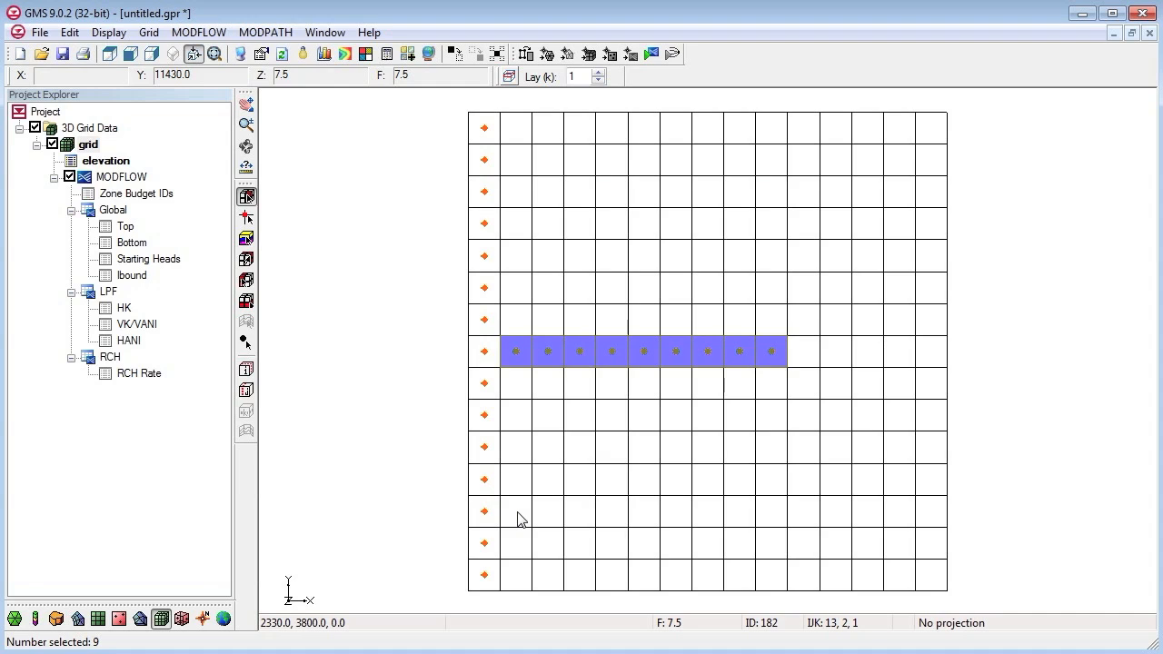
- Select the first well cell and Ctrl+add a second cell below the drain row
left_click(770, 416)
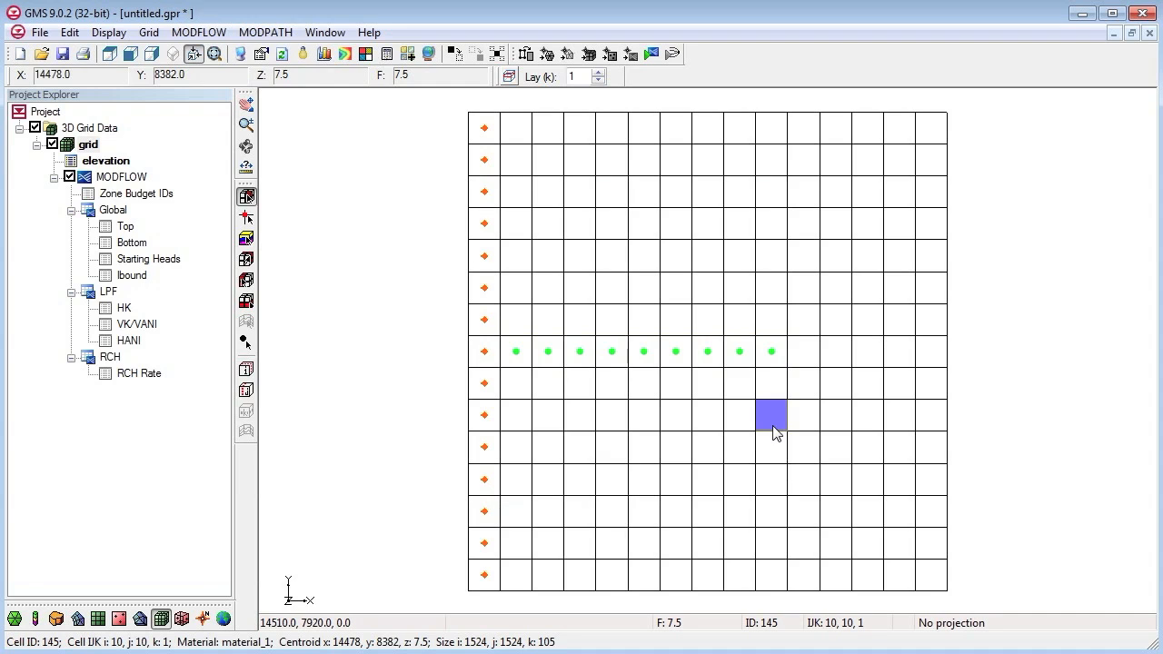
left_click(771, 382)
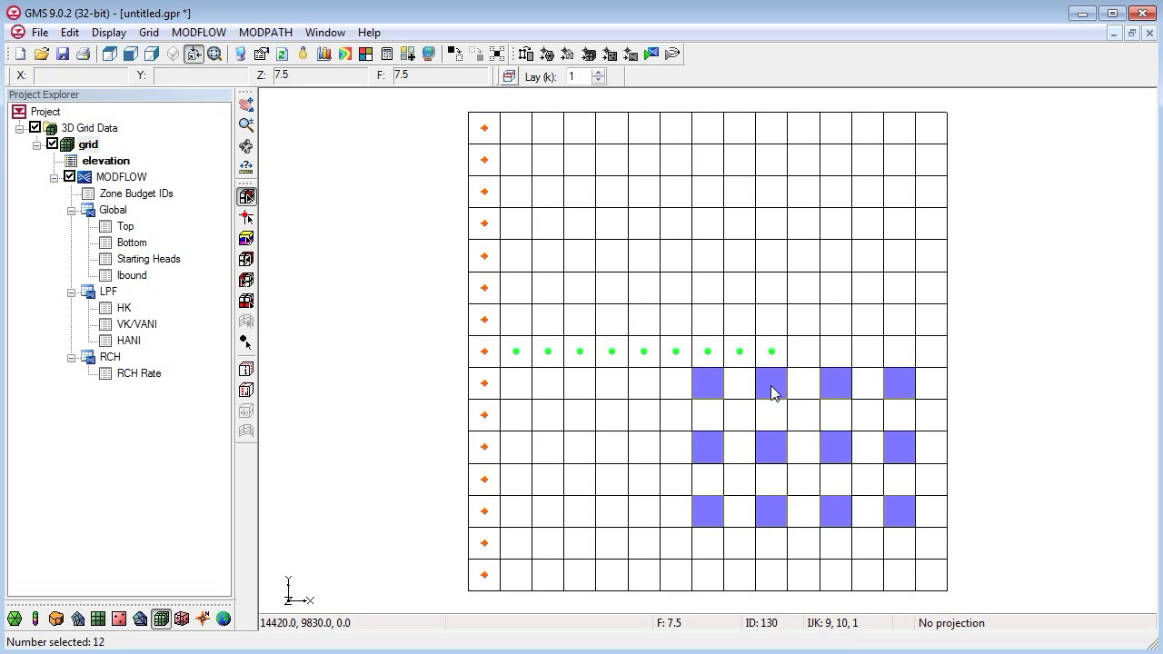
- Add wells to the twelve selected cells with an All Q pumping rate of -12230 m³/d
right_click(774, 392)
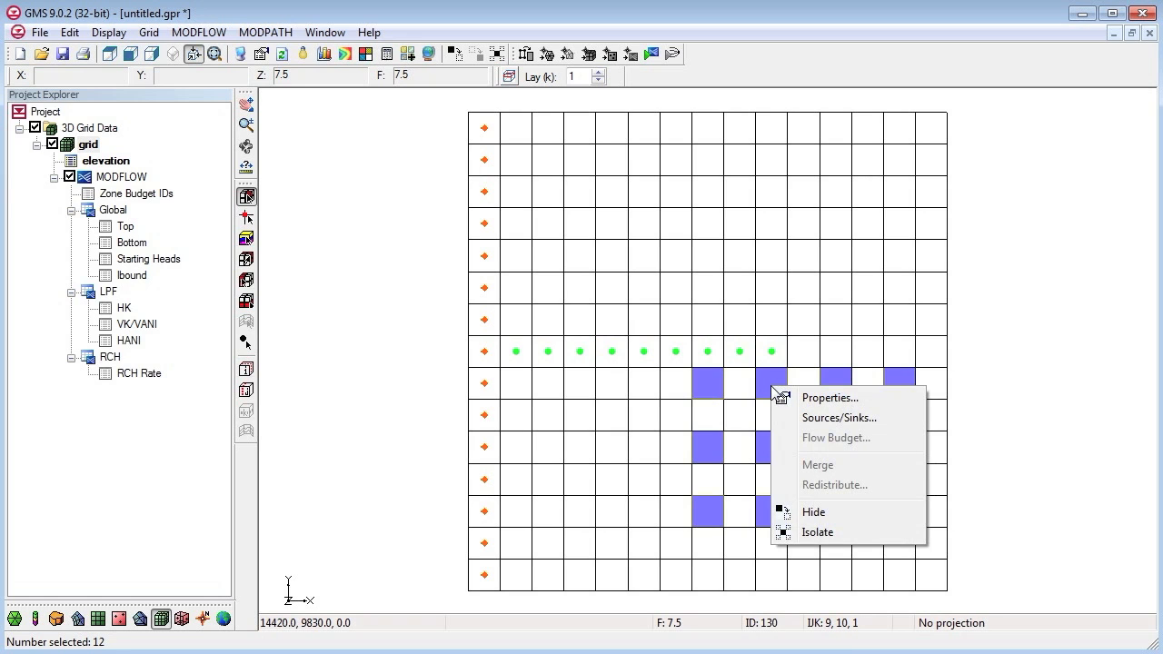
left_click(837, 416)
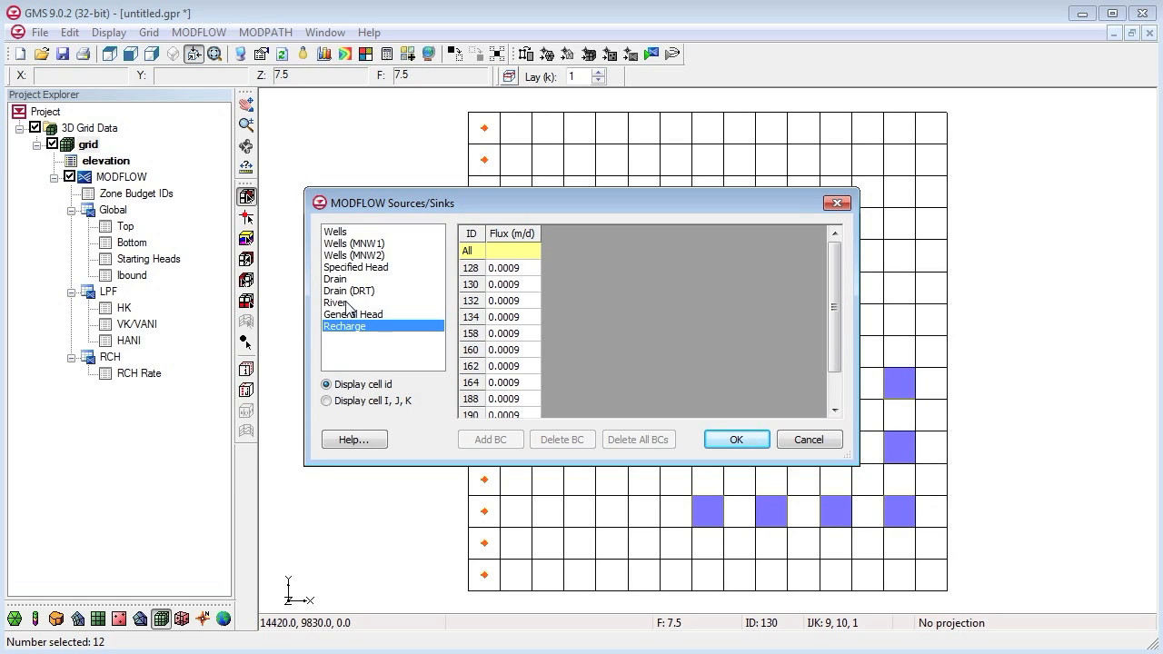
left_click(335, 231)
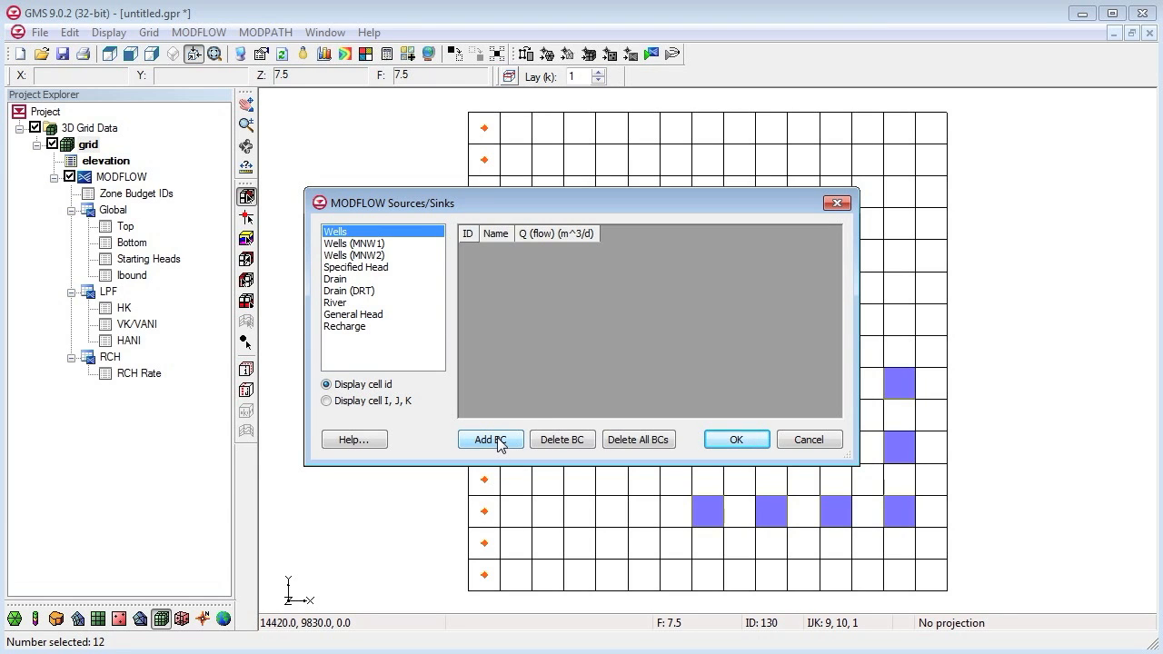
left_click(491, 438)
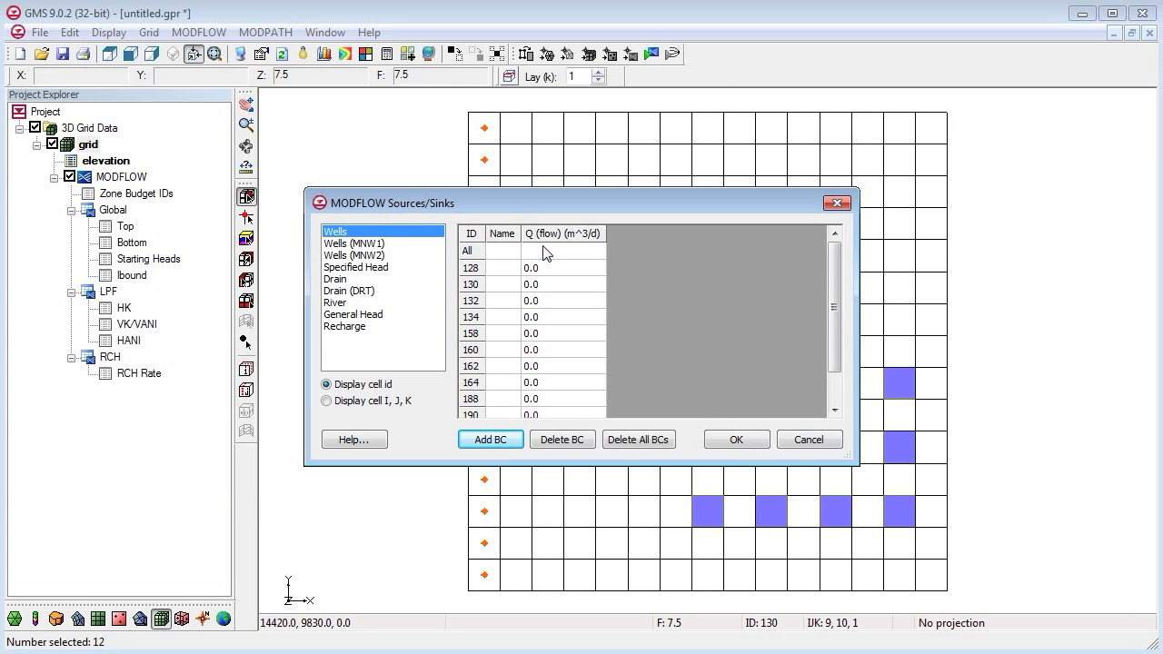
left_click(563, 251)
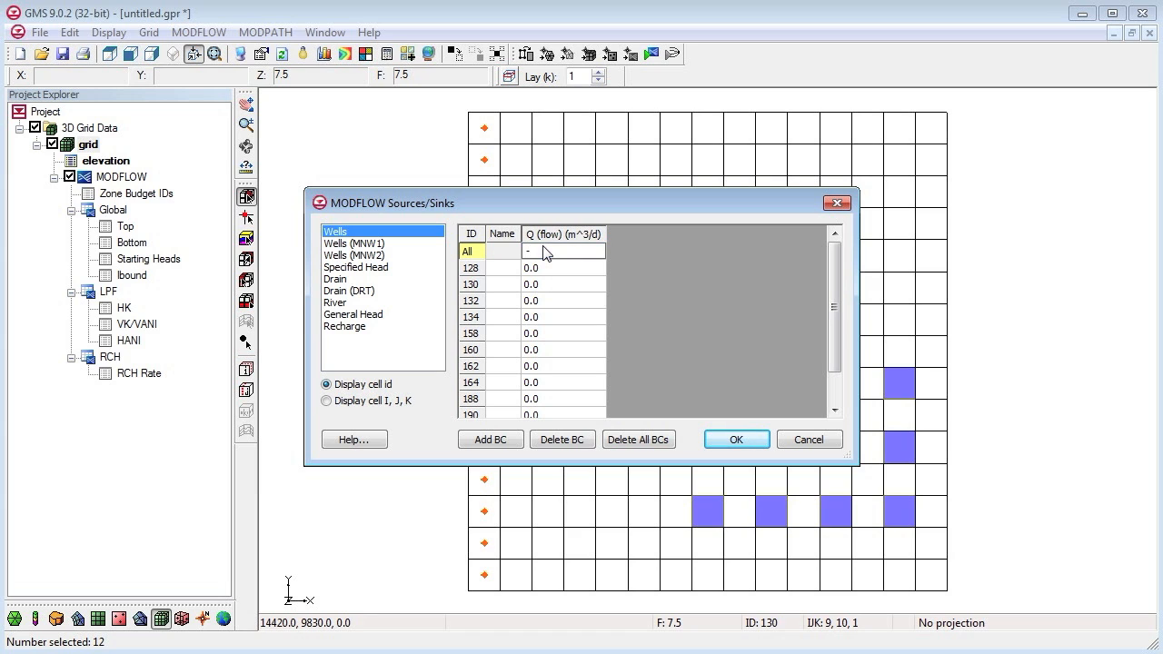
type("-12230.0")
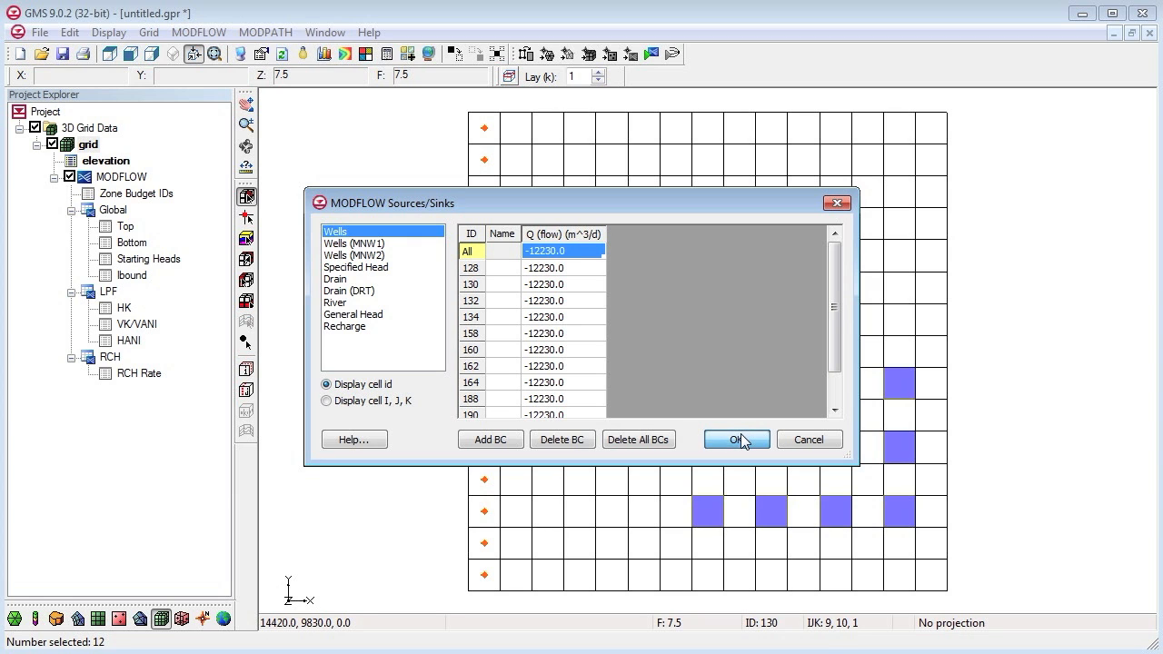
left_click(736, 438)
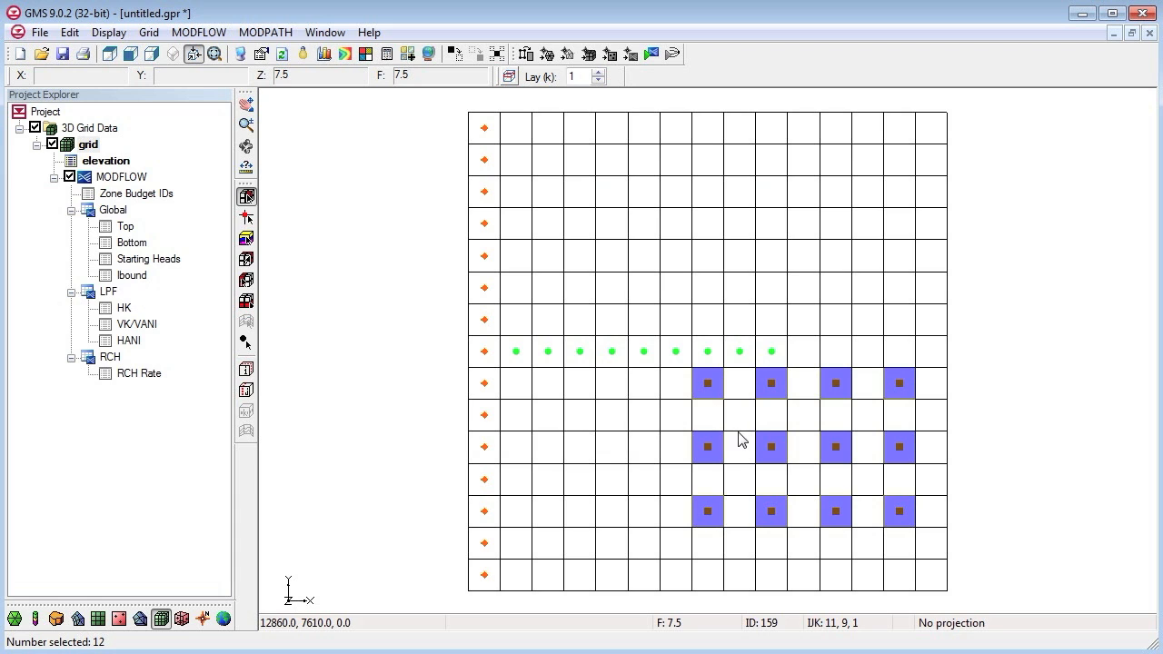
mouse_move(663, 245)
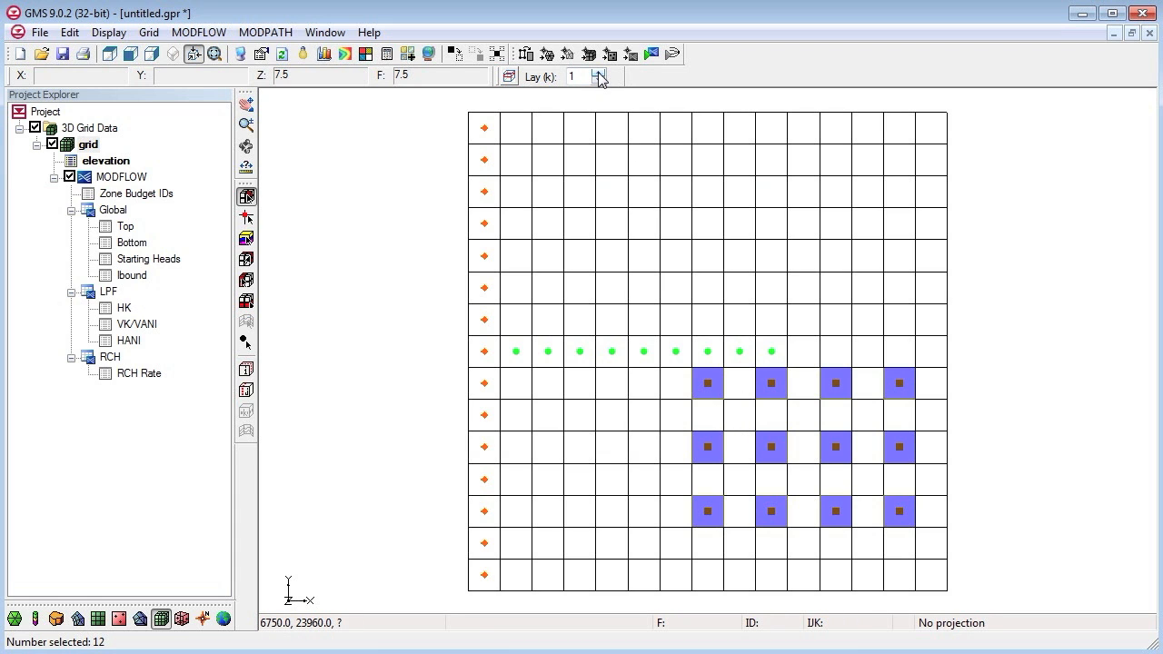
- Show grid layer 2 and select two of its cells for wells
left_click(599, 73)
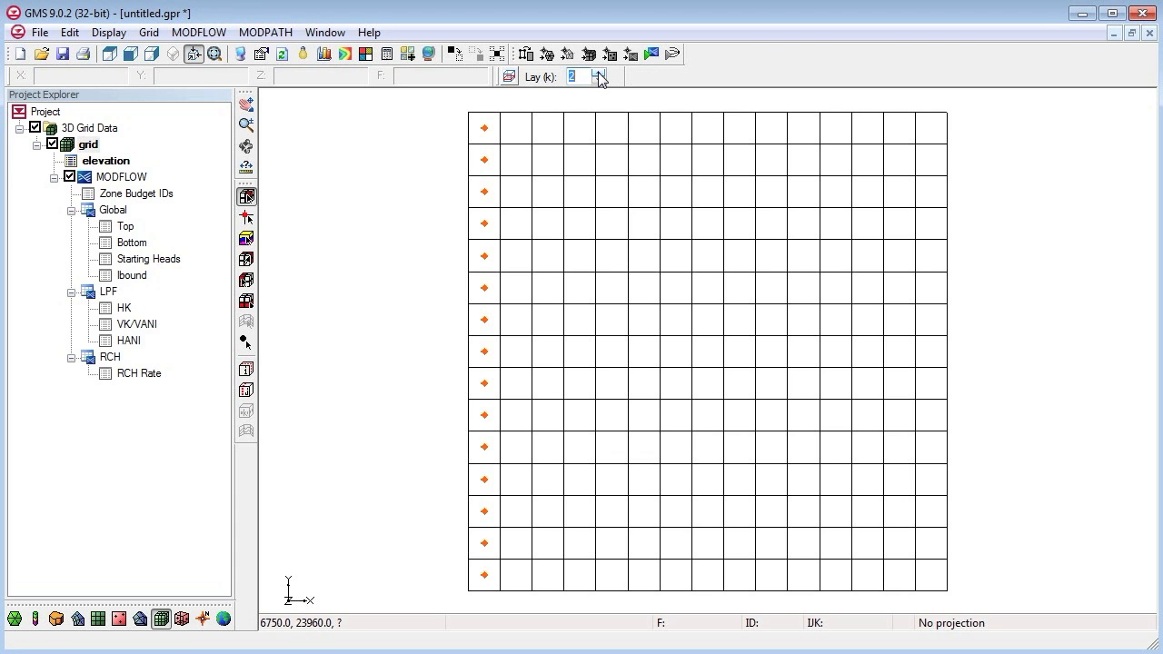
mouse_move(670, 118)
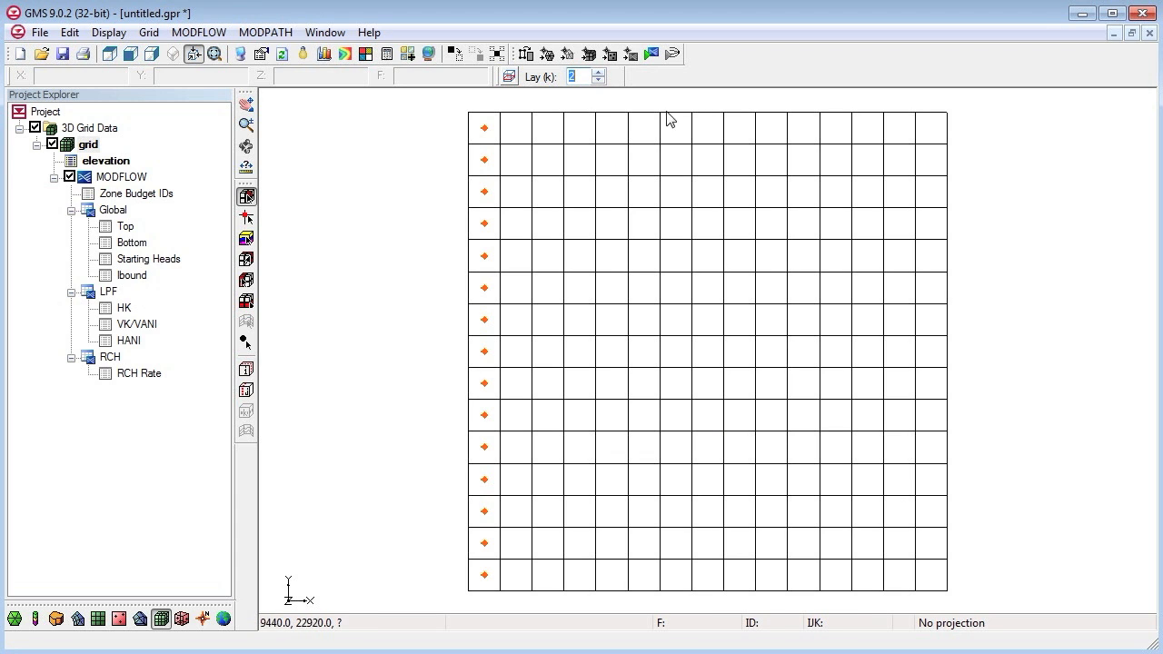
mouse_move(647, 170)
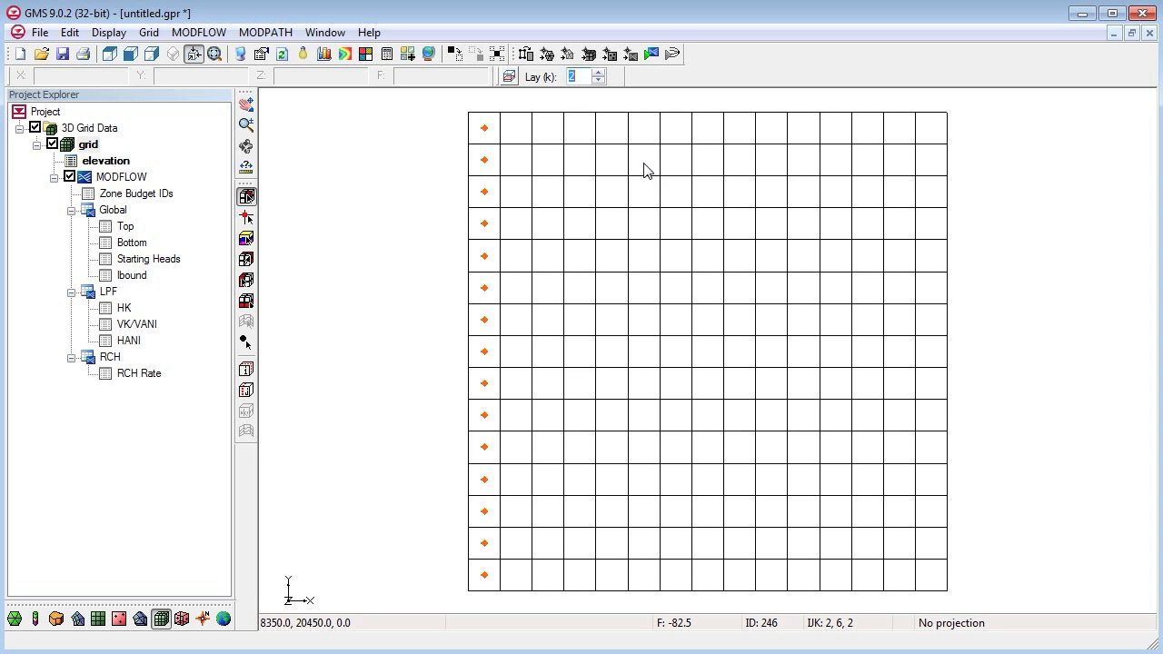
left_click(643, 226)
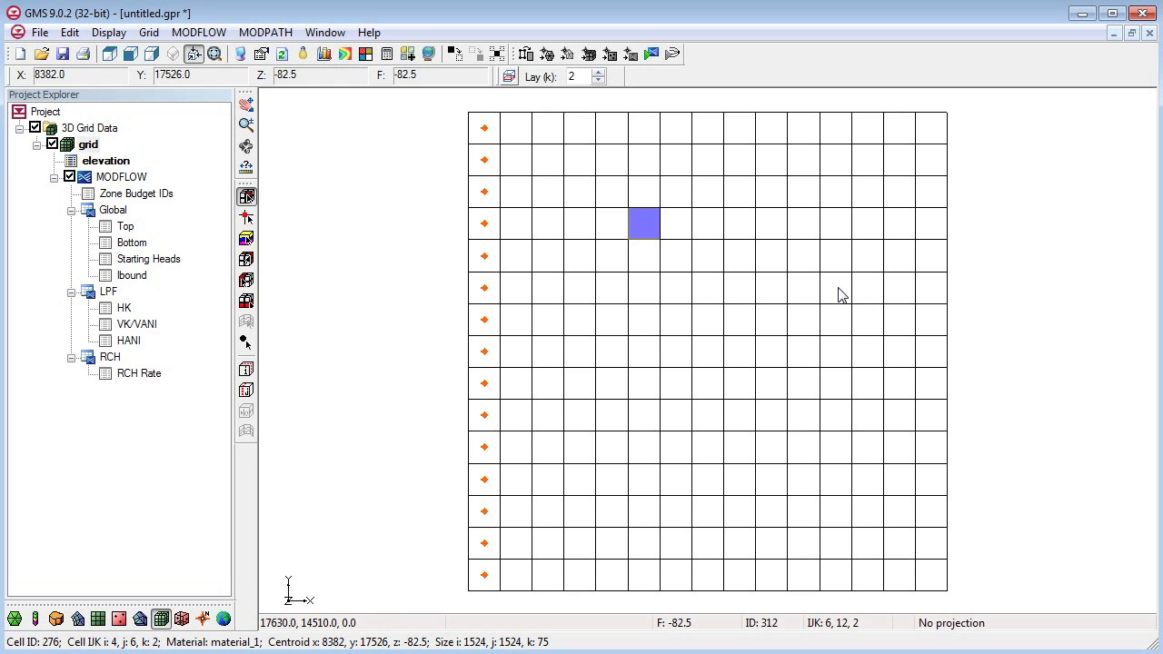
left_click(835, 287)
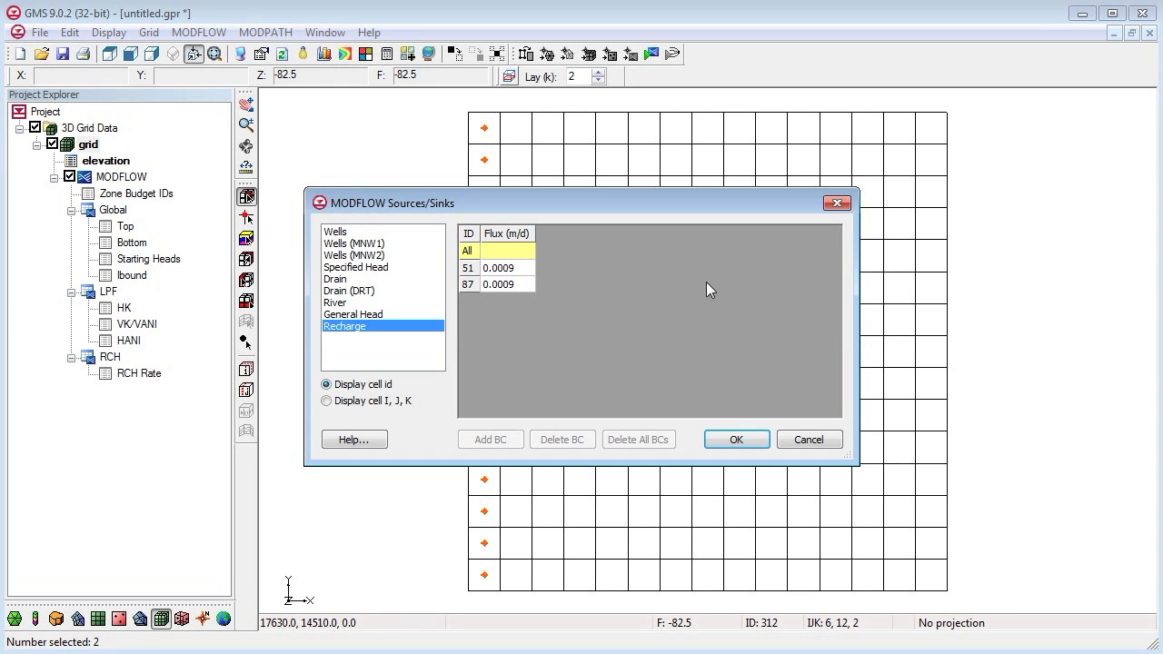
- Add wells to the two layer-2 cells with a negative All Q pumping rate and accept
left_click(335, 231)
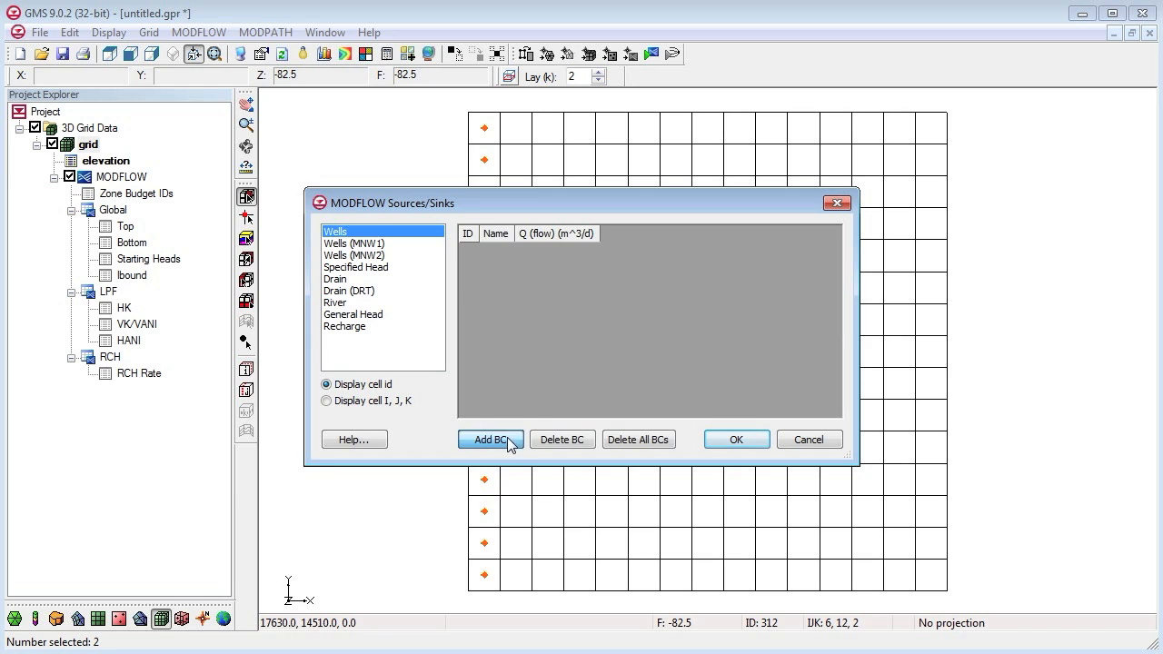
left_click(491, 438)
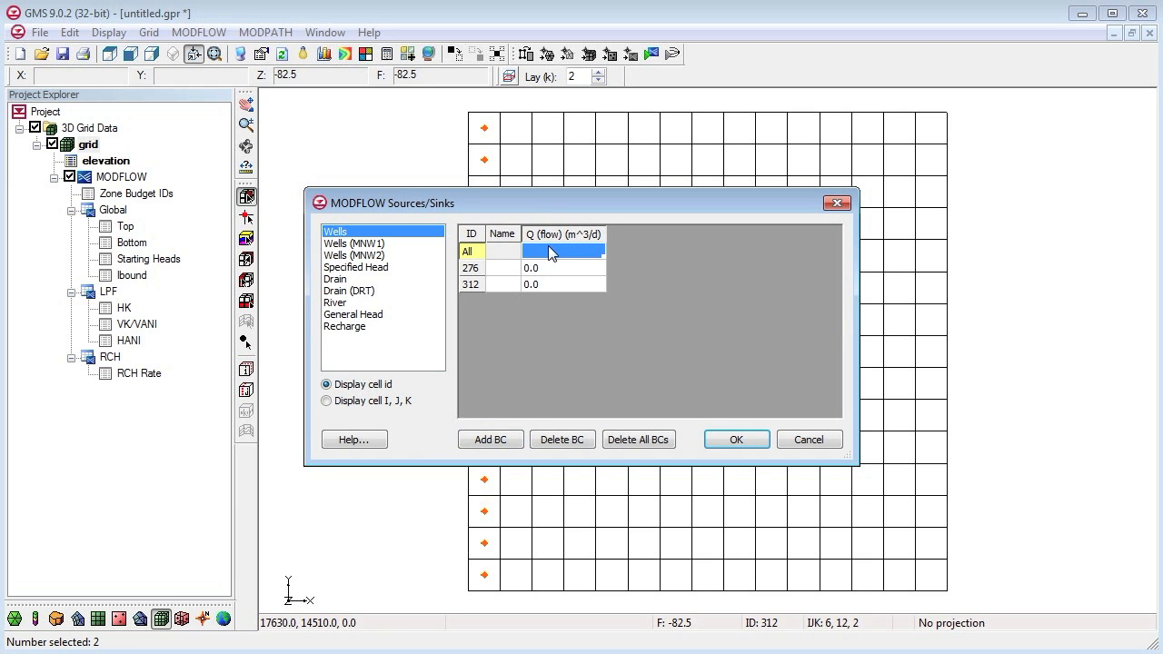
left_click(563, 250)
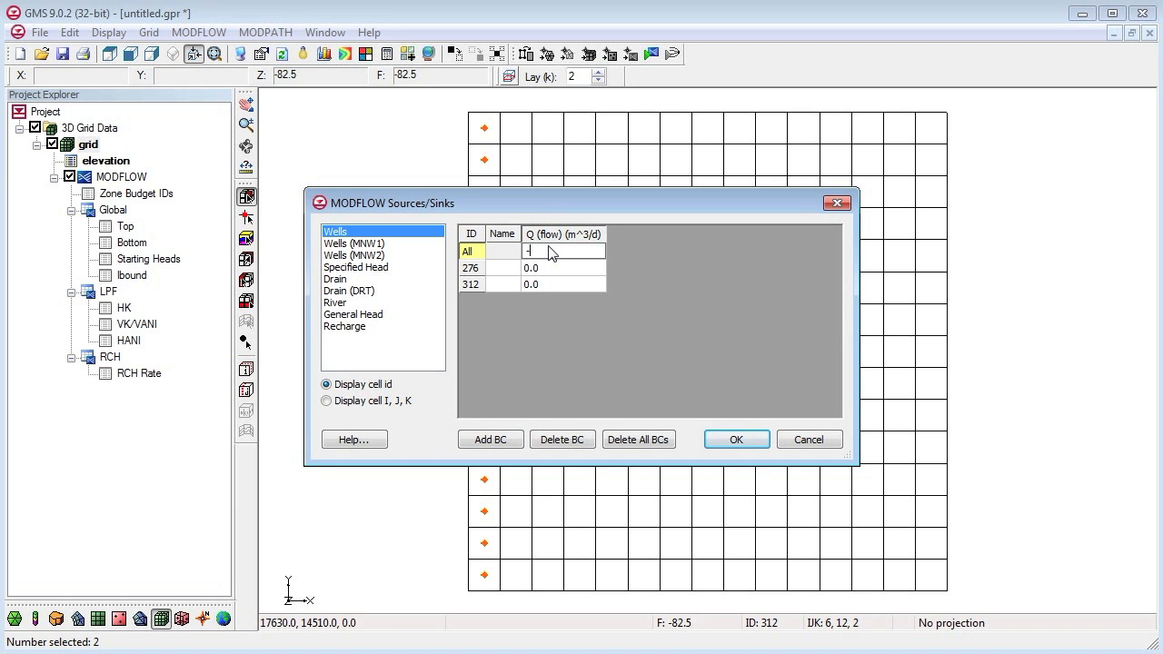
type("-122")
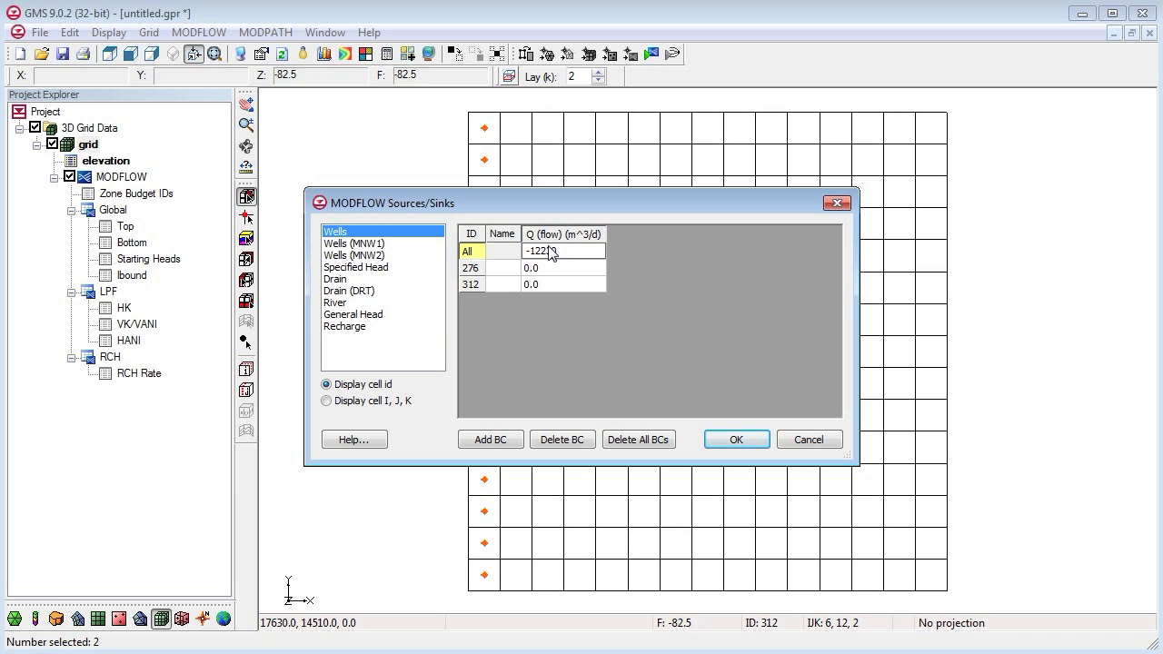
left_click(734, 438)
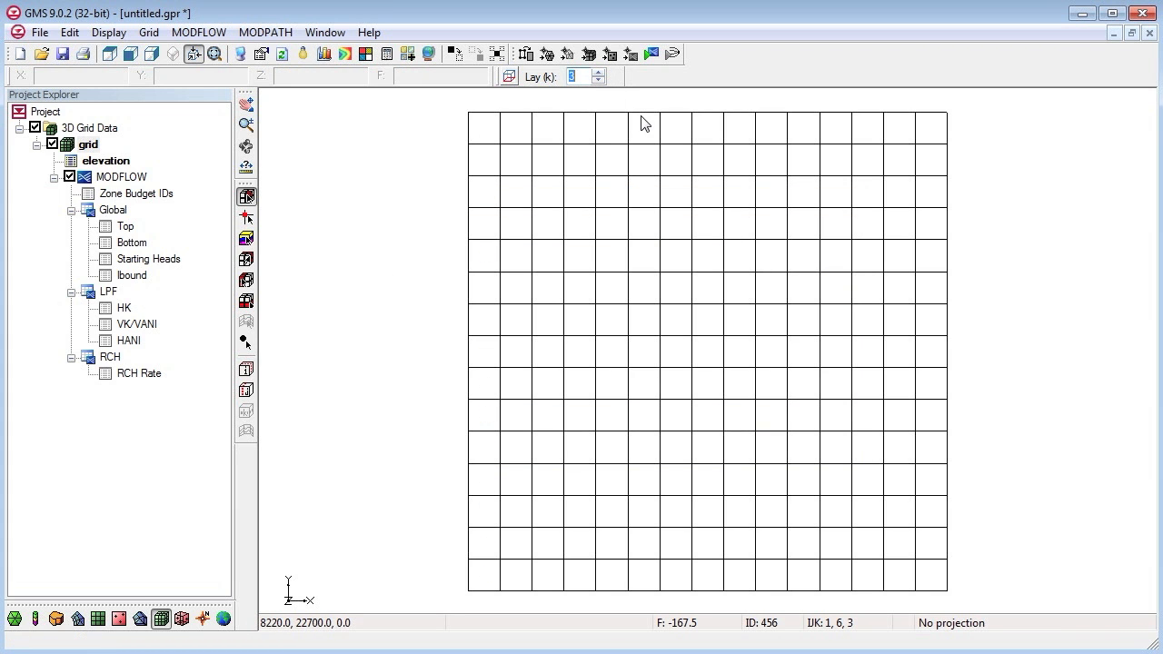
mouse_move(686, 204)
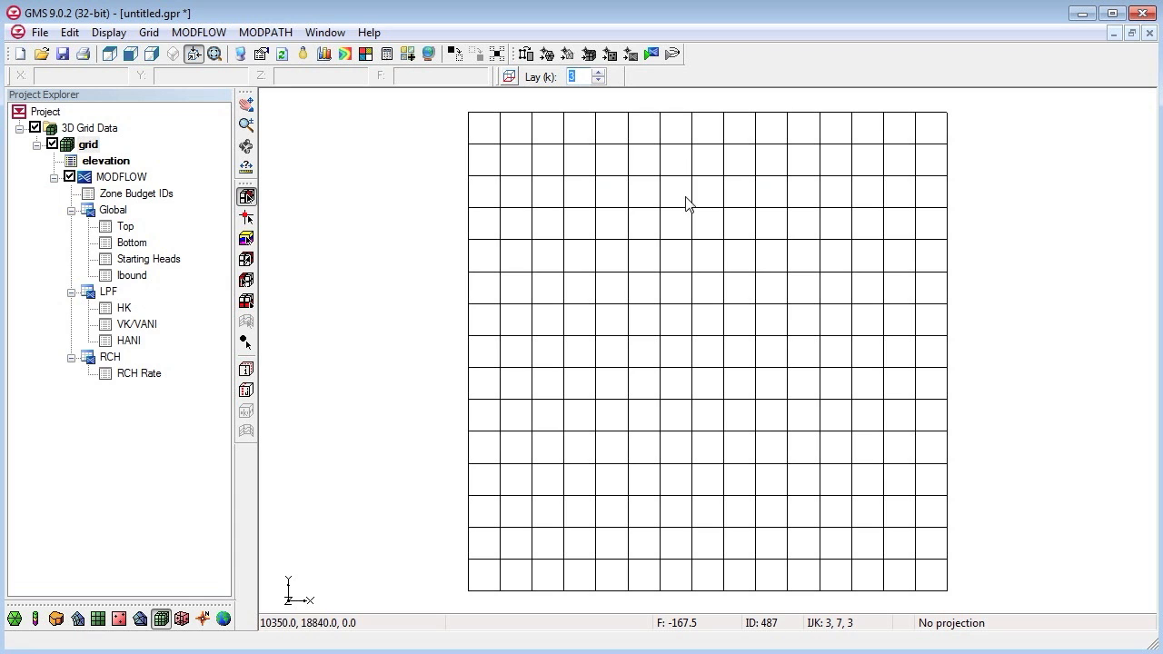
mouse_move(803, 260)
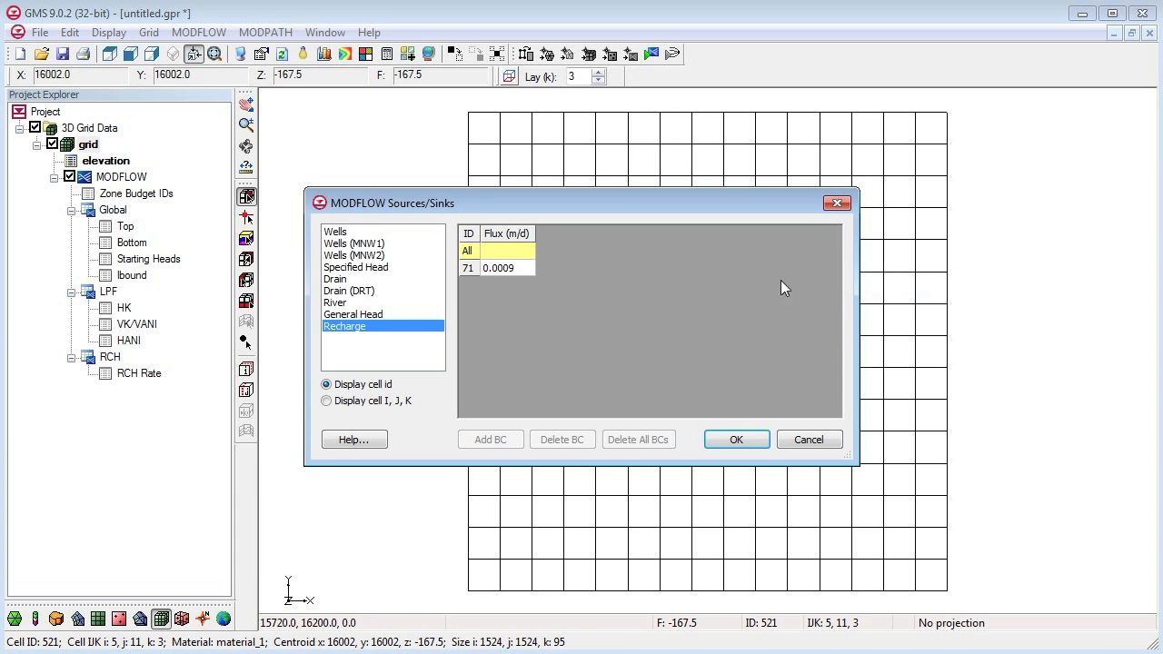
- Add a well pumping at -0.15 to the chosen layer-3 cell and accept
left_click(336, 231)
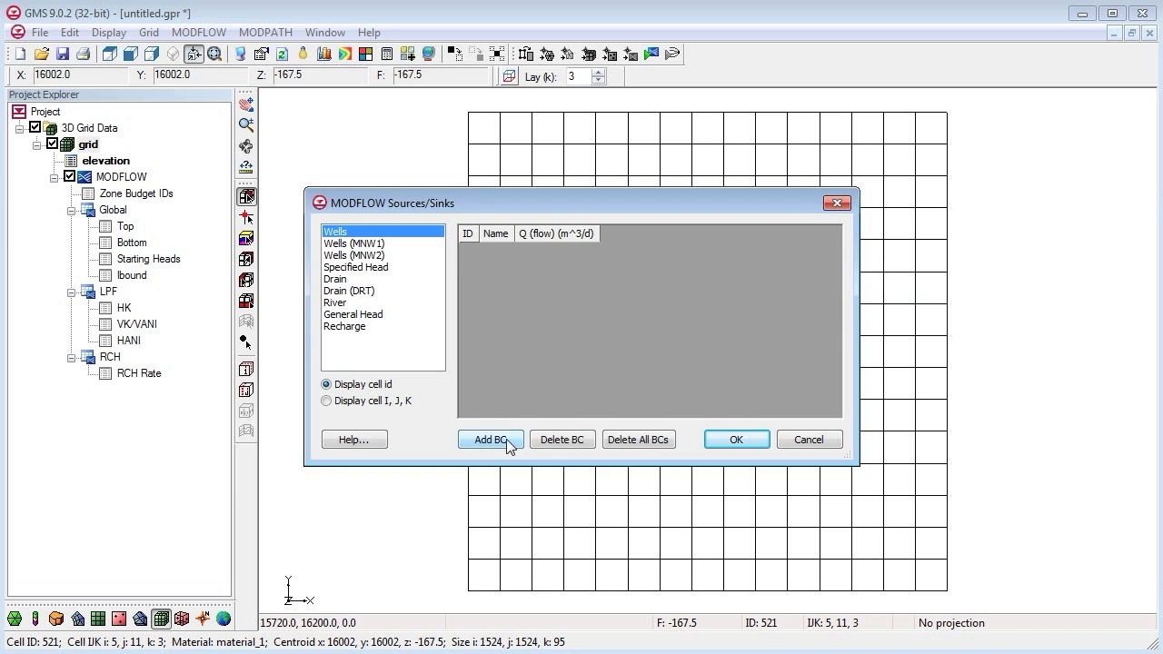
left_click(491, 438)
type("-0.15")
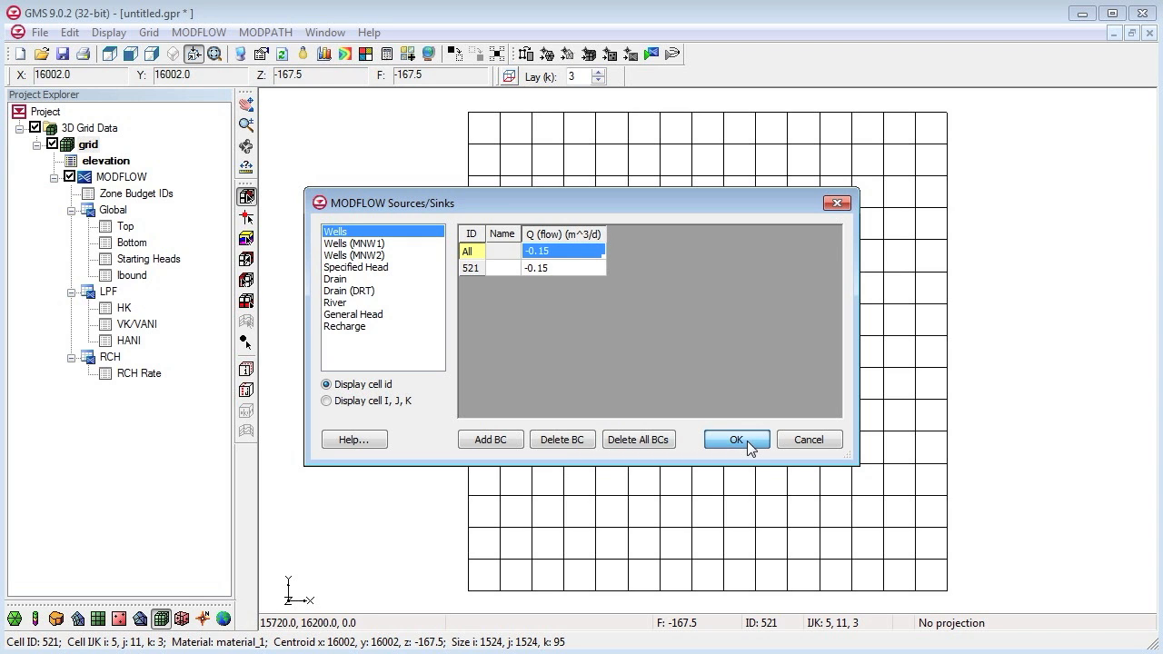
left_click(736, 440)
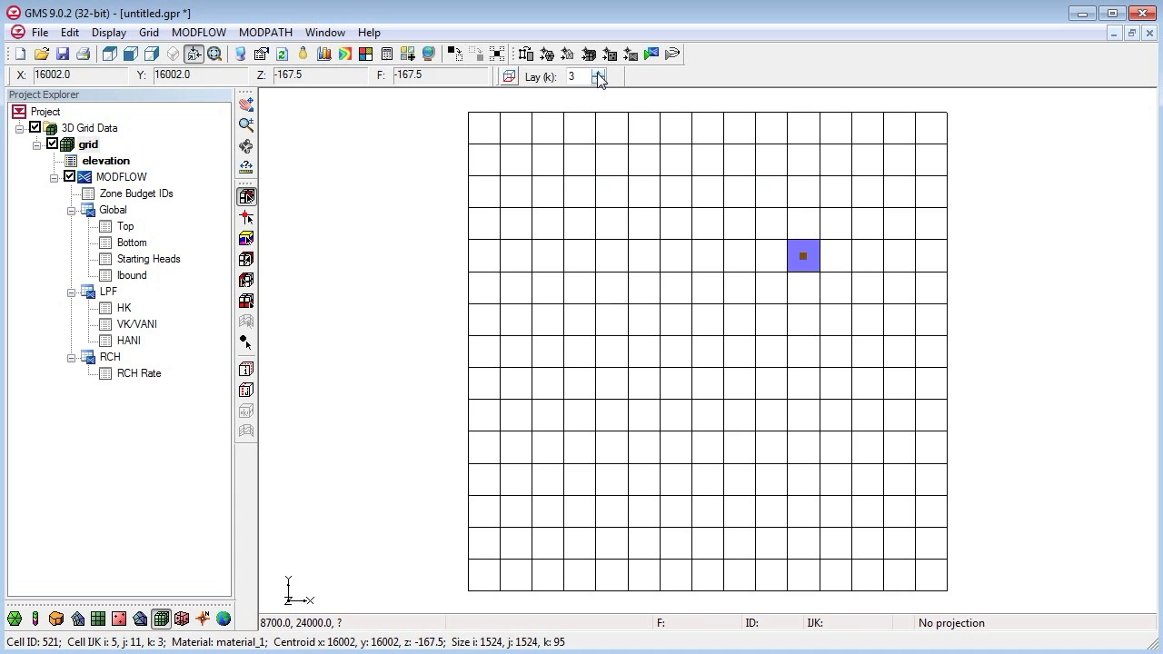
- Switch the displayed grid layer back to 1 with the Lay (k) spinner
left_click(599, 80)
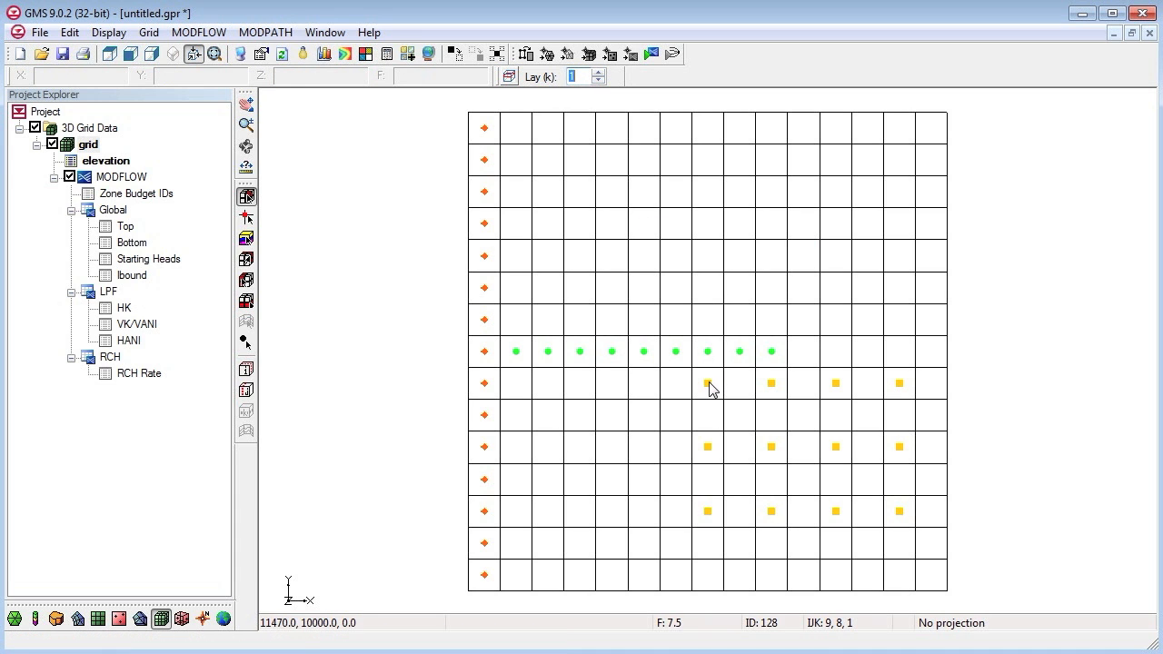
mouse_move(711, 388)
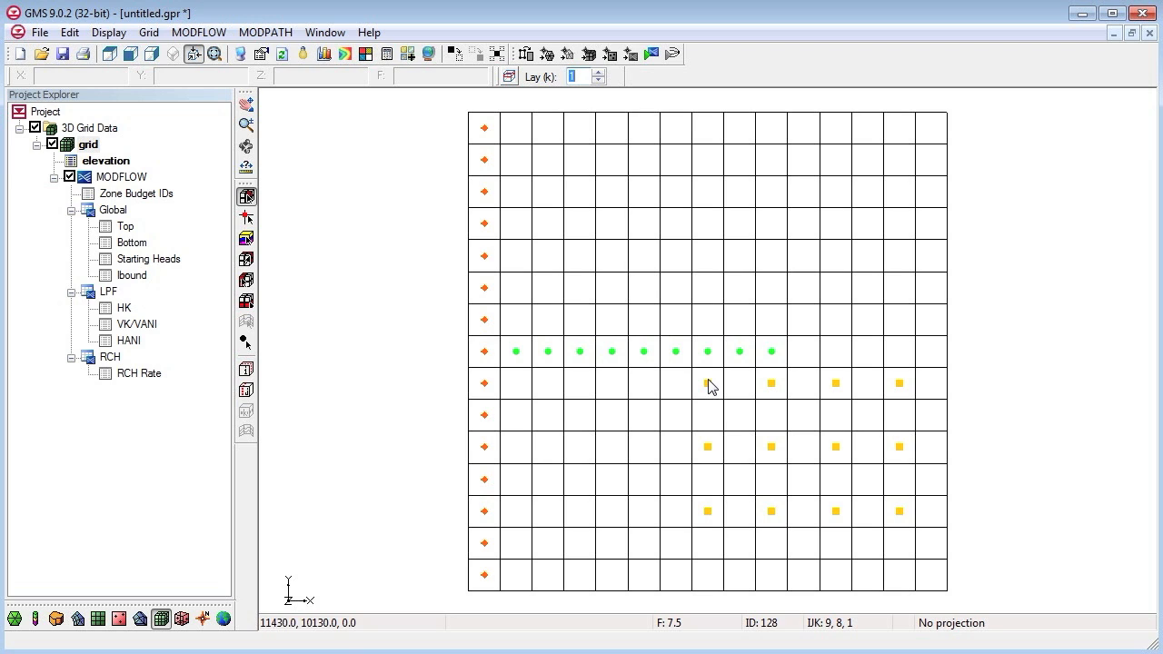
mouse_move(562, 204)
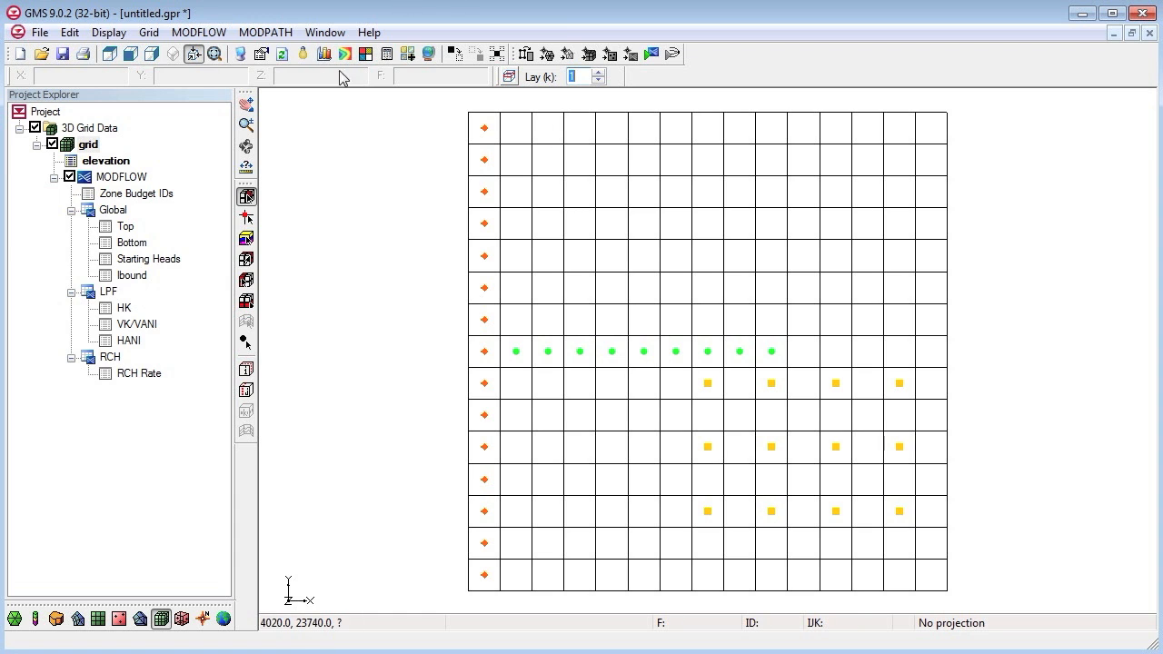
- Run the MODFLOW Check Simulation, review the results and close the checker
left_click(198, 33)
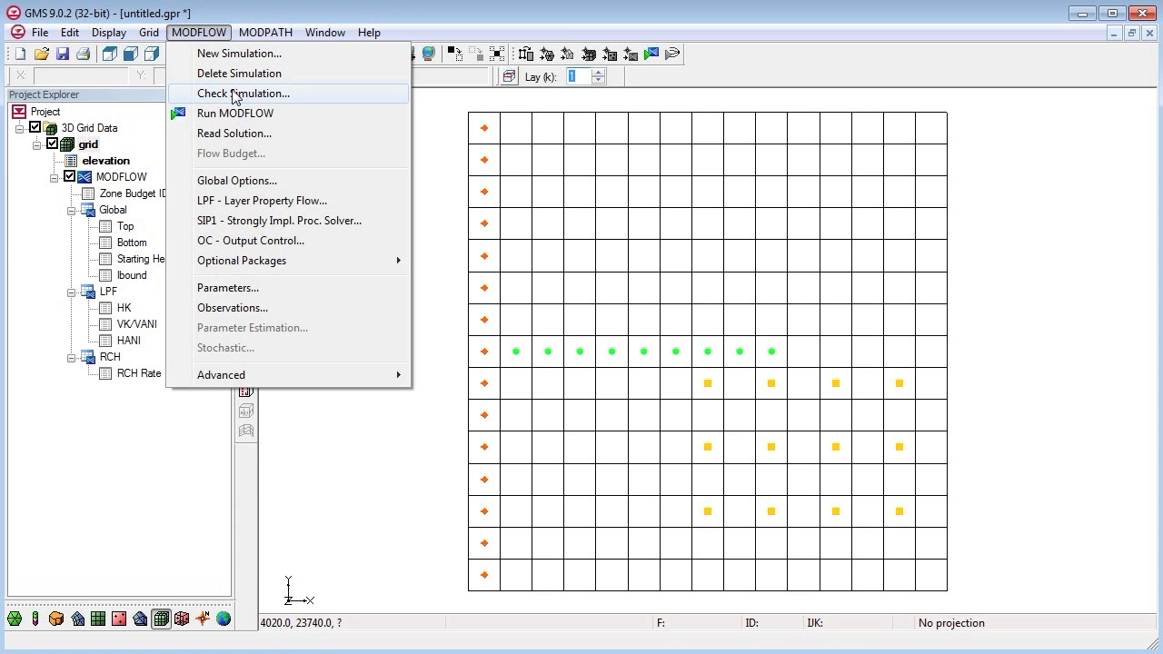
mouse_move(225, 94)
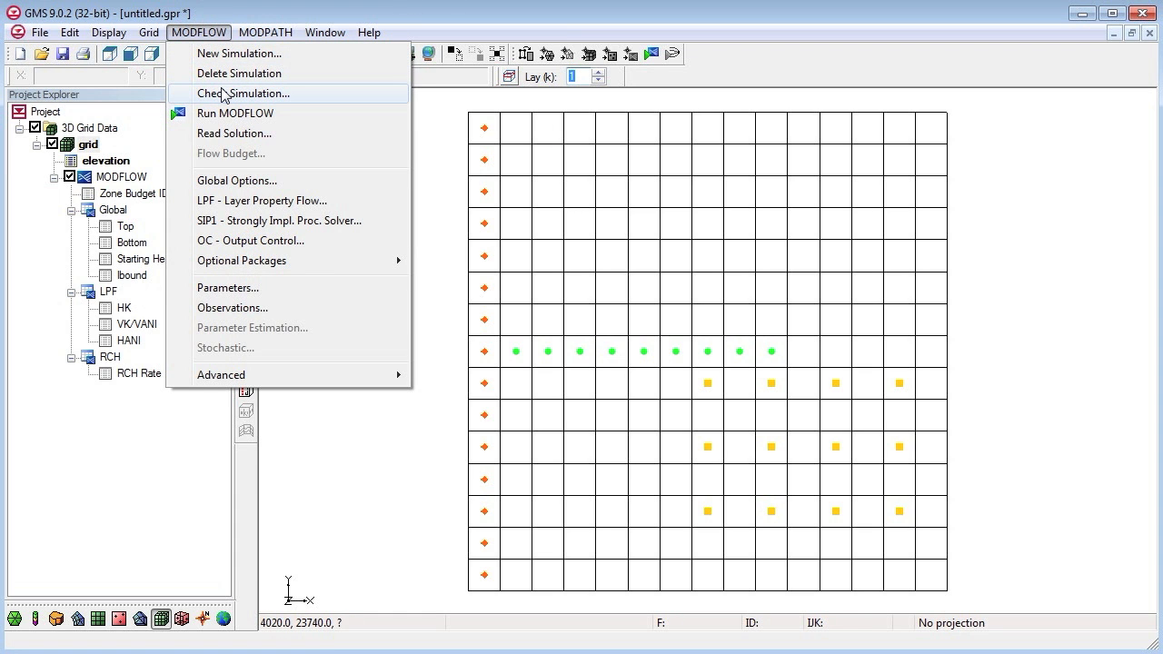
left_click(244, 93)
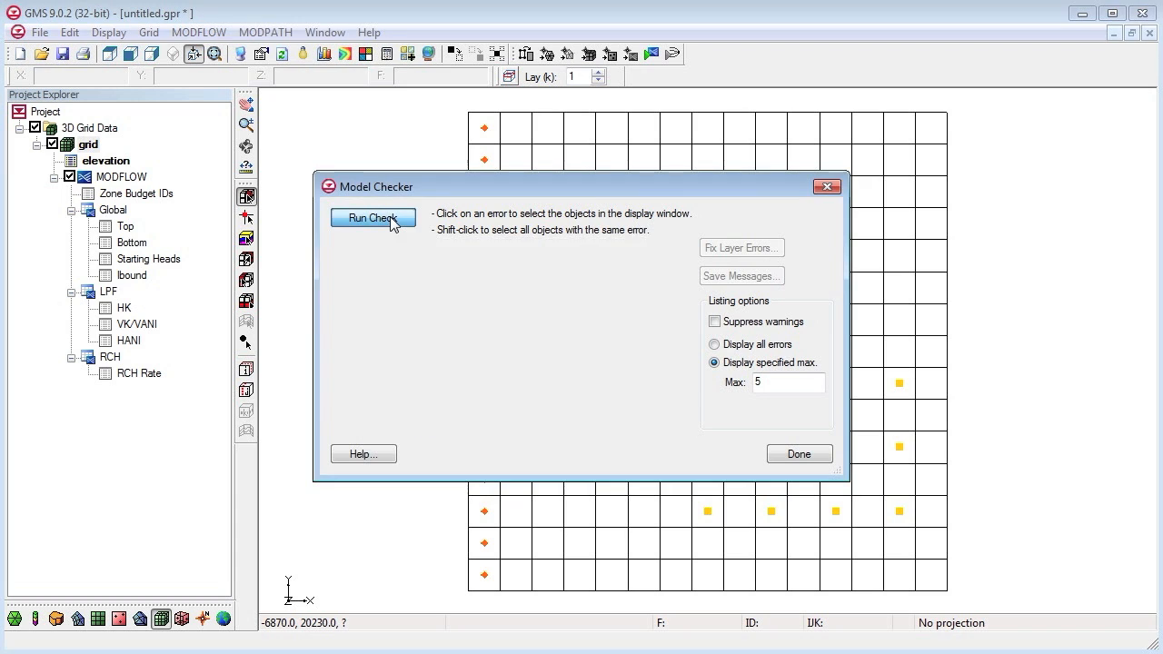
left_click(373, 218)
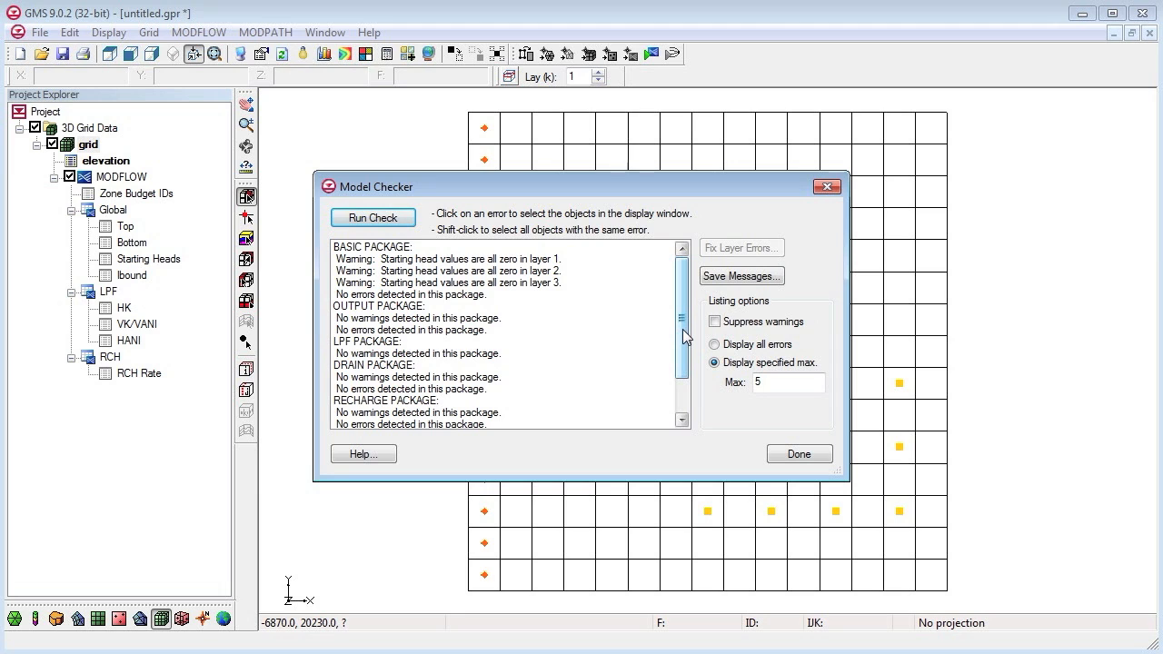
scroll("down", 3)
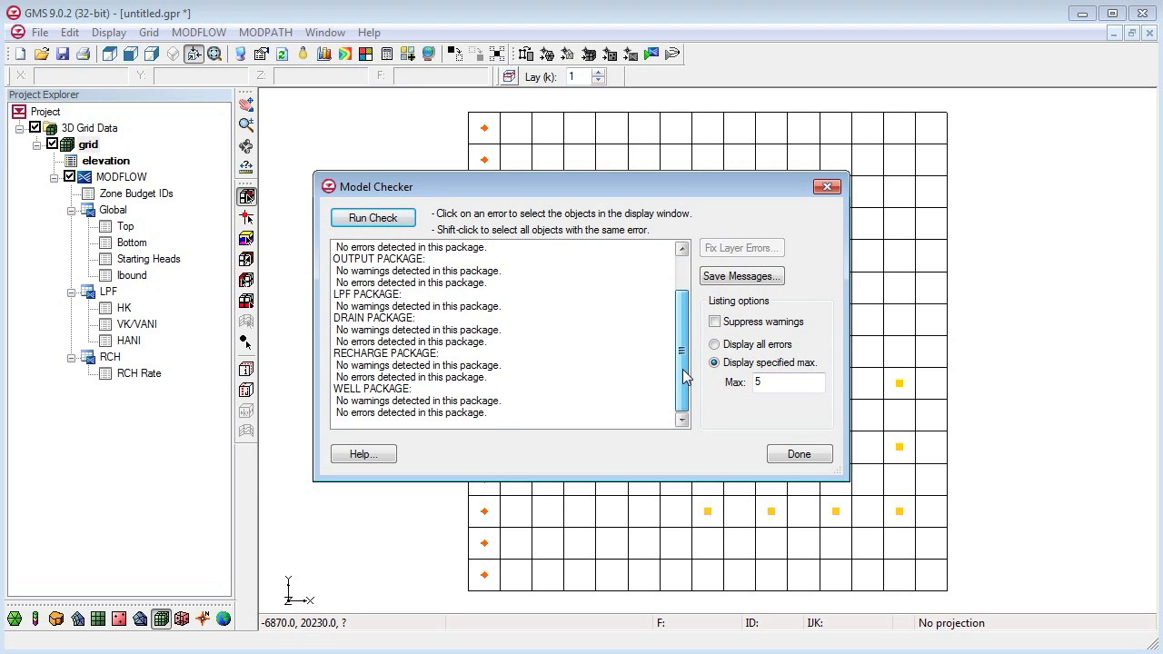
scroll("up", 3)
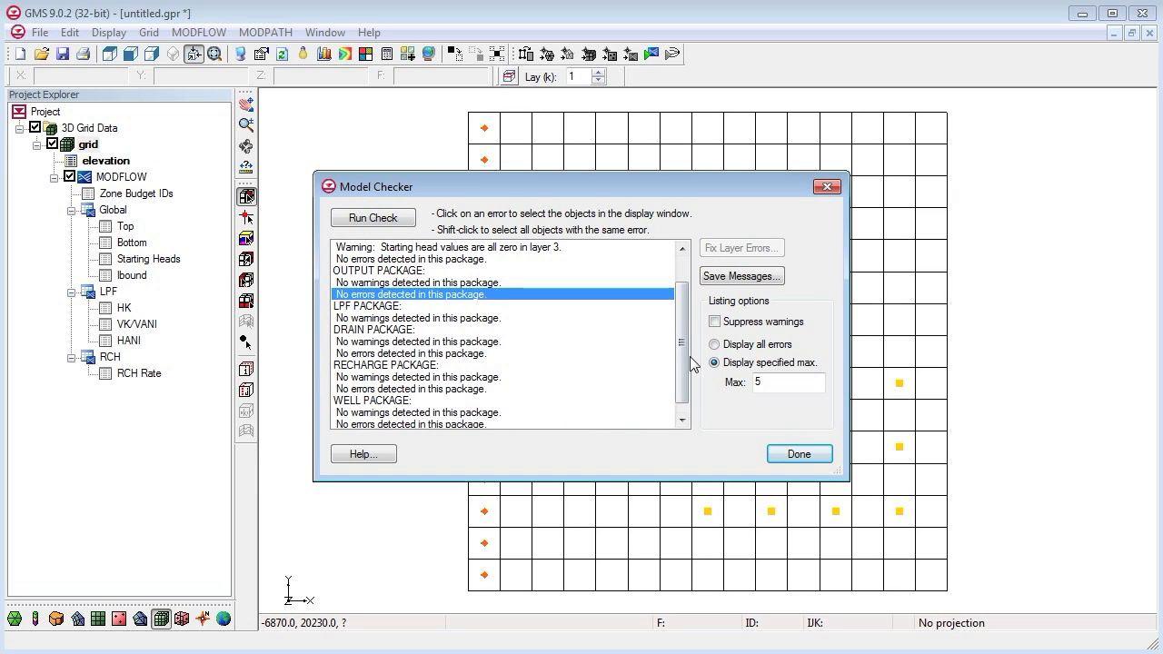
scroll("up", 3)
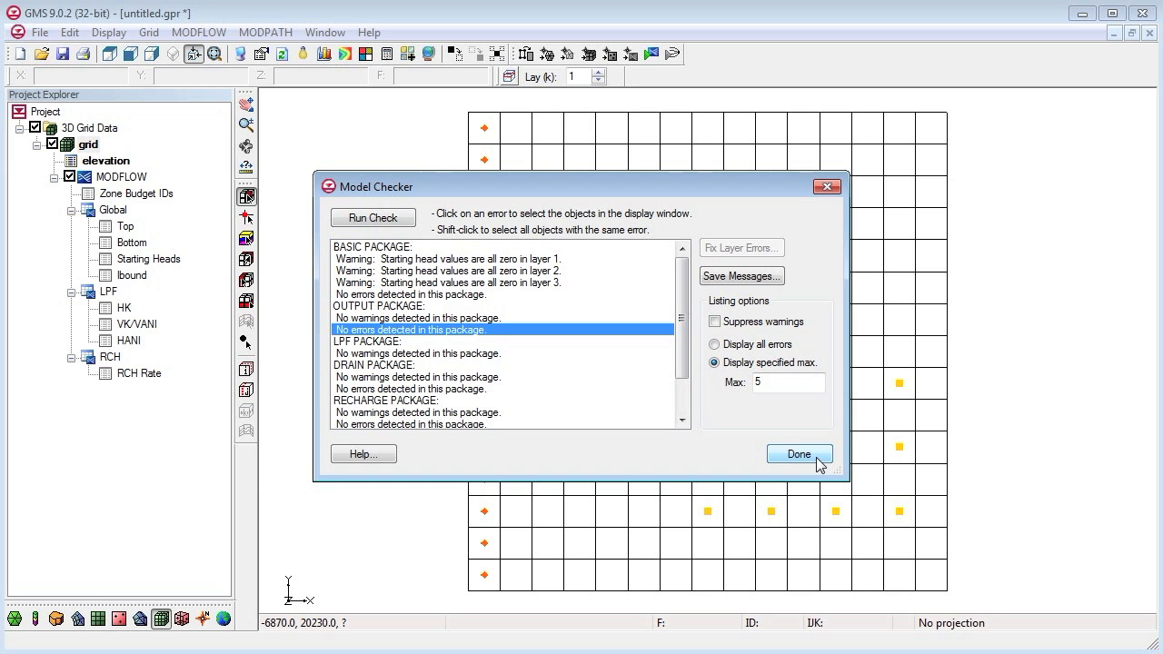
left_click(798, 454)
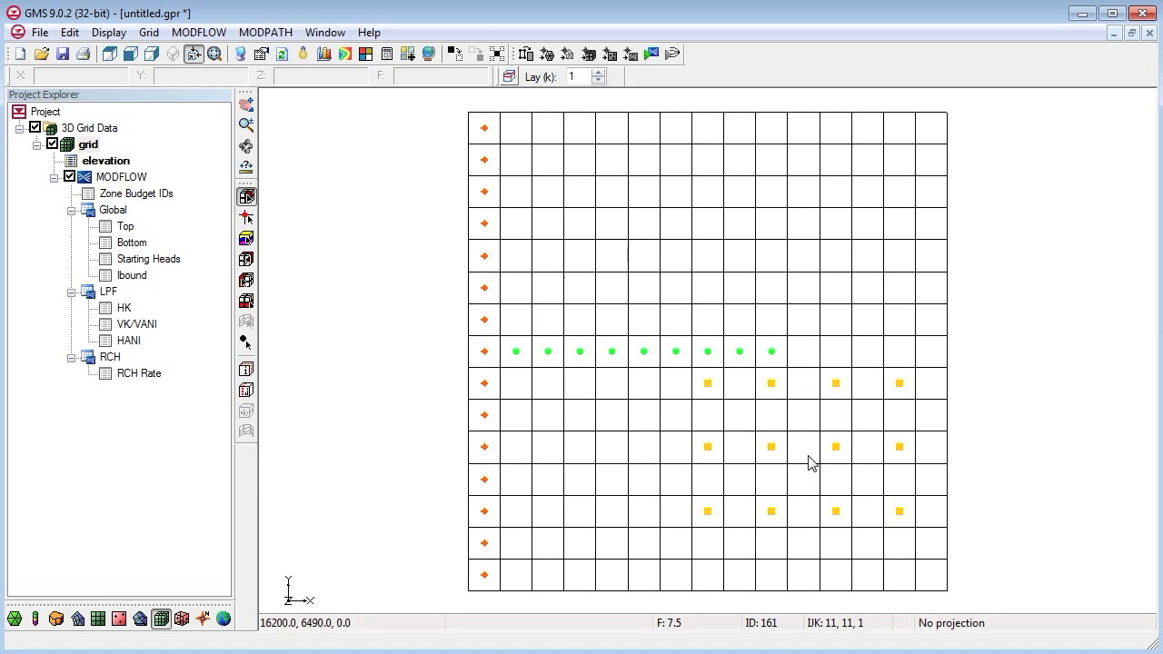
mouse_move(750, 463)
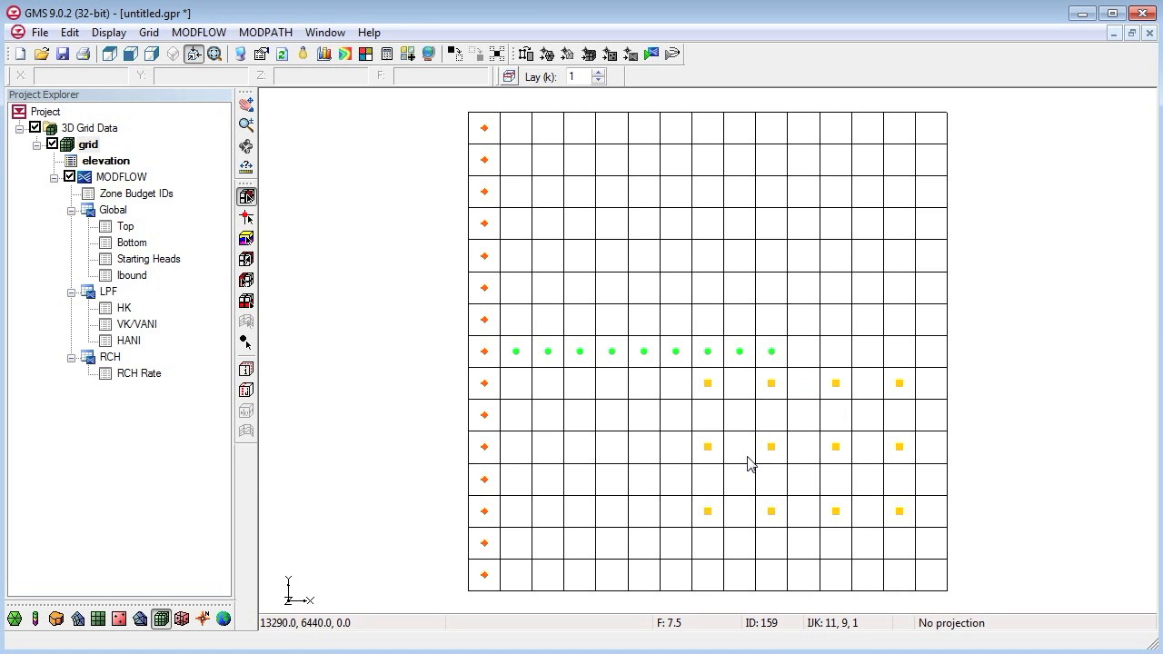
mouse_move(536, 313)
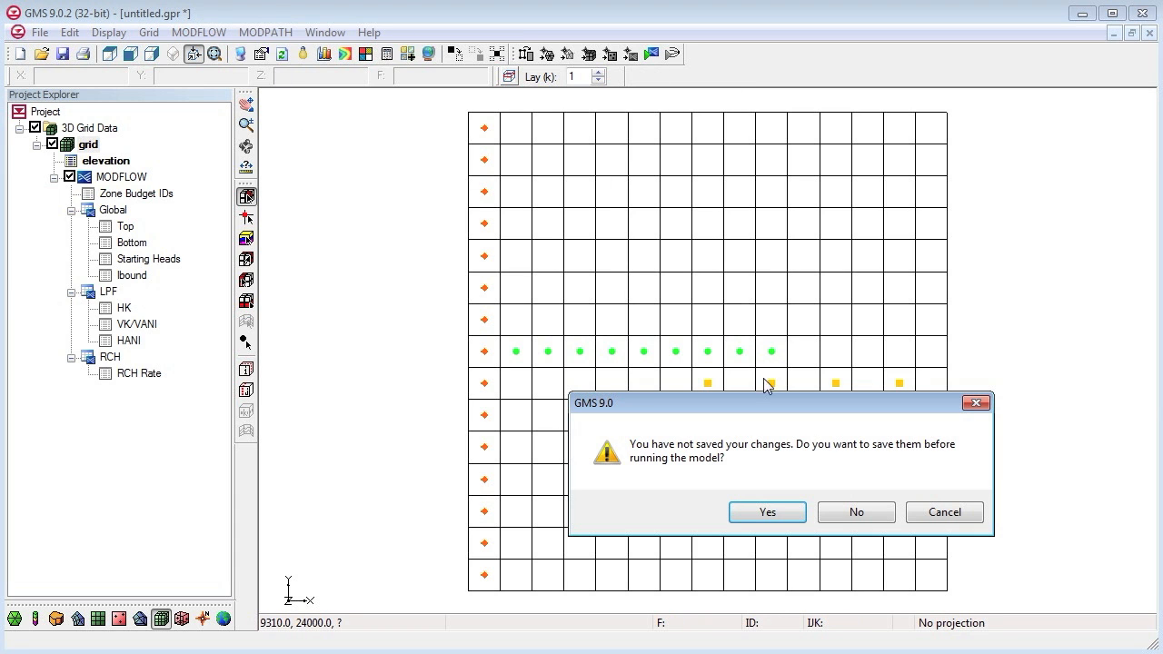
- Save the project as gridTutModflow.gpr, run MODFLOW and load the resulting heads
left_click(767, 512)
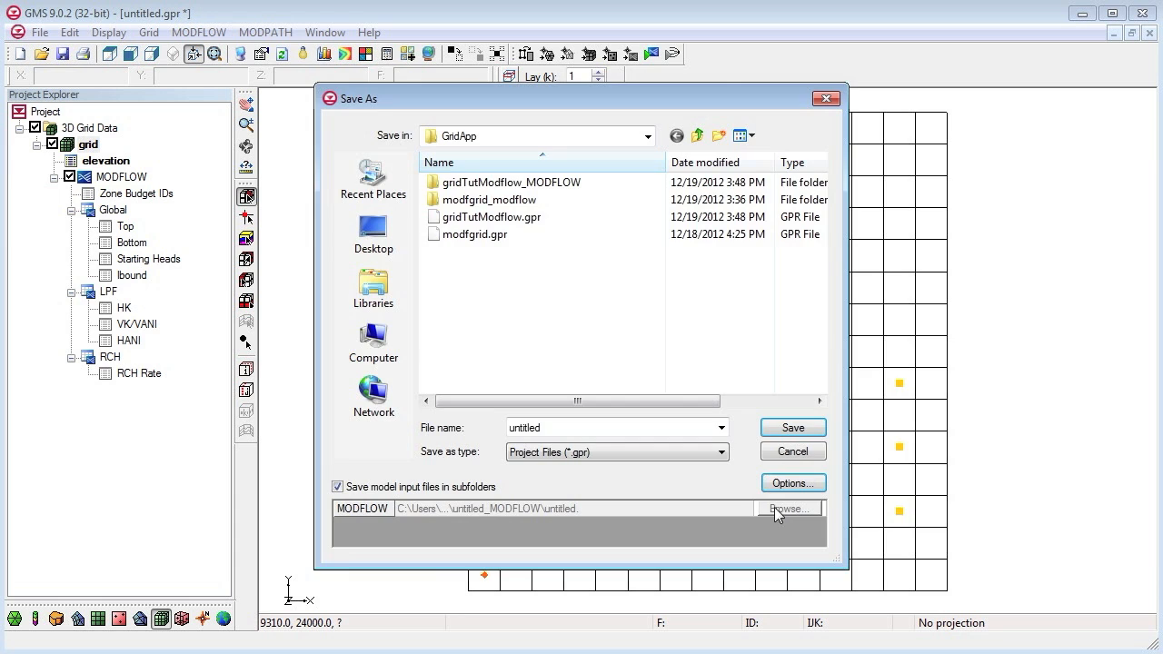
left_click(491, 216)
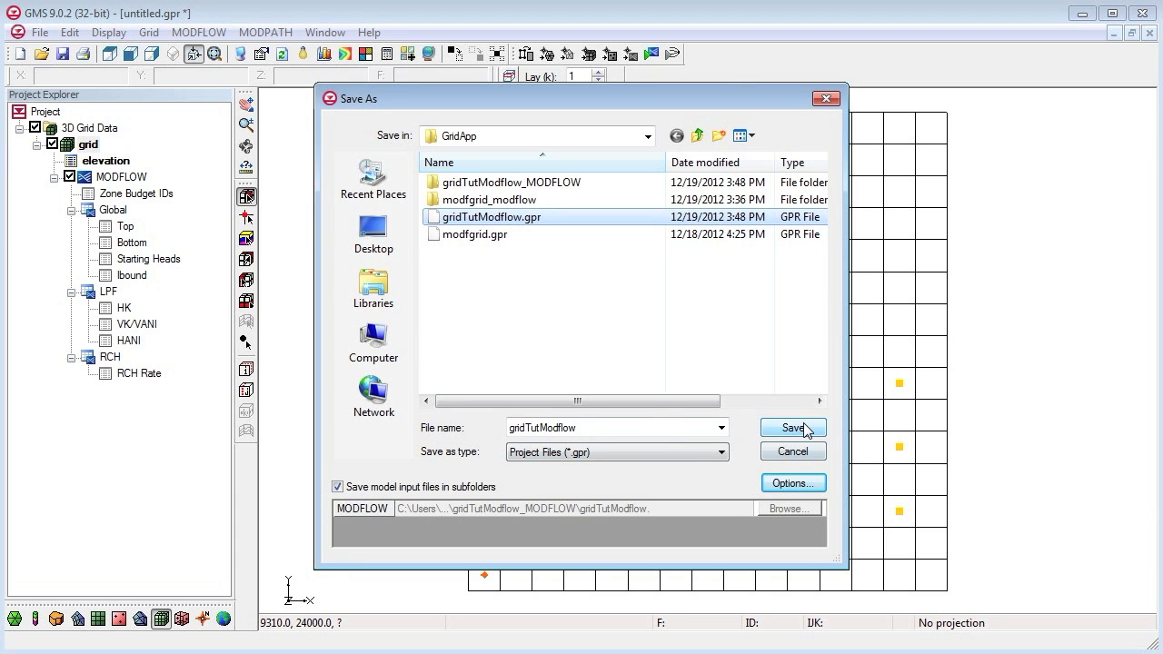
left_click(792, 429)
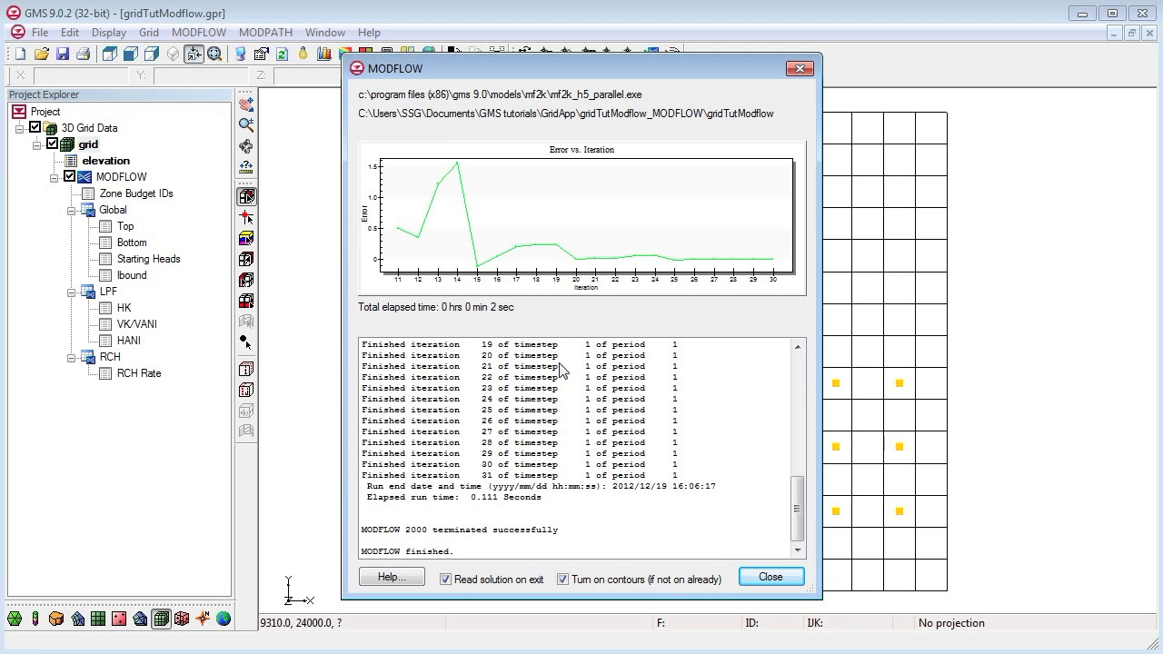
left_click(771, 576)
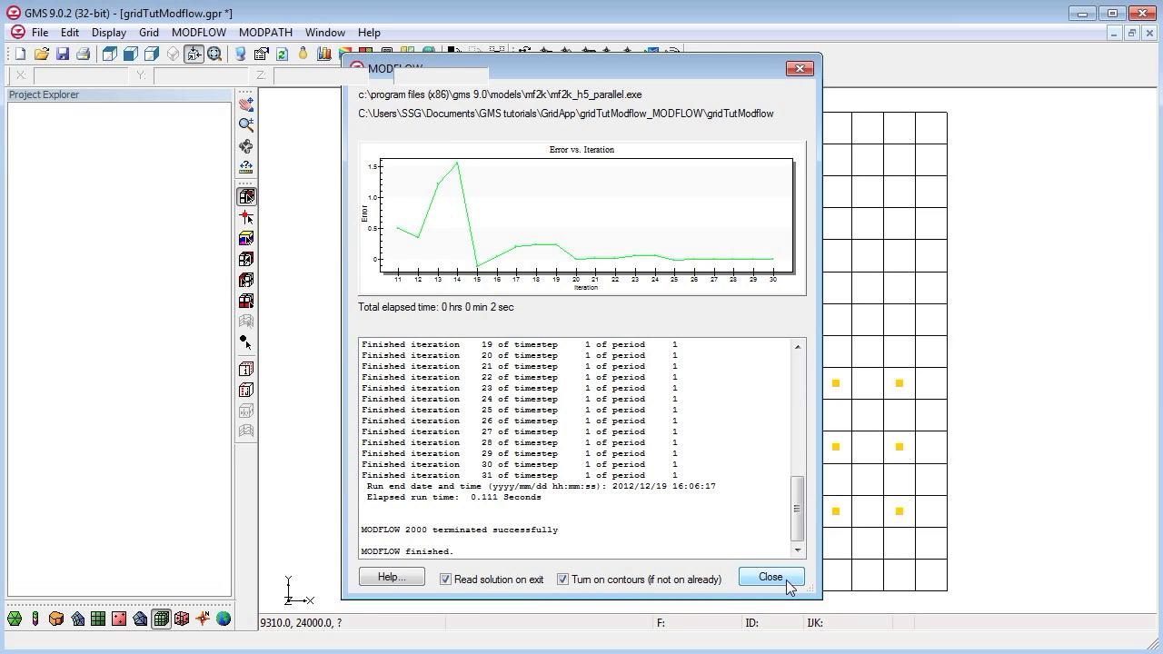
left_click(770, 577)
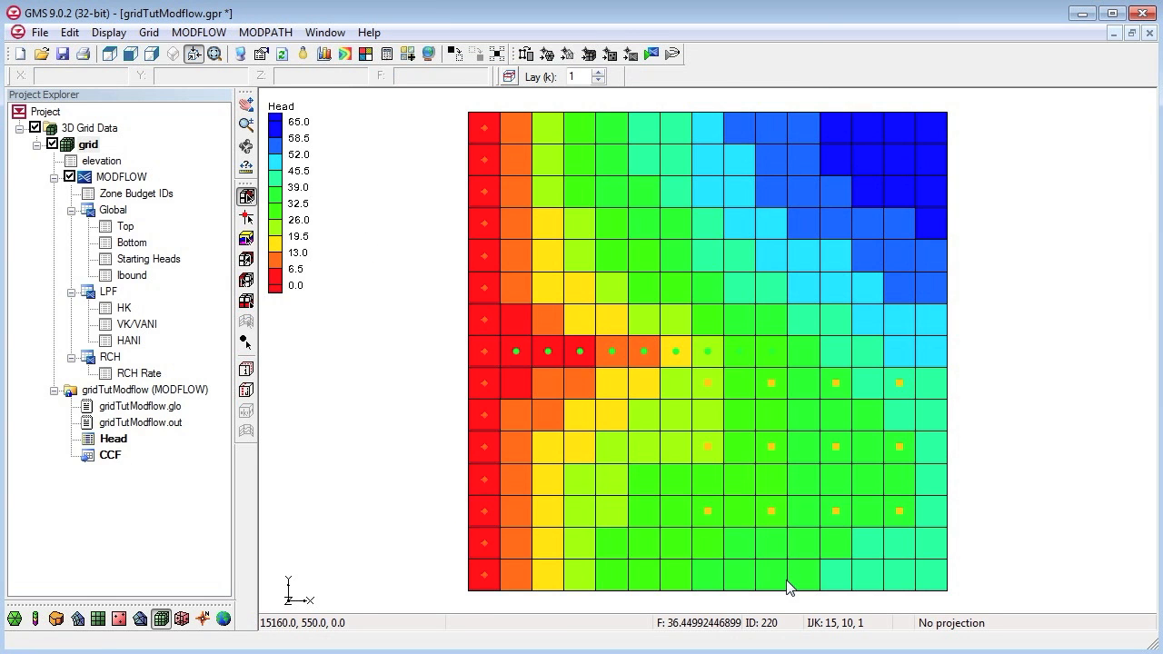
mouse_move(923, 454)
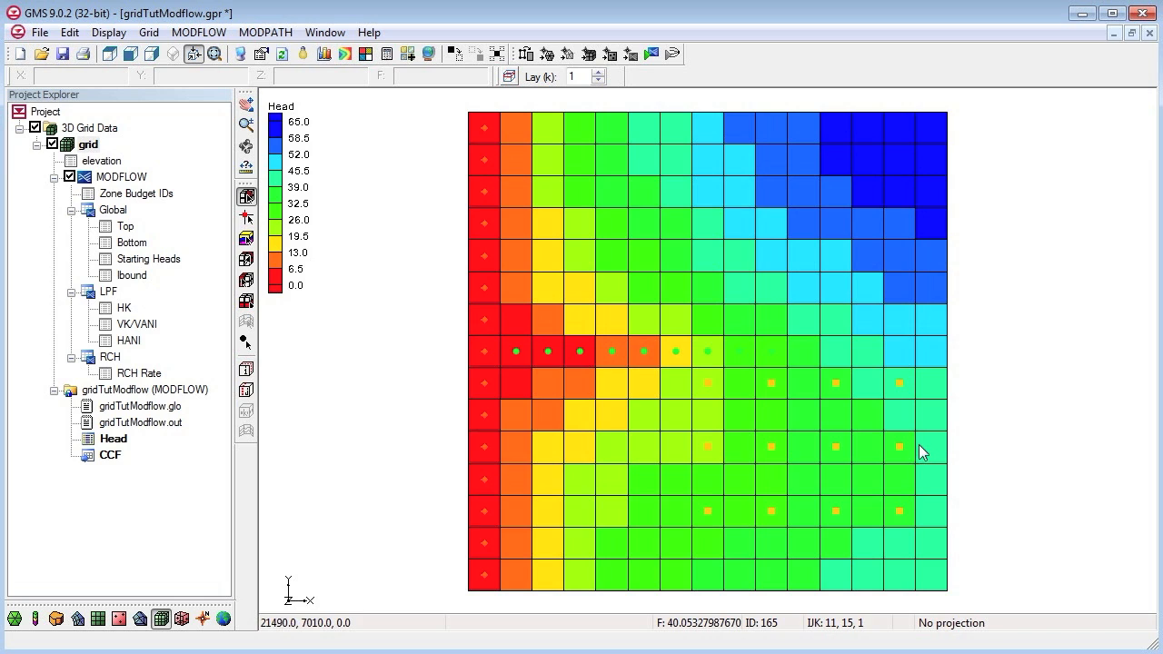
- Select the Head results dataset in the Project Explorer
left_click(113, 438)
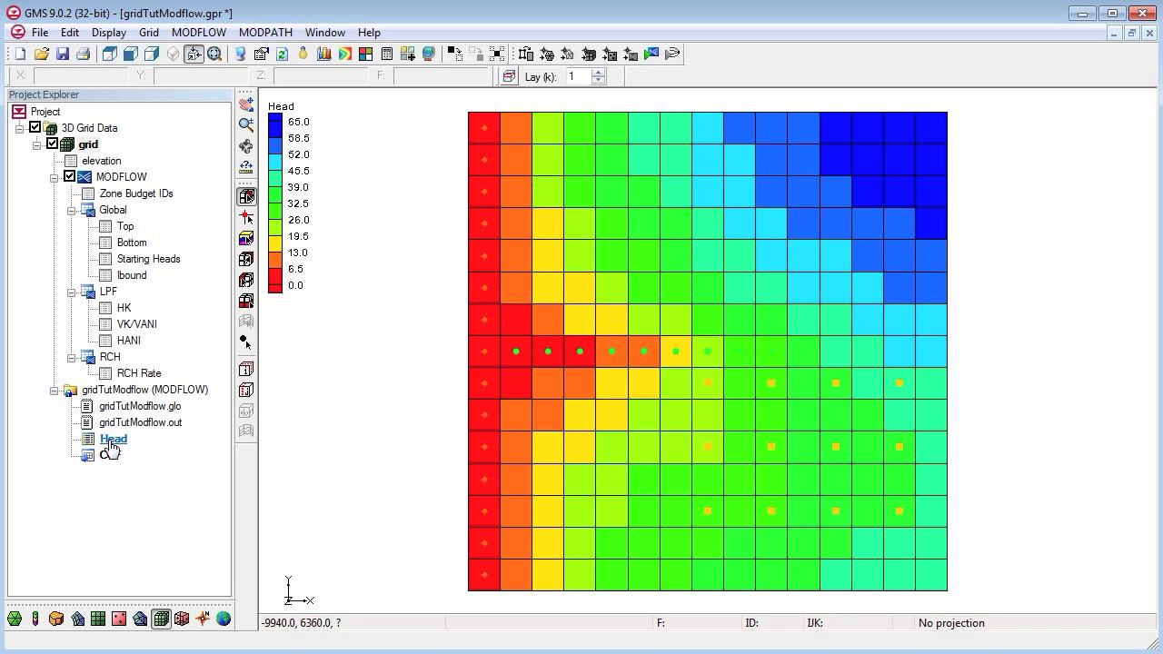
left_click(113, 438)
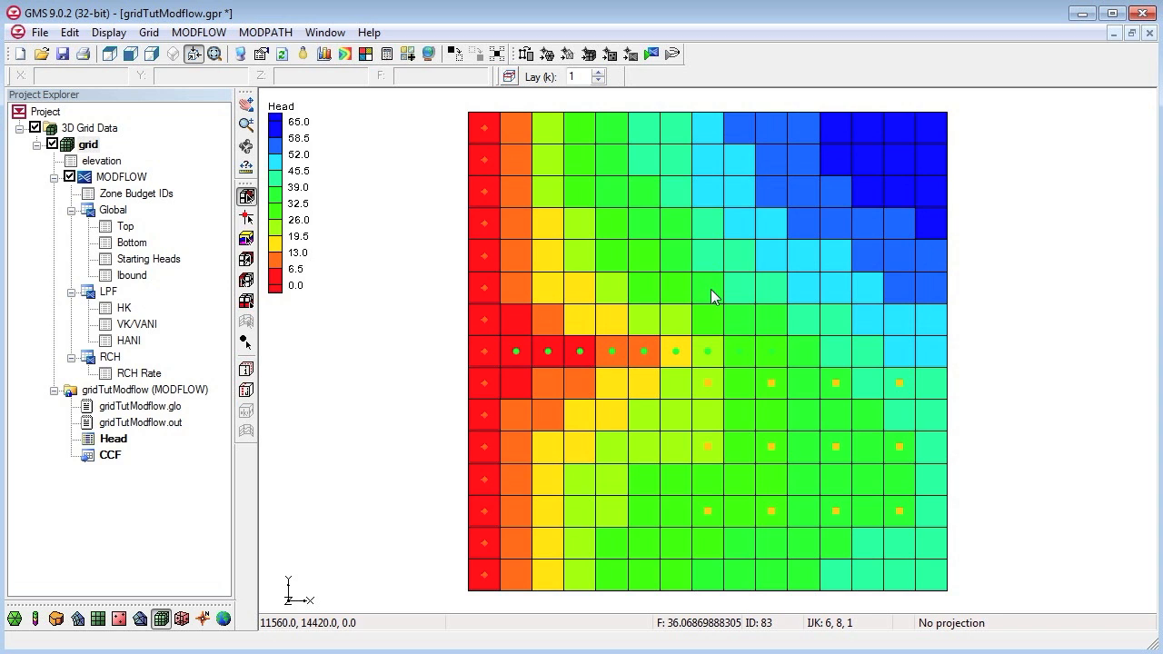
mouse_move(500, 105)
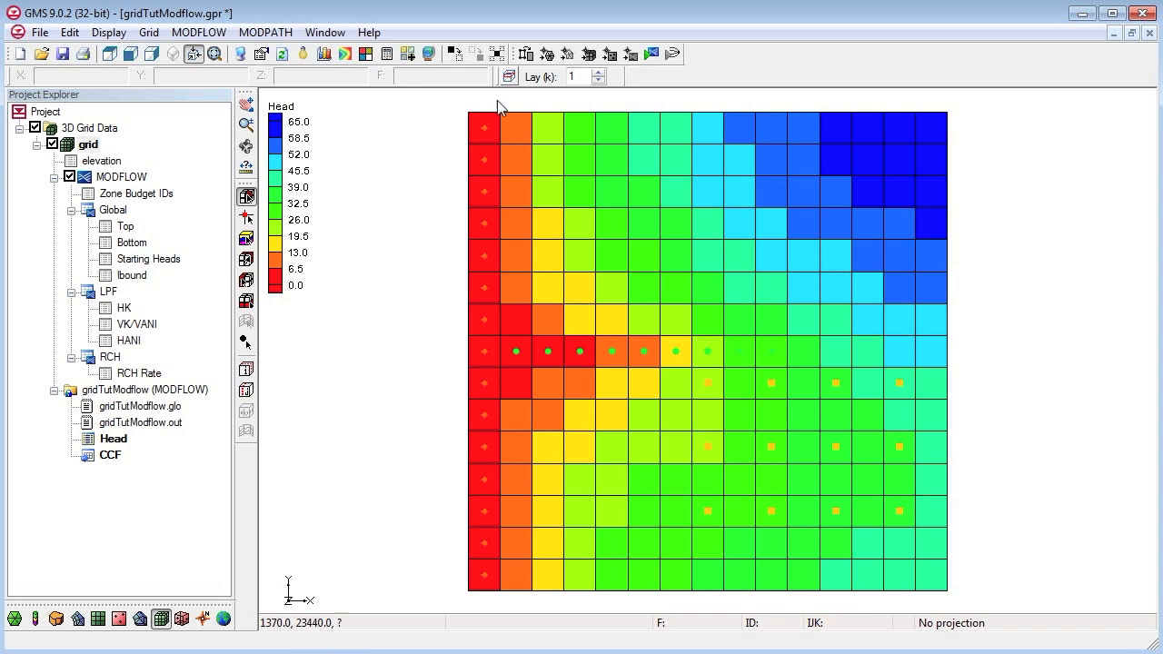
mouse_move(344, 55)
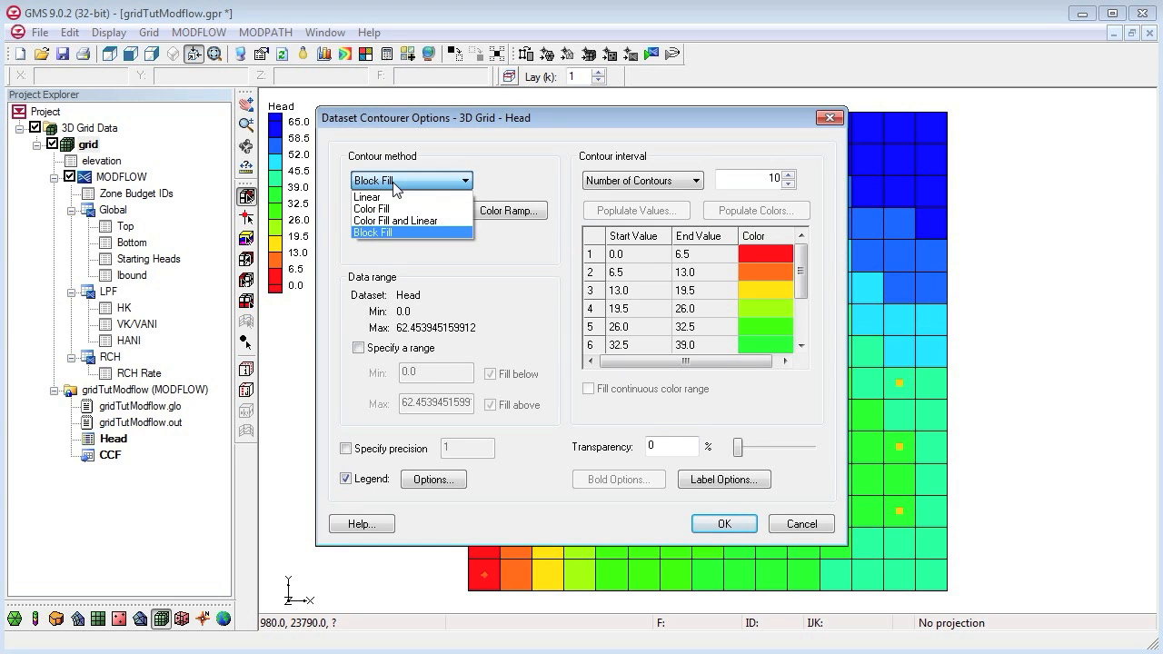
- Set the Head contour method to Color Fill and apply it
left_click(370, 207)
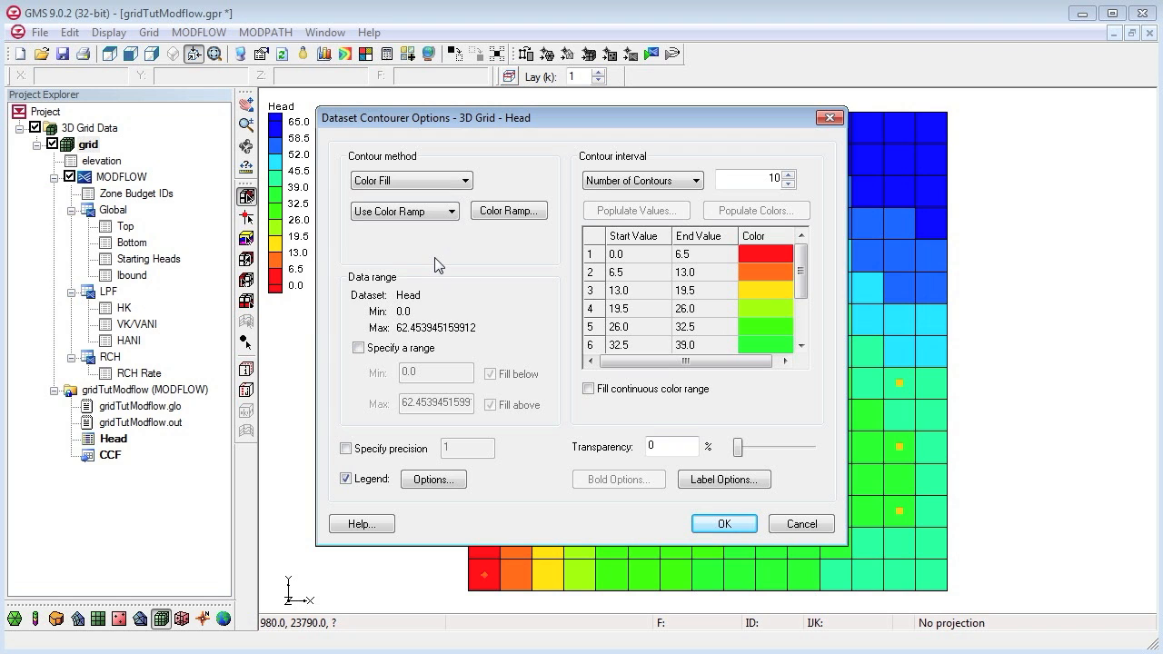
mouse_move(381, 479)
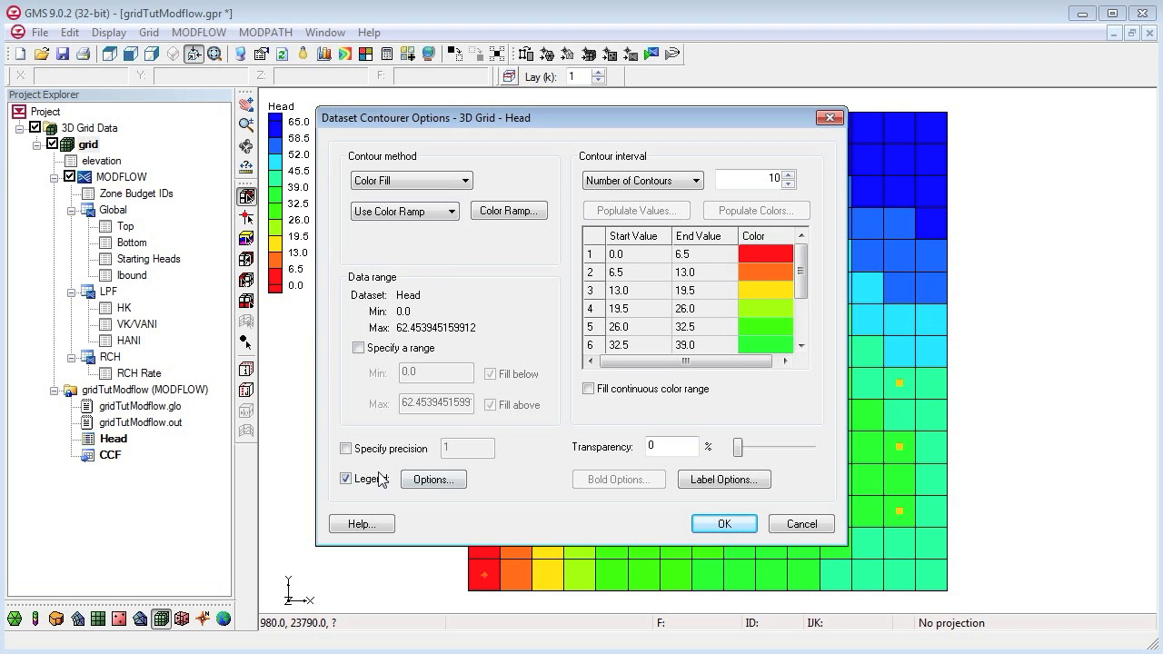
left_click(724, 523)
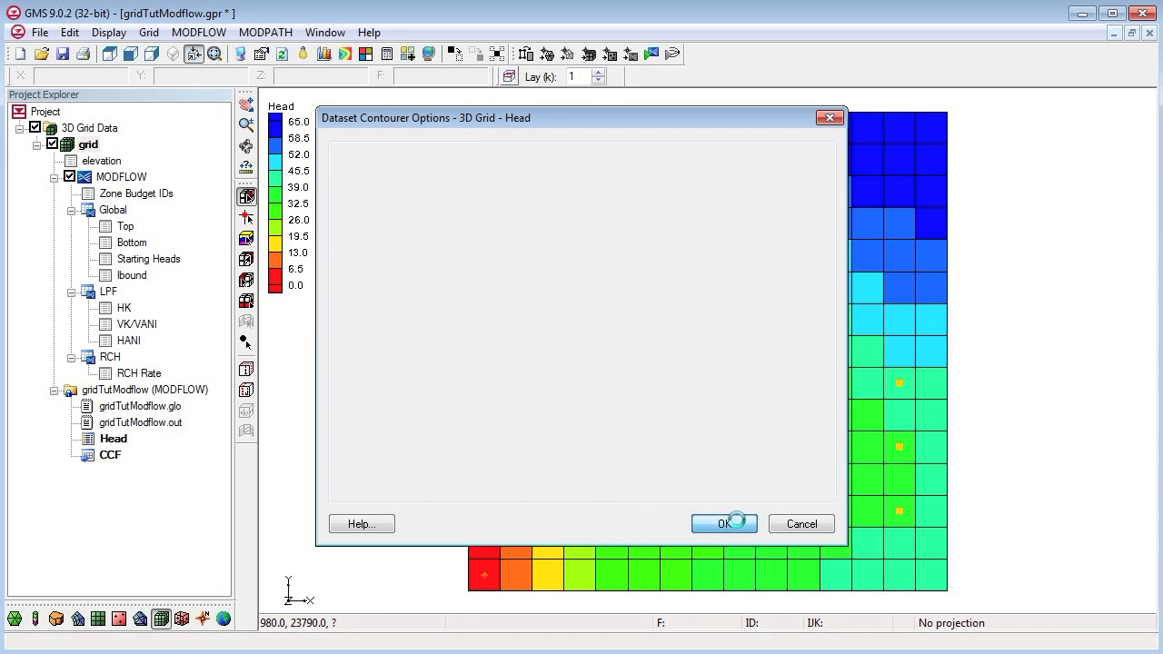
left_click(723, 523)
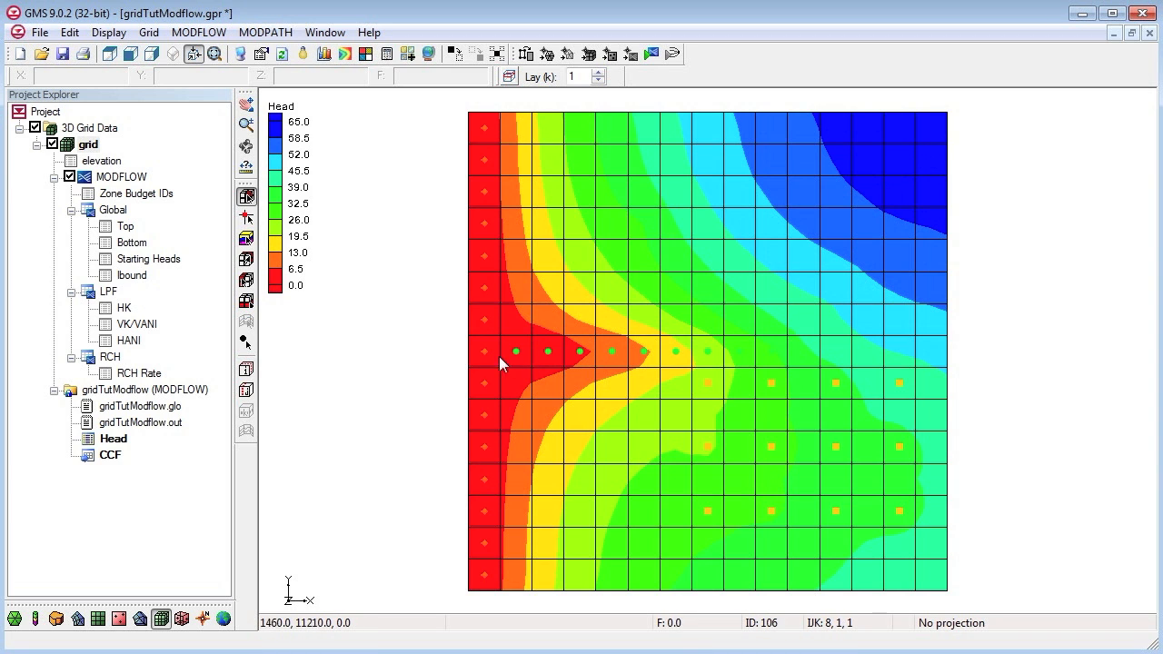
mouse_move(827, 443)
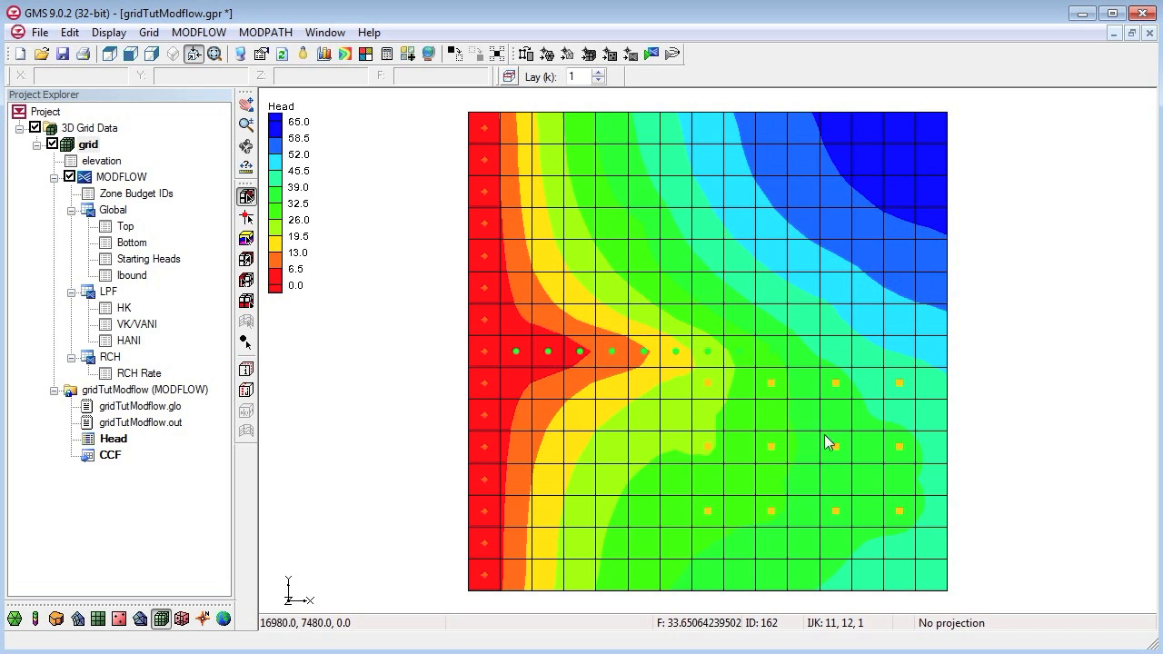
mouse_move(912, 160)
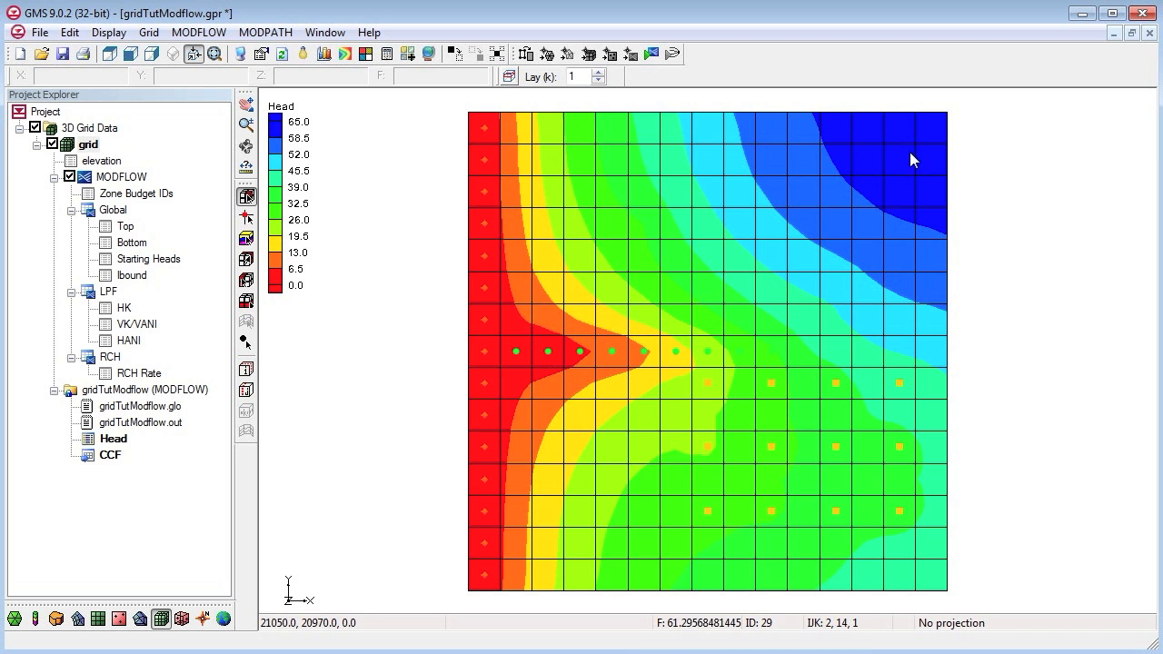
mouse_move(887, 142)
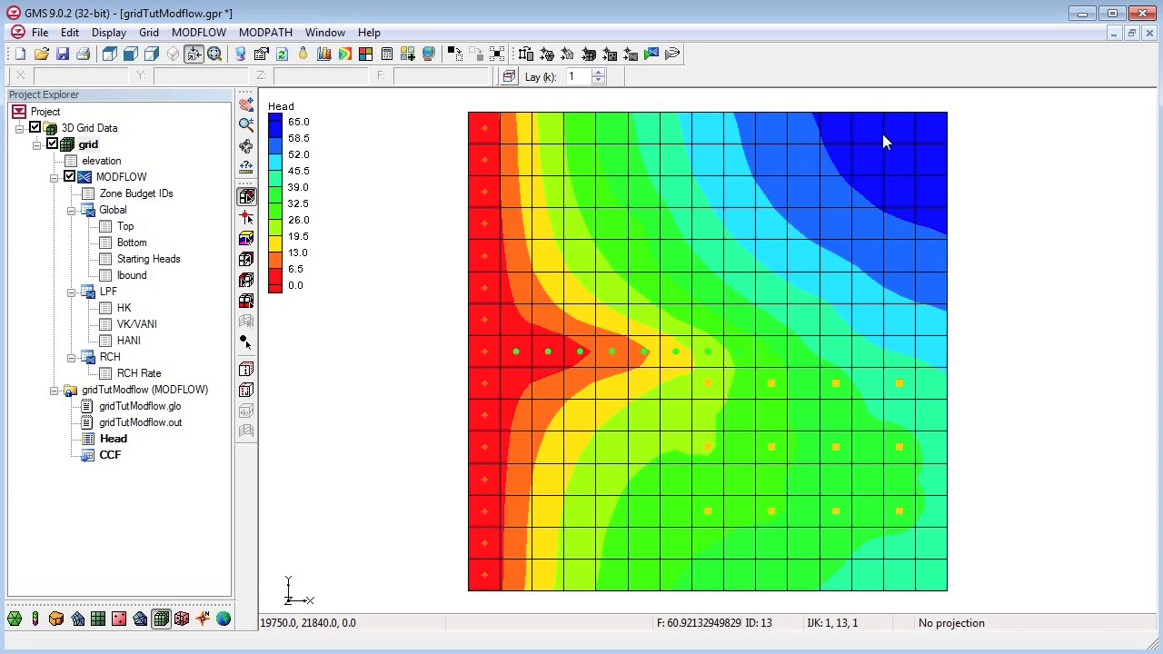
mouse_move(905, 140)
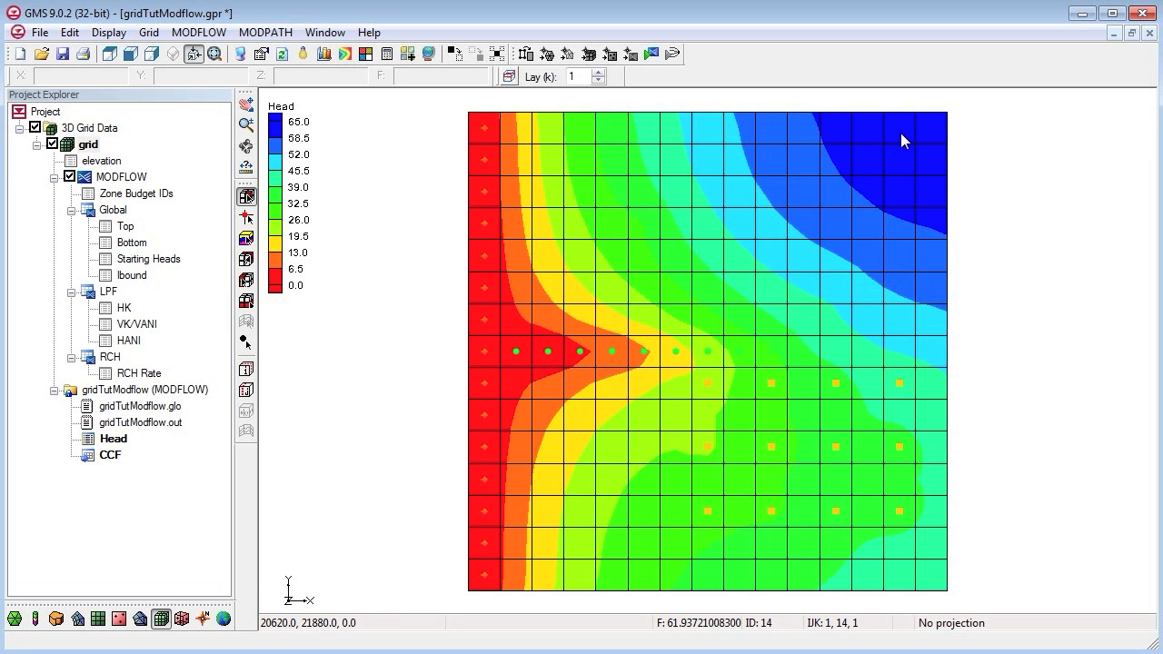
mouse_move(880, 240)
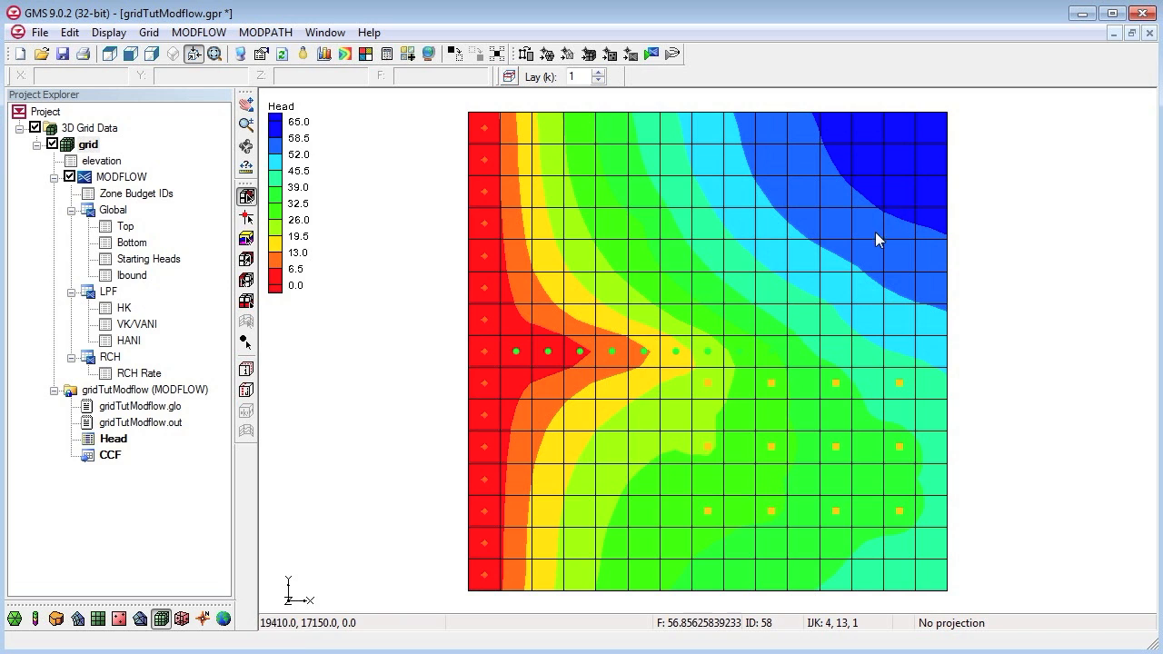
mouse_move(847, 275)
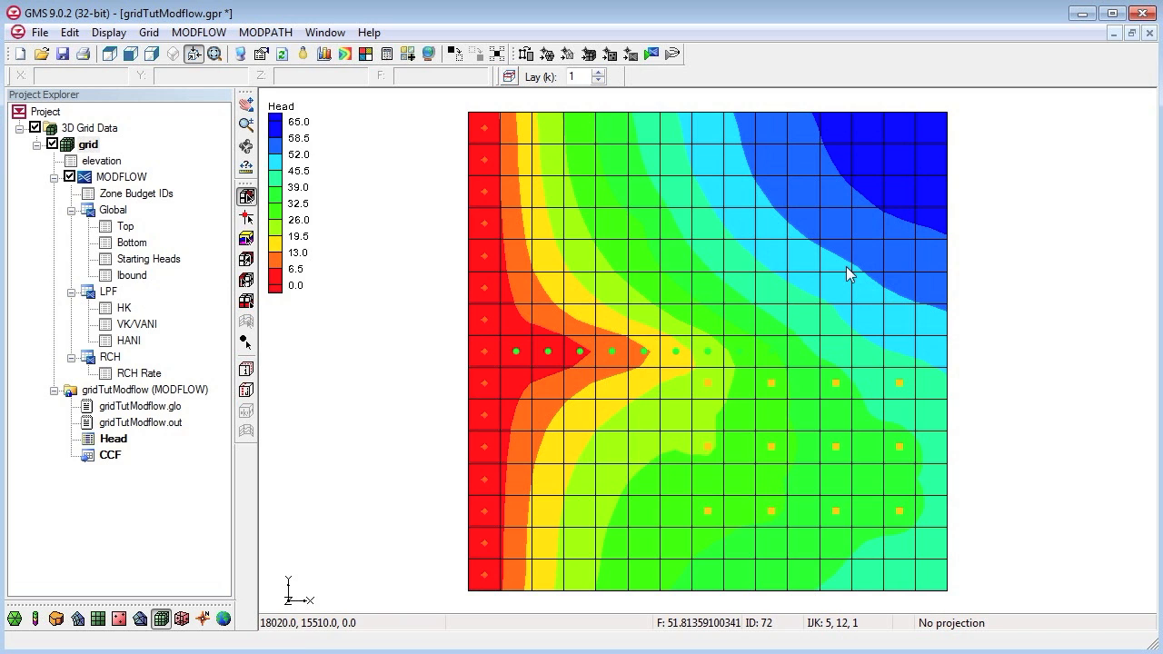
mouse_move(306, 134)
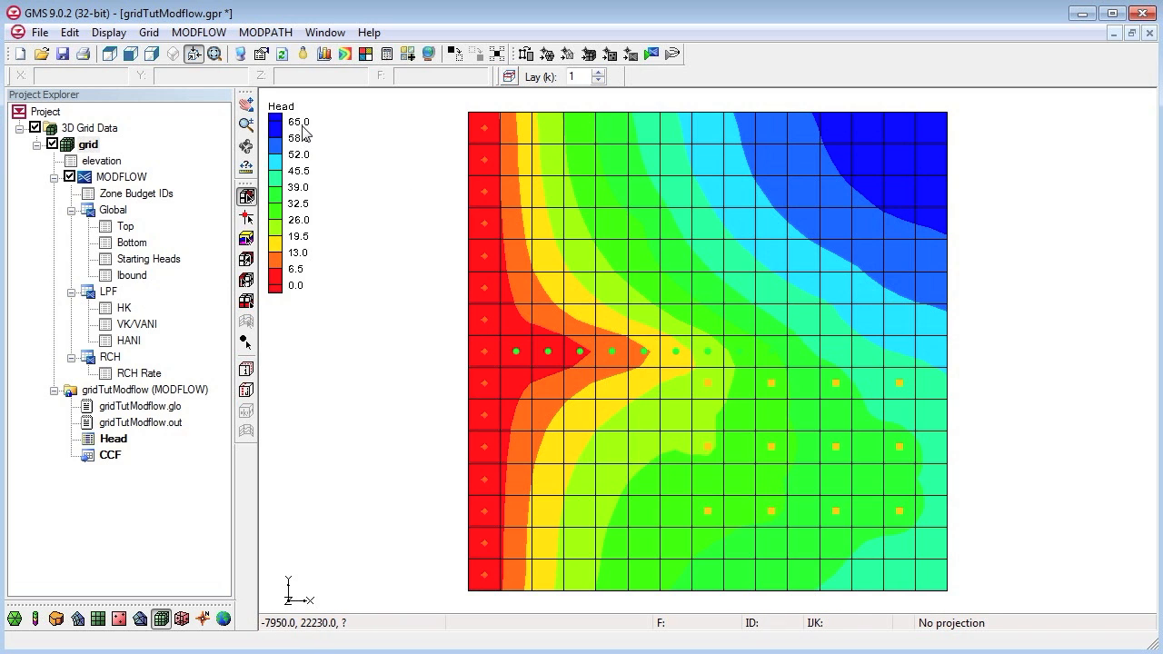
mouse_move(938, 142)
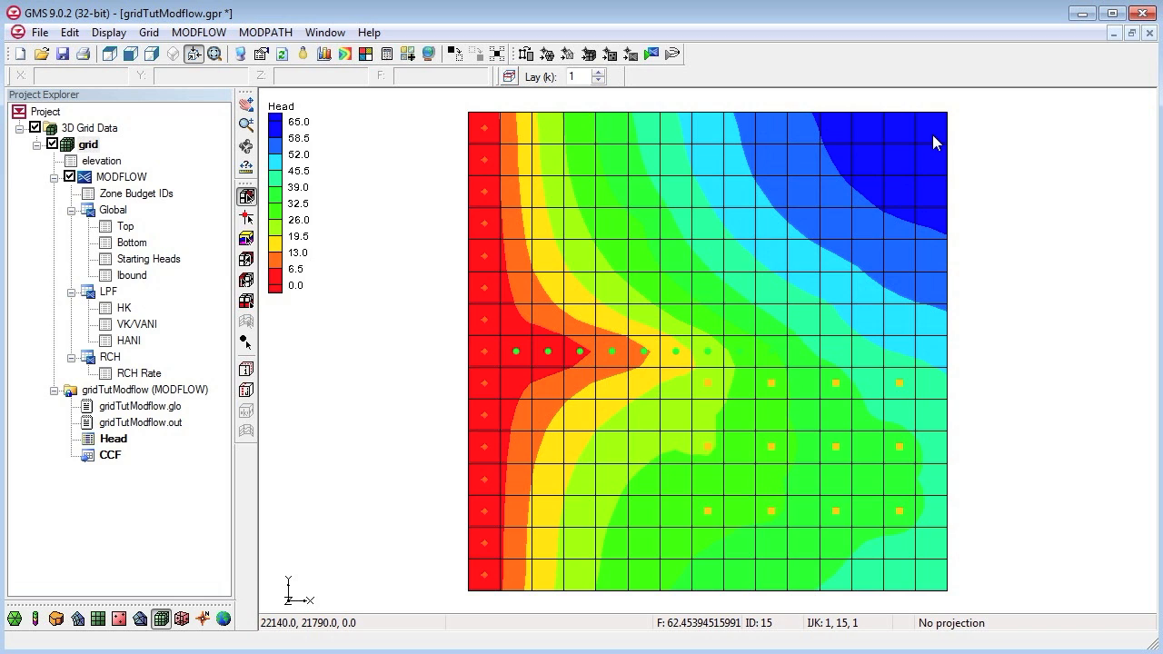
mouse_move(931, 142)
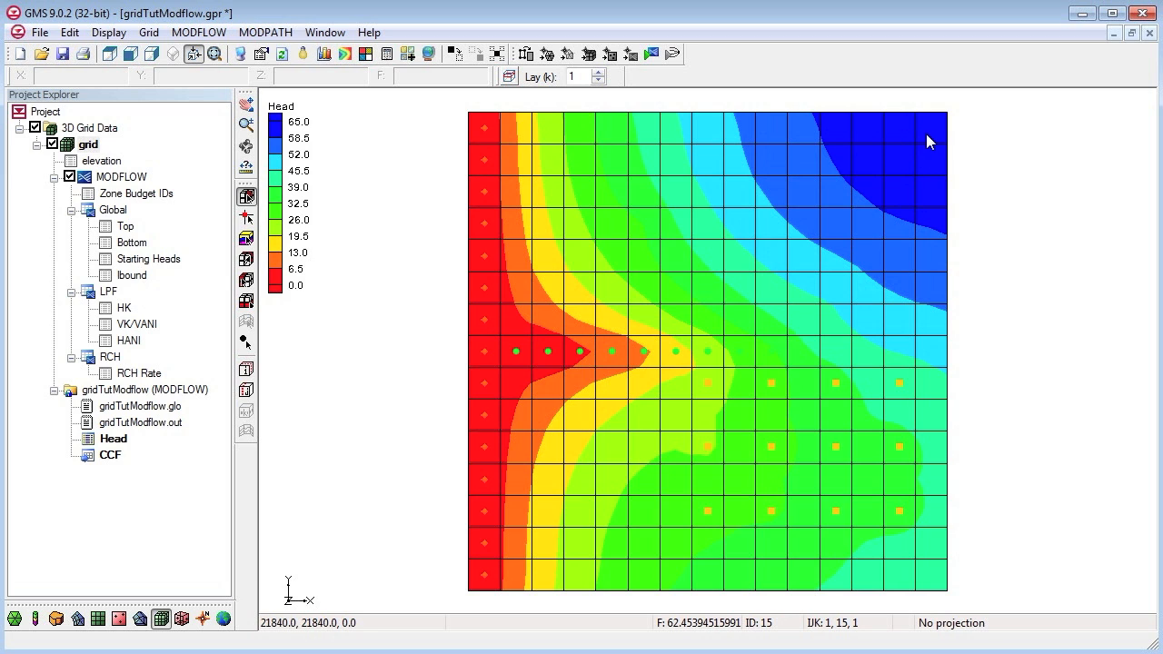
mouse_move(934, 140)
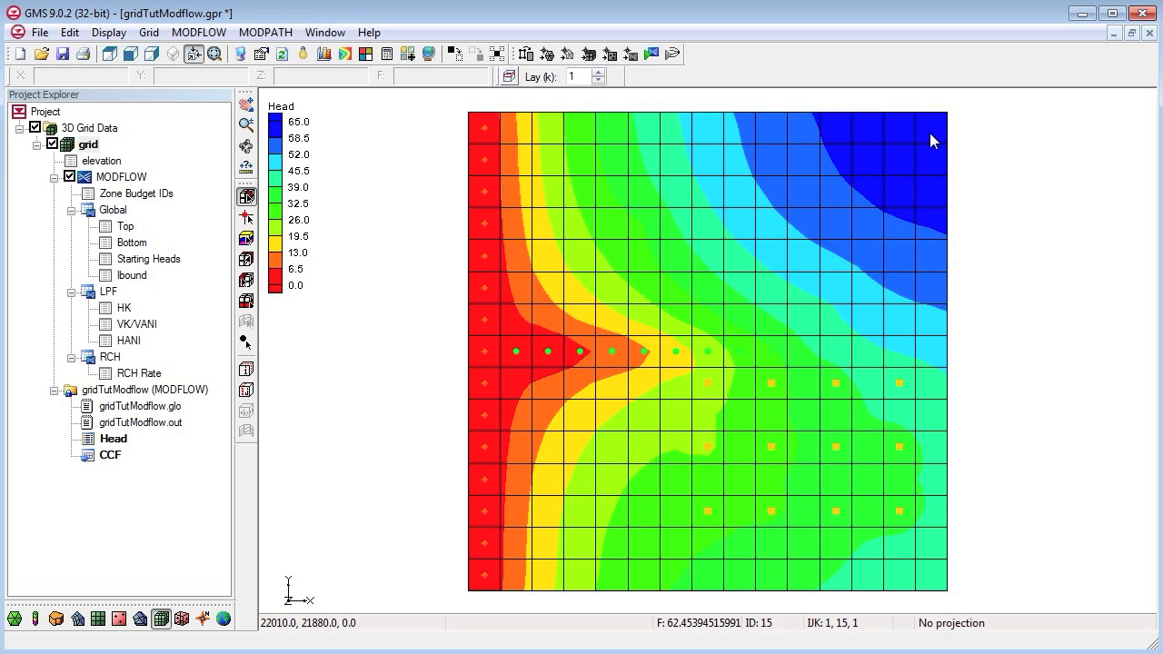
left_click(930, 127)
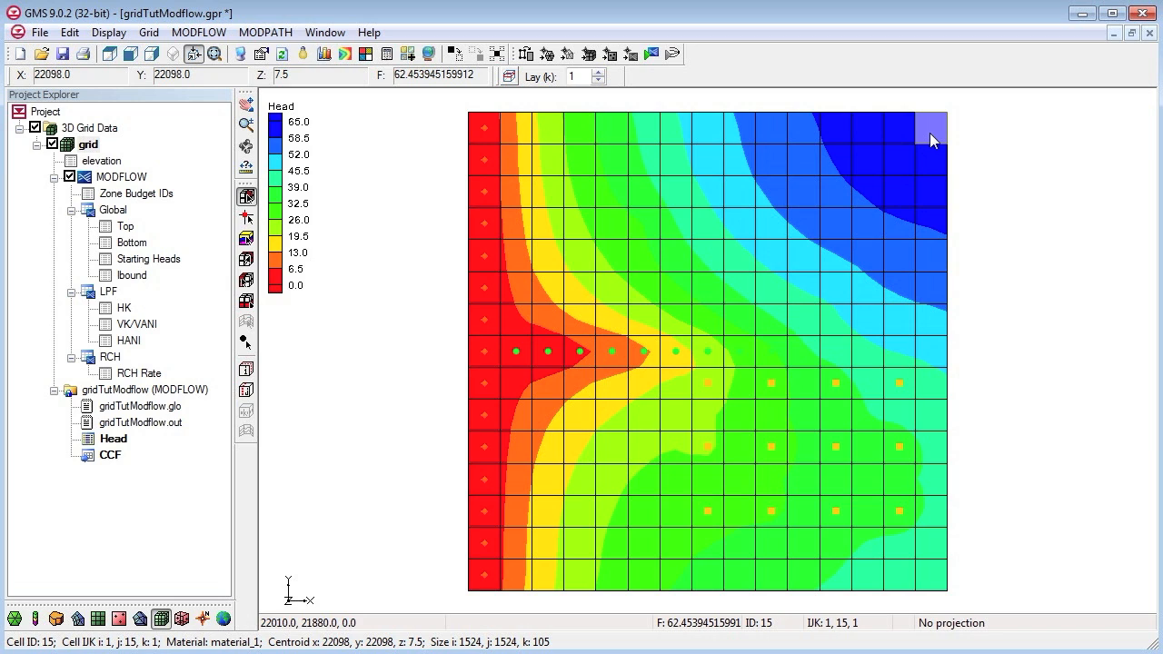
mouse_move(919, 142)
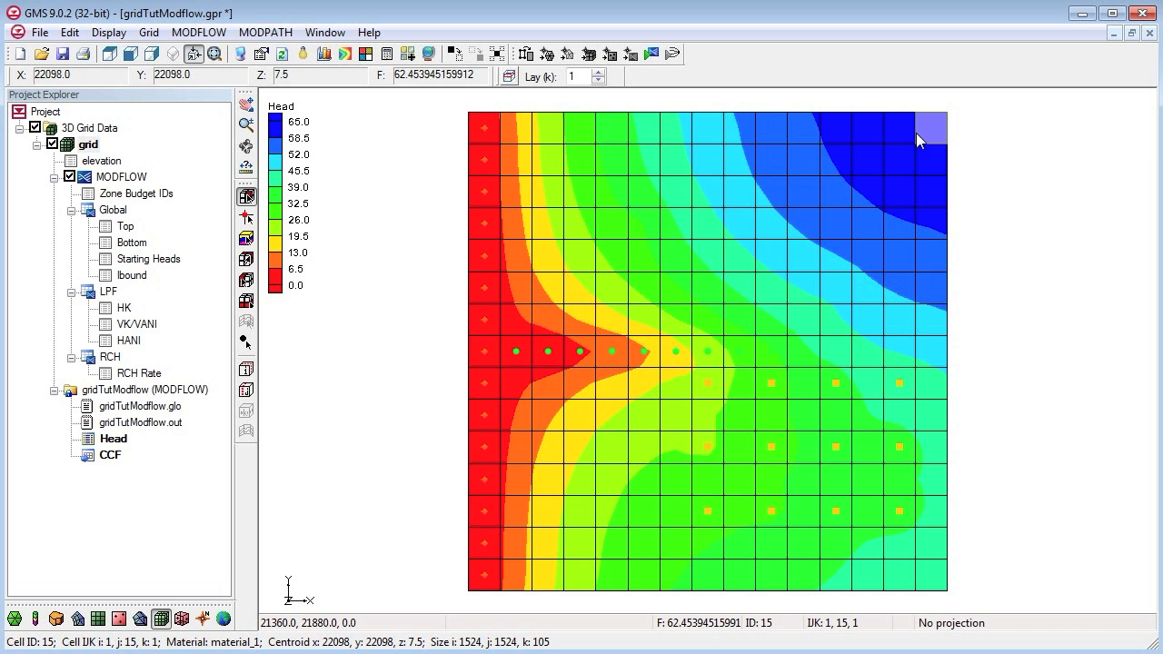
mouse_move(899, 142)
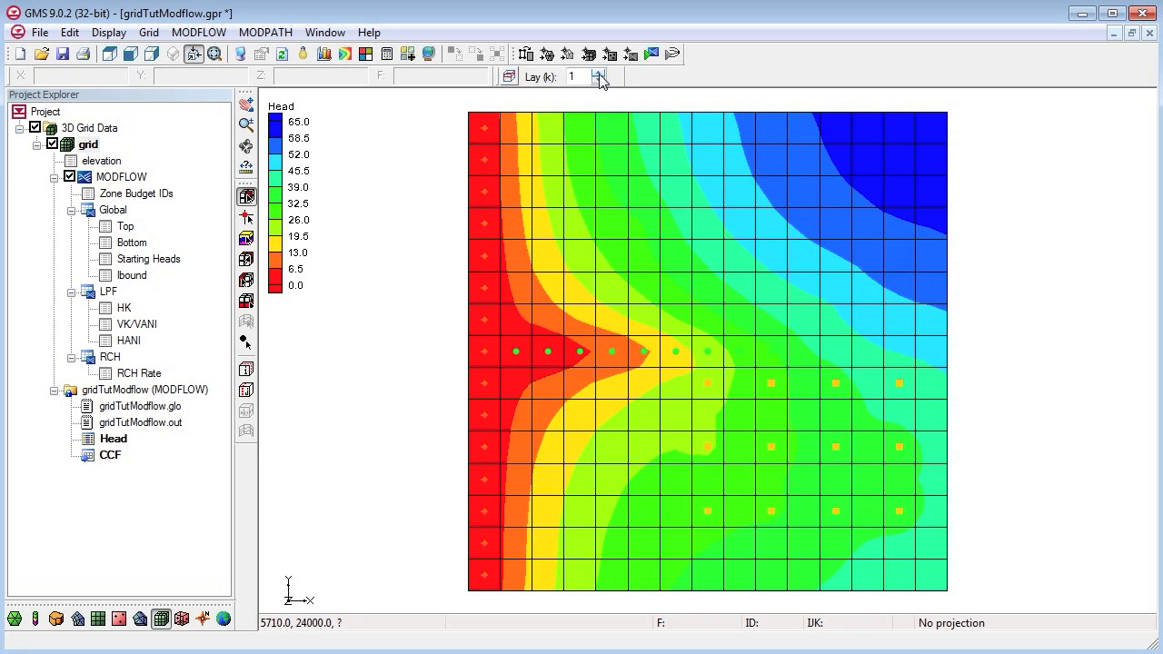
- Give every layer 2 cell a zone budget ID of 2 via cell Properties
left_click(598, 71)
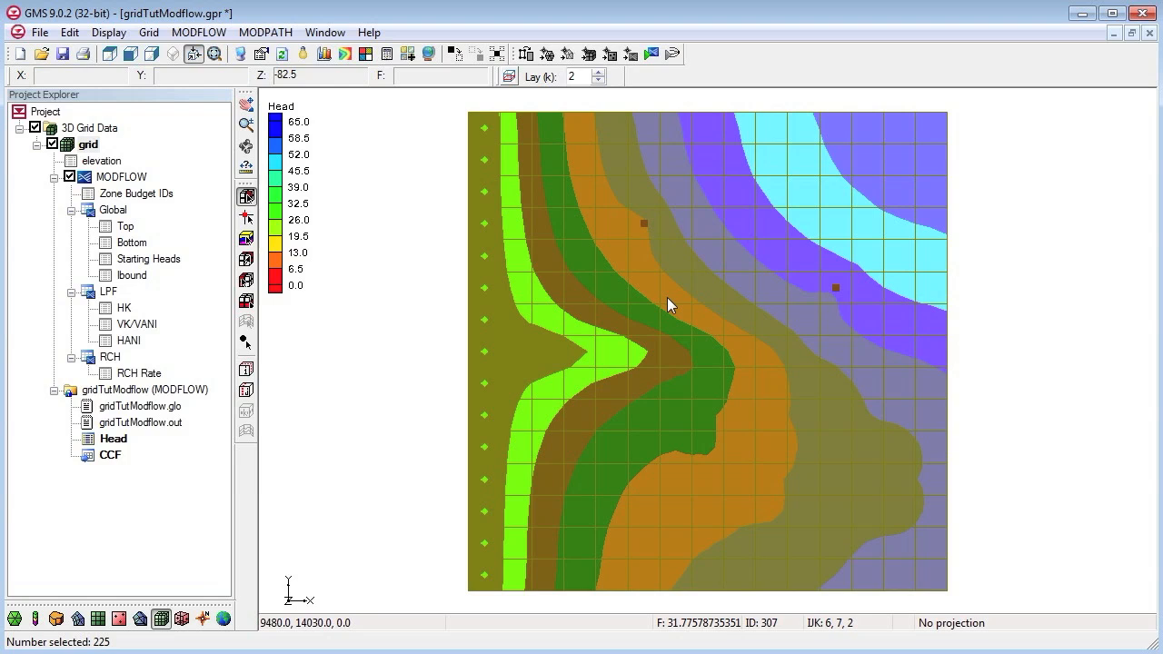
right_click(670, 302)
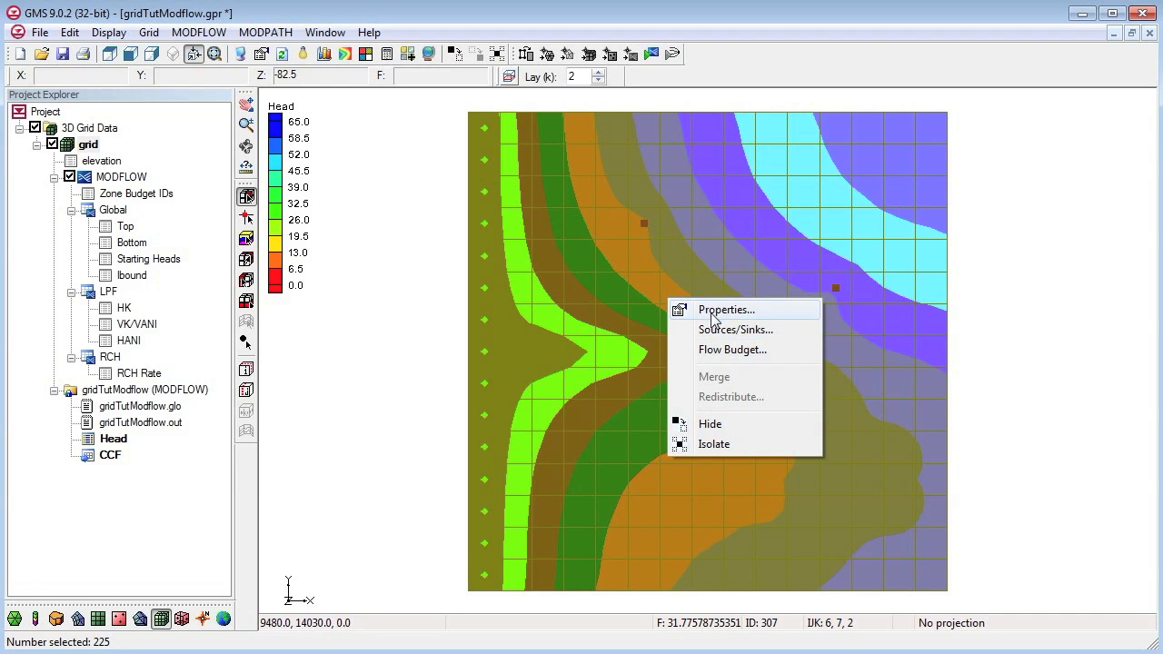
left_click(725, 309)
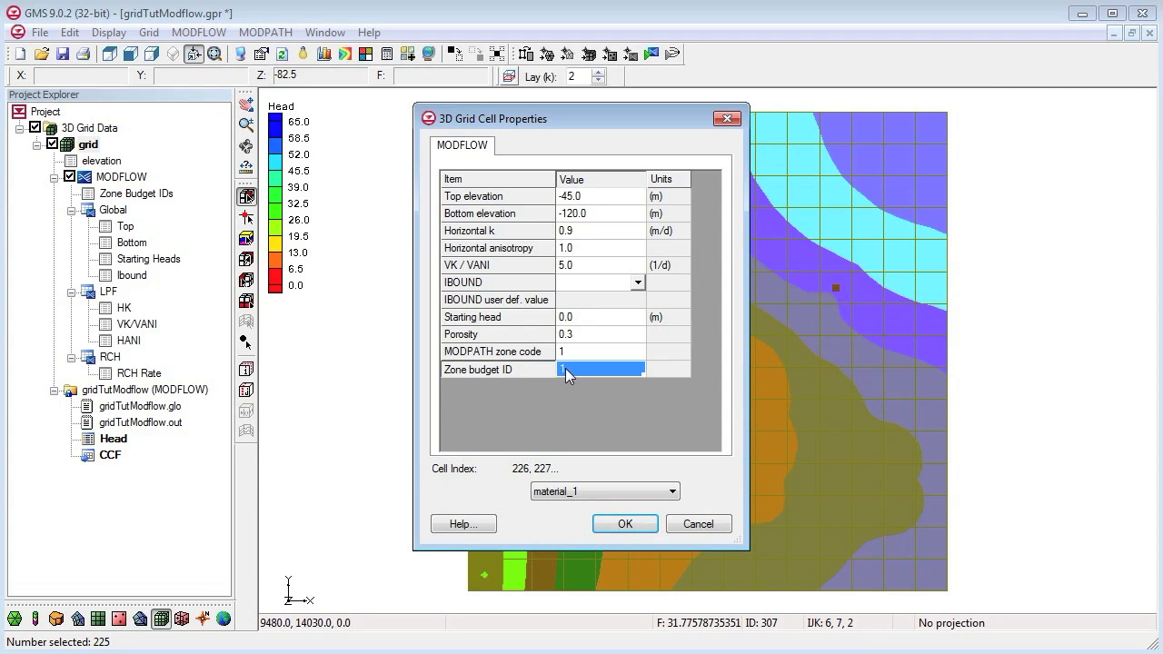
type("2")
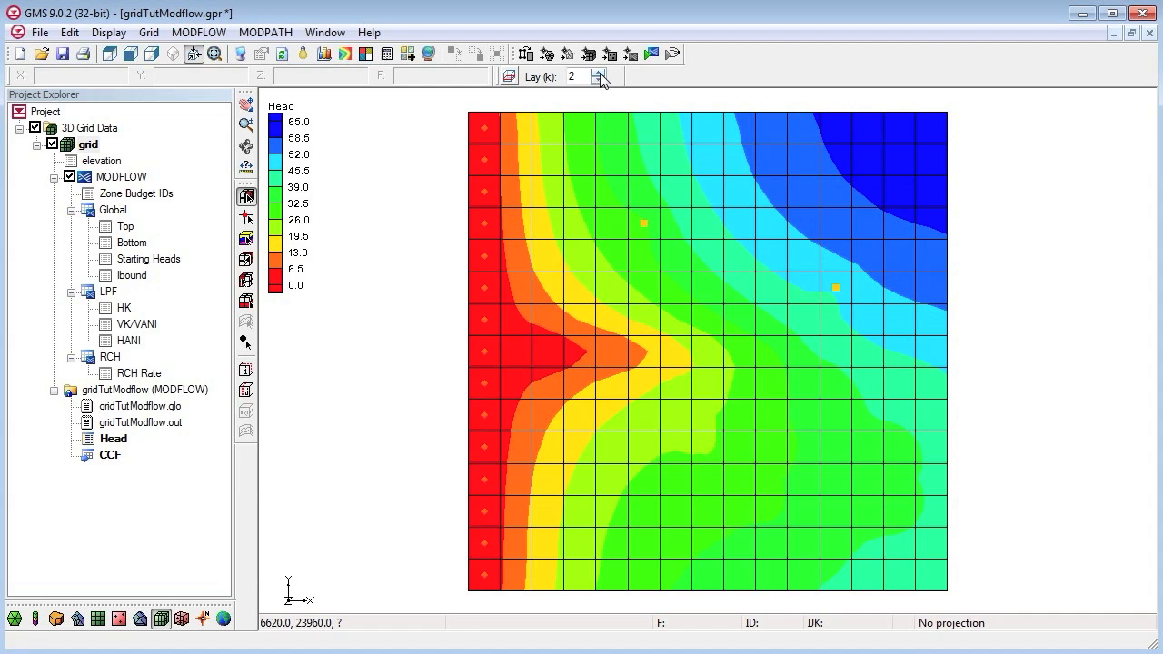
- Give every layer 3 cell a zone budget ID of 3 via cell Properties
left_click(599, 73)
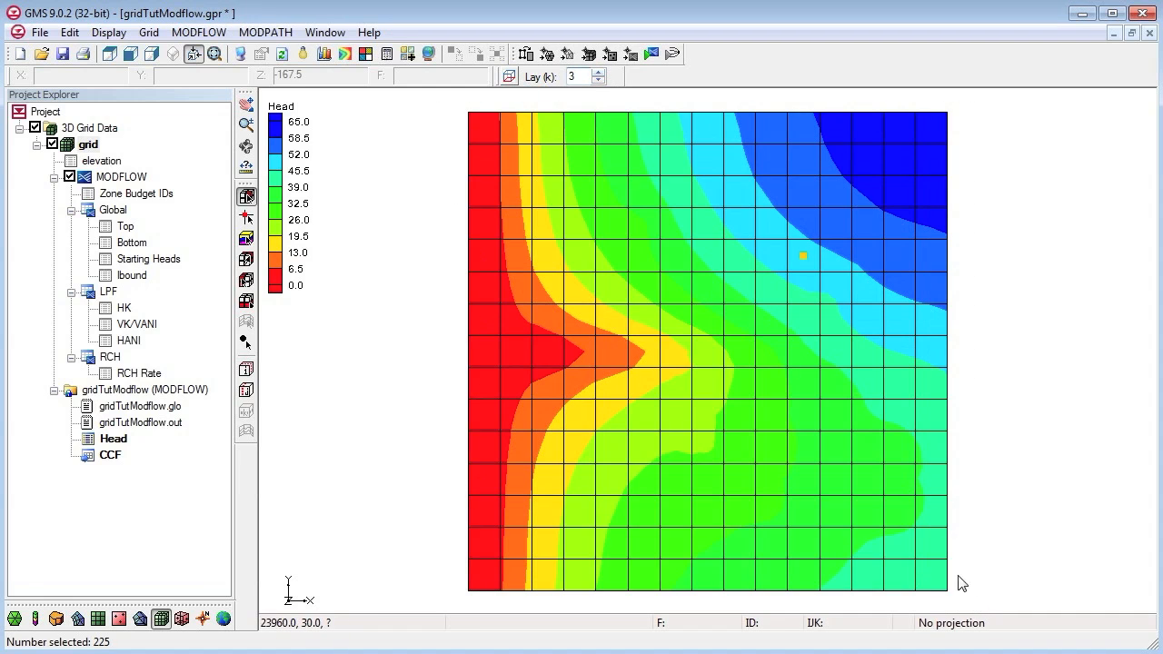
right_click(803, 256)
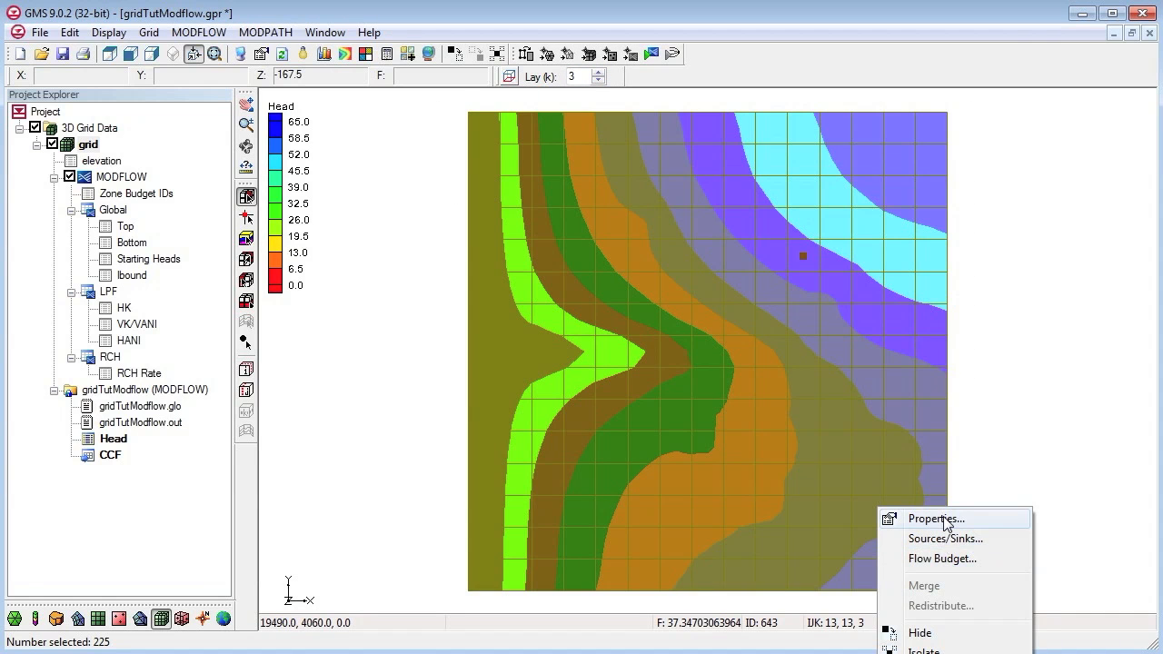
left_click(933, 518)
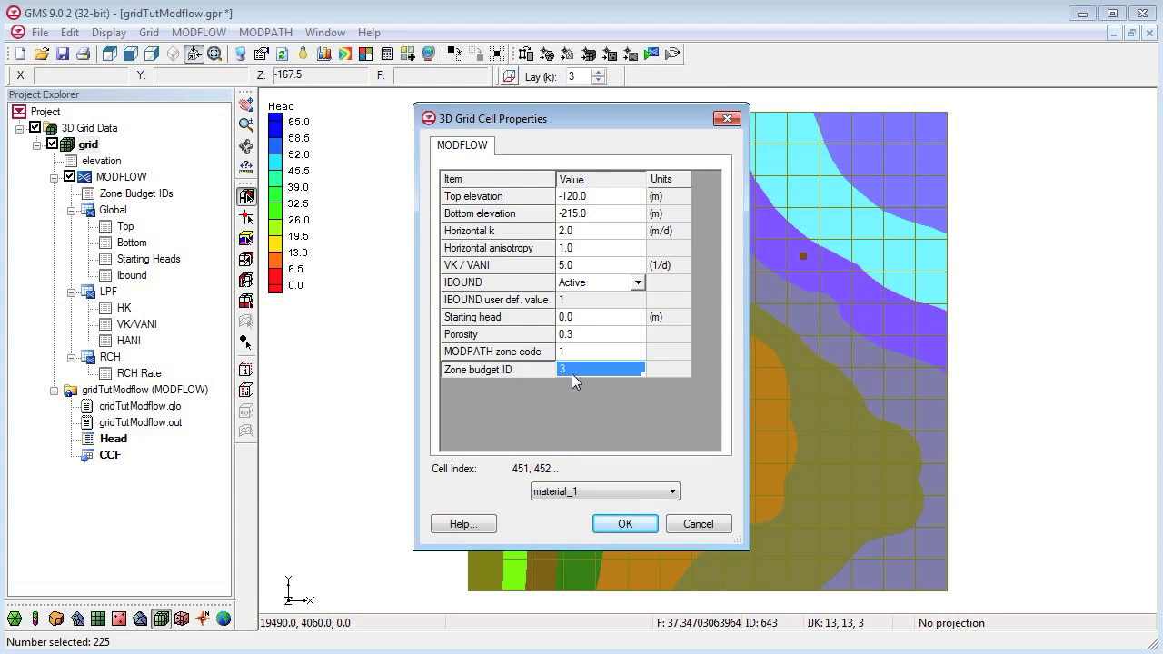
left_click(625, 523)
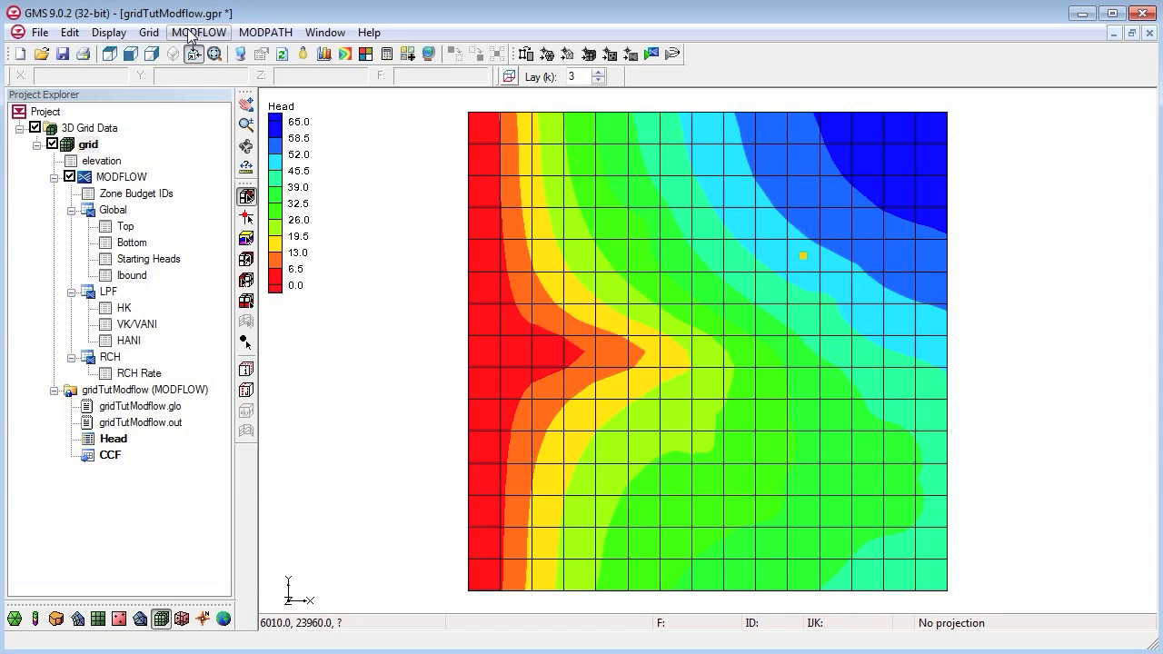
- Bring up the MODFLOW flow budget broken down by zone, showing zone 1
left_click(200, 33)
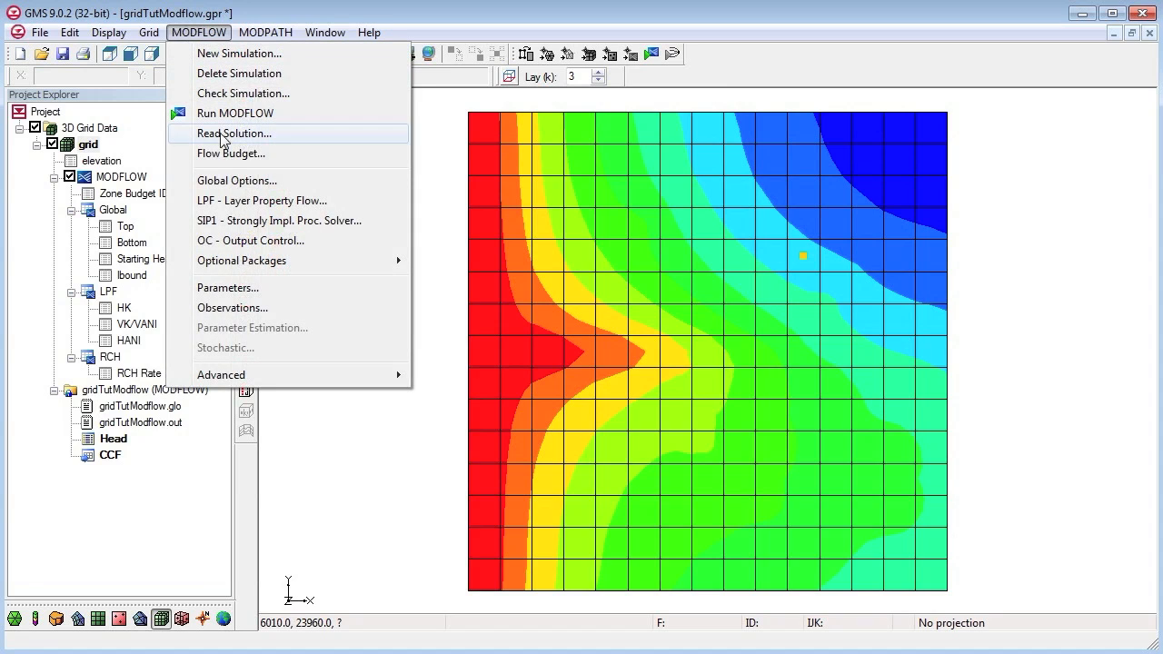
left_click(230, 153)
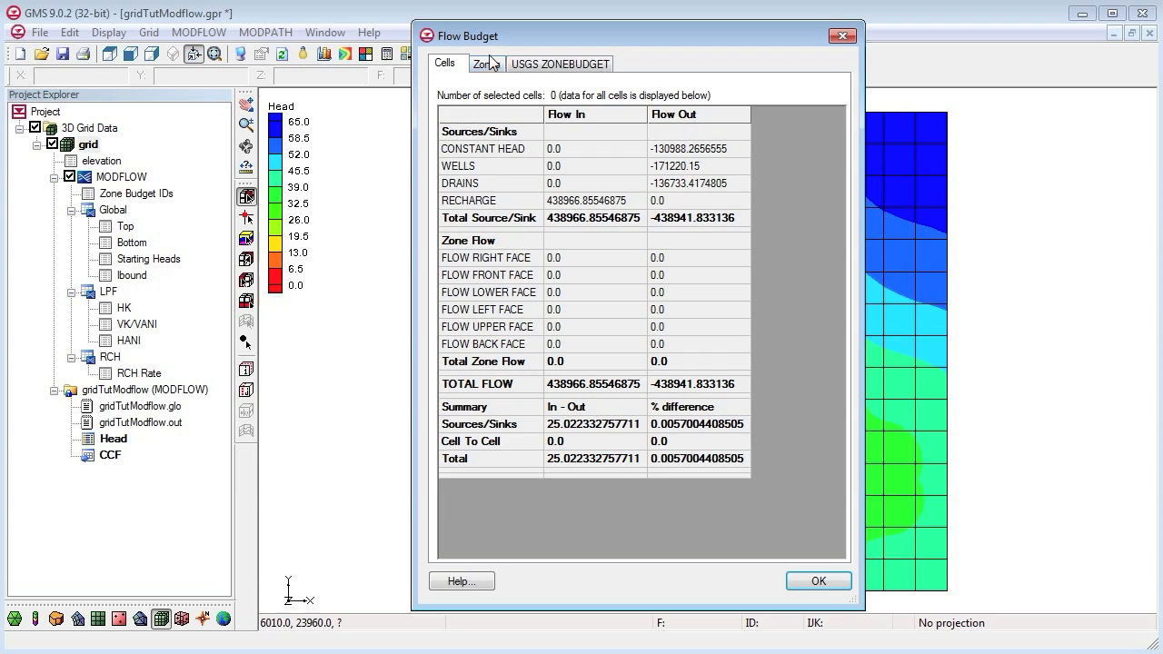
left_click(487, 63)
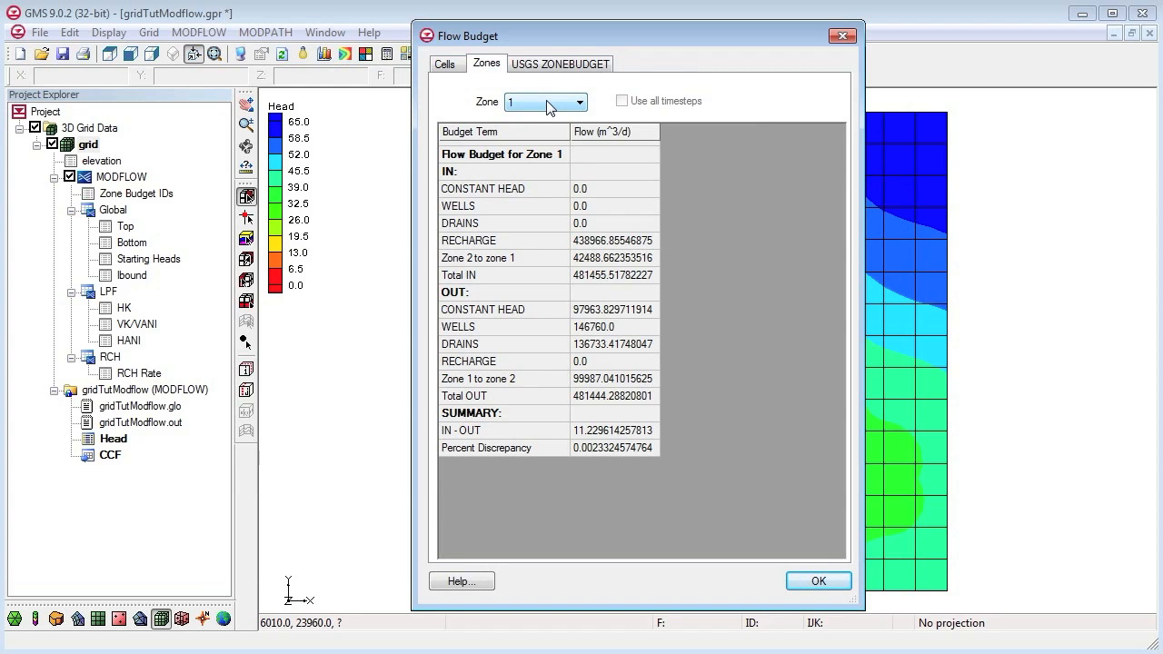
- Review the budget for zone 2 and all zones, scrolling through the table
left_click(578, 102)
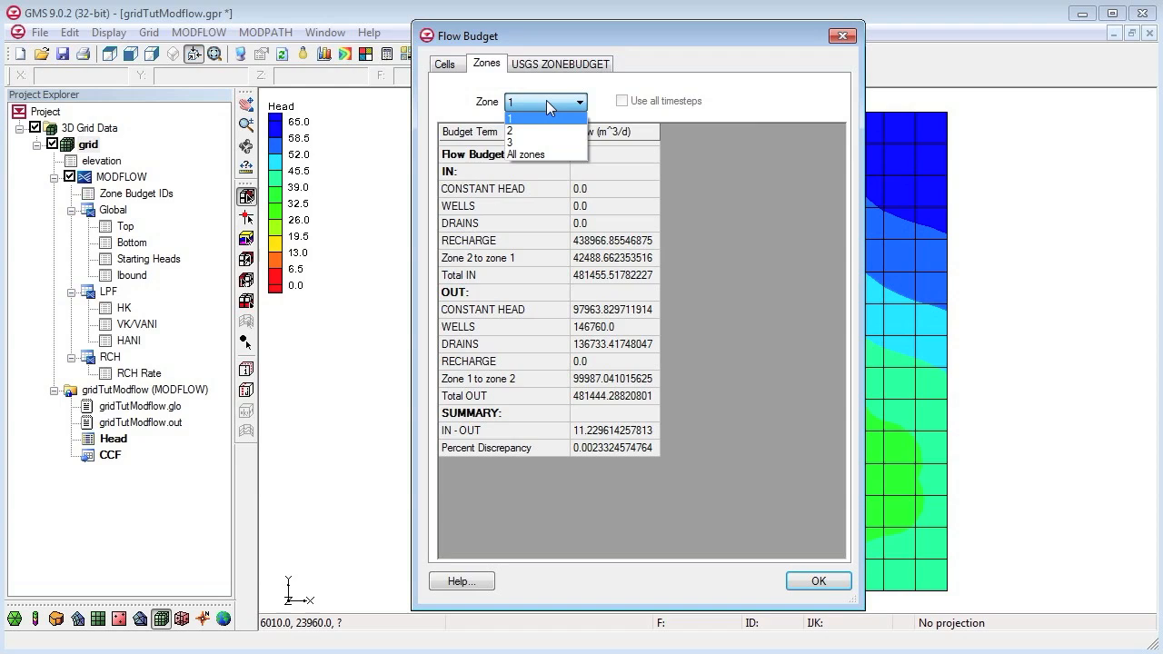
left_click(535, 136)
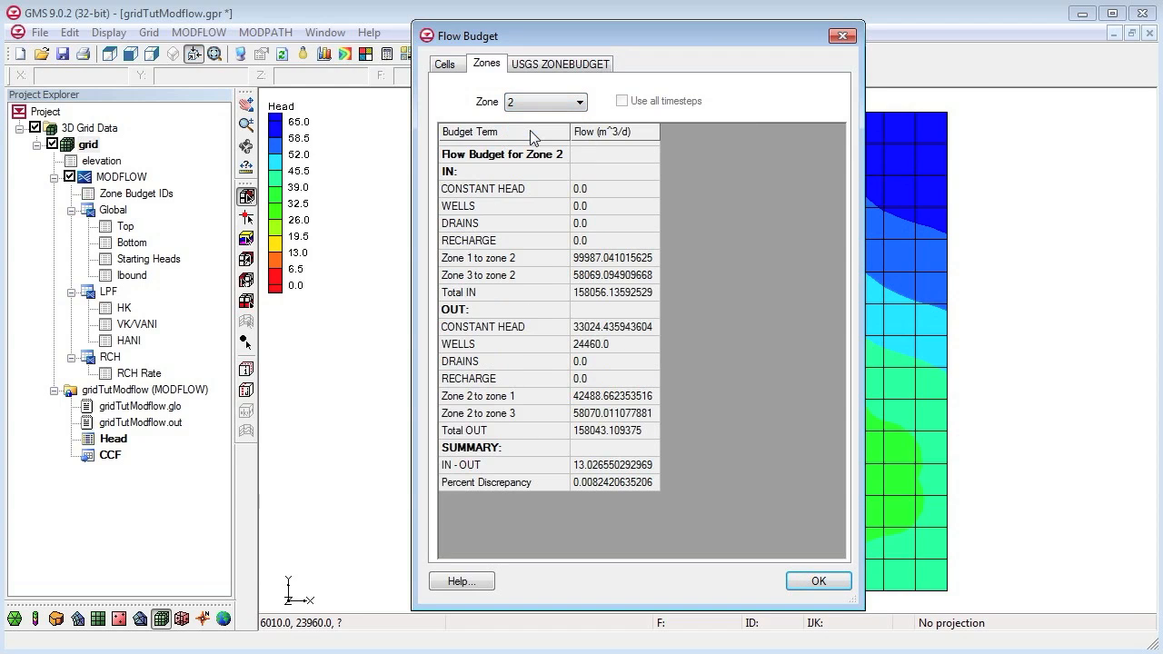
mouse_move(534, 276)
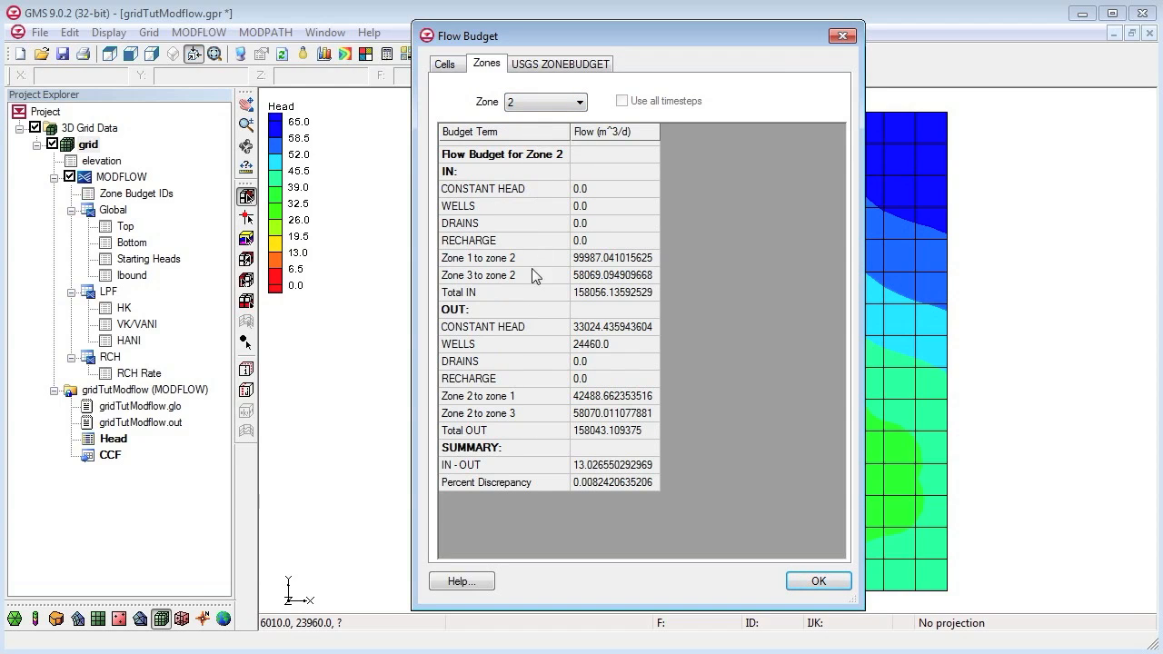
mouse_move(526, 262)
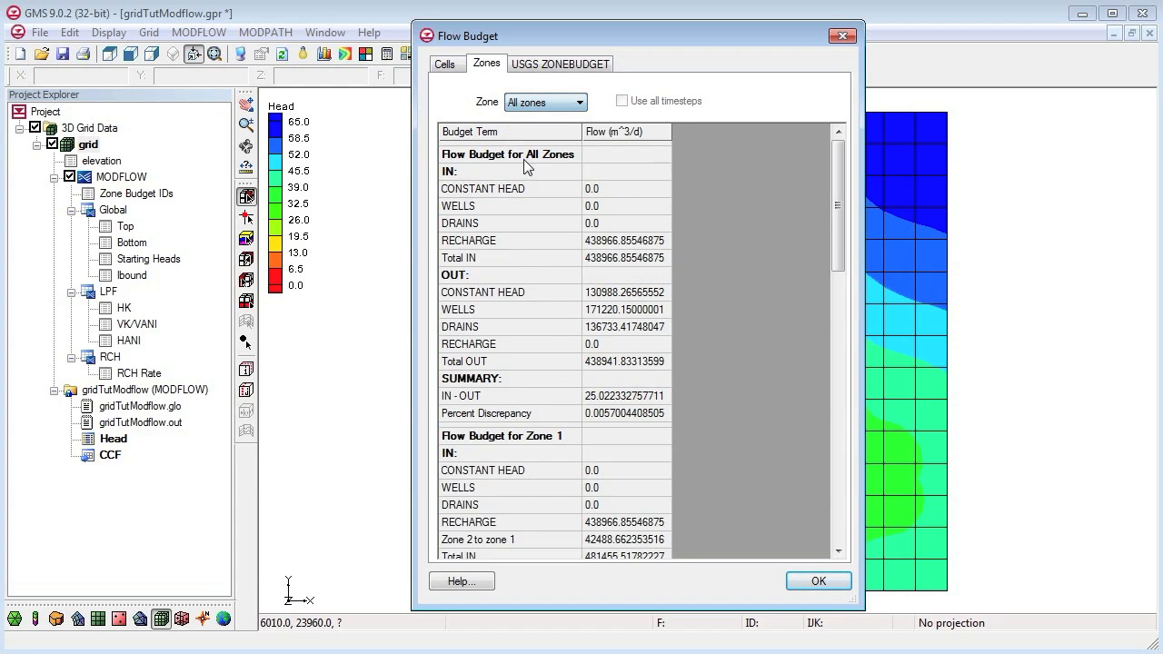
scroll("down", 3)
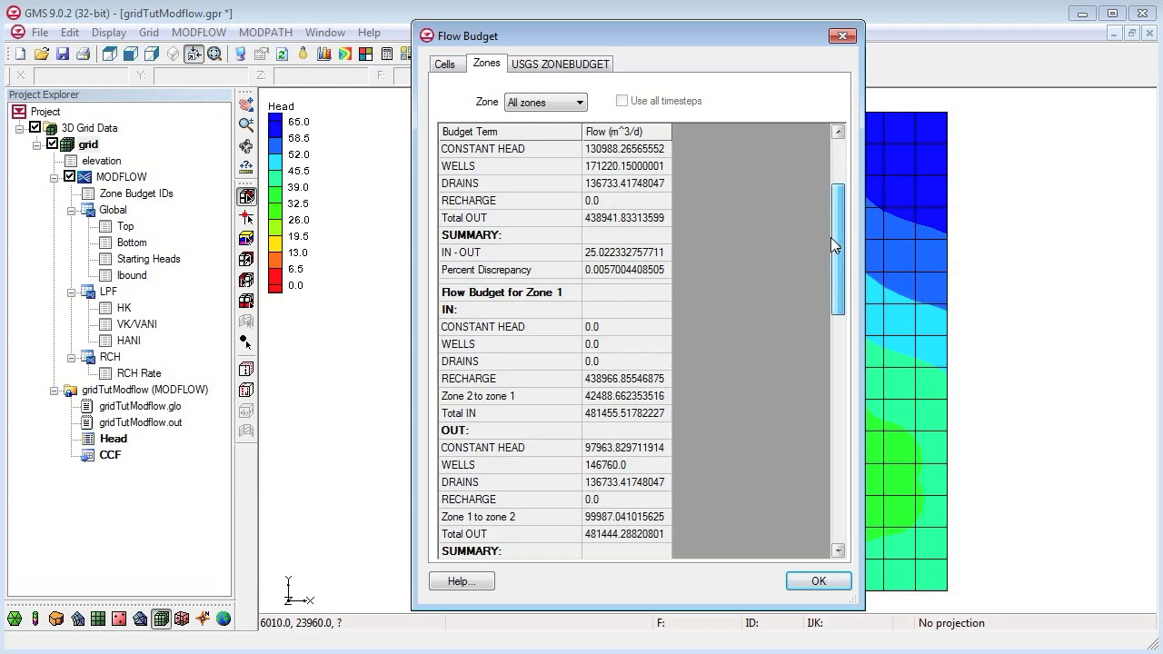